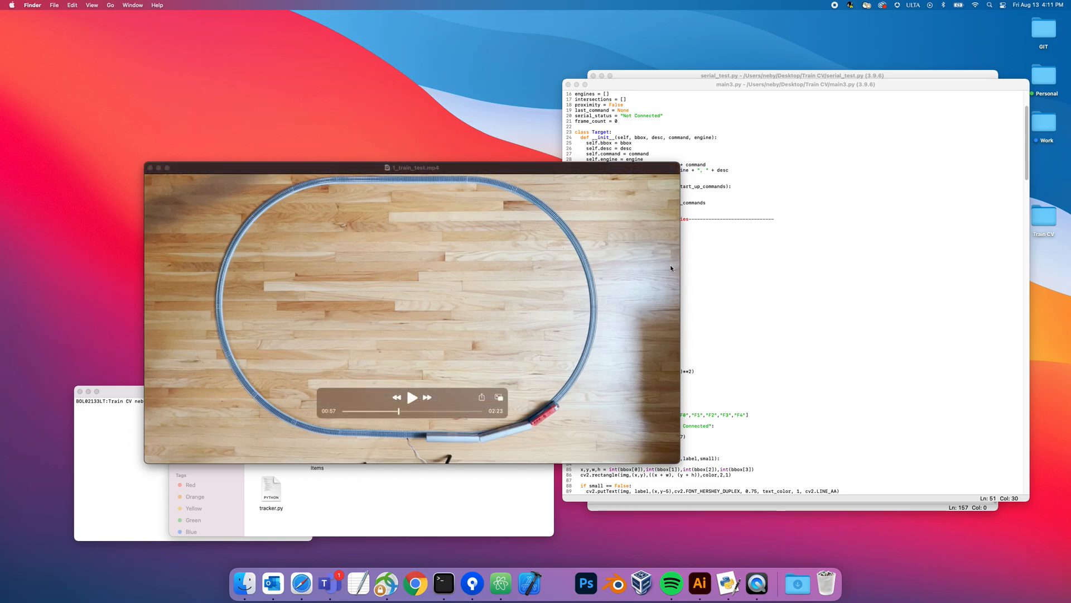
{"action": "mouse_move", "coordinate": [480, 275]}
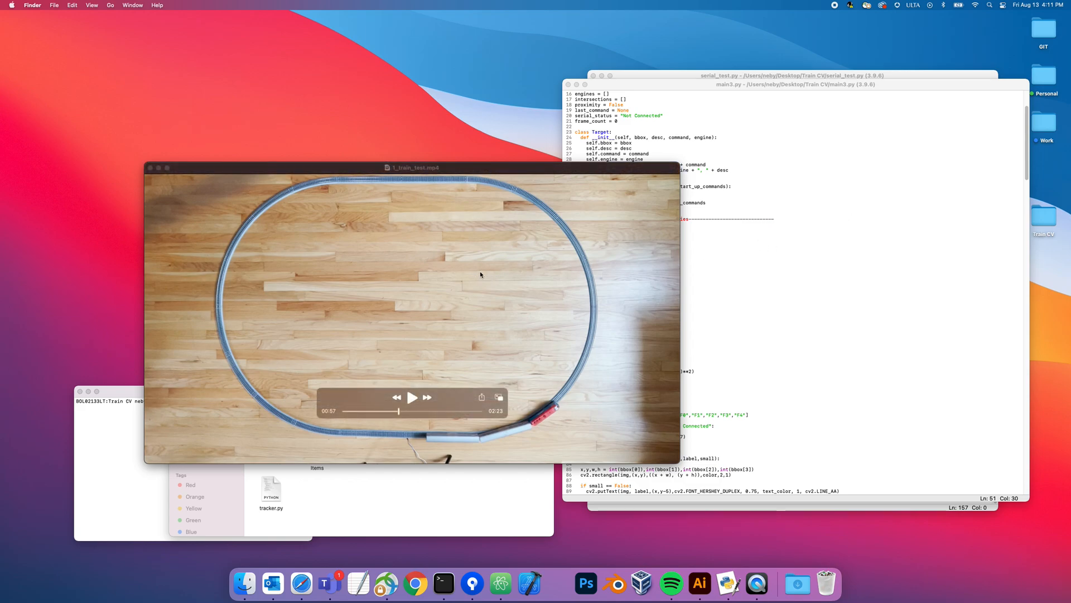
{"action": "mouse_move", "coordinate": [607, 284]}
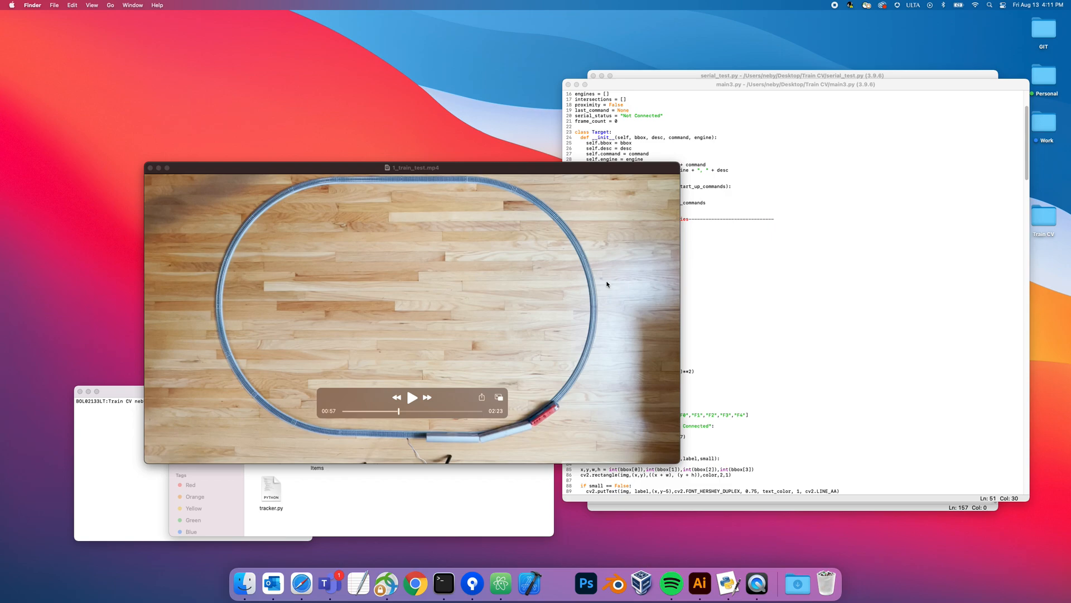
{"action": "mouse_move", "coordinate": [616, 286]}
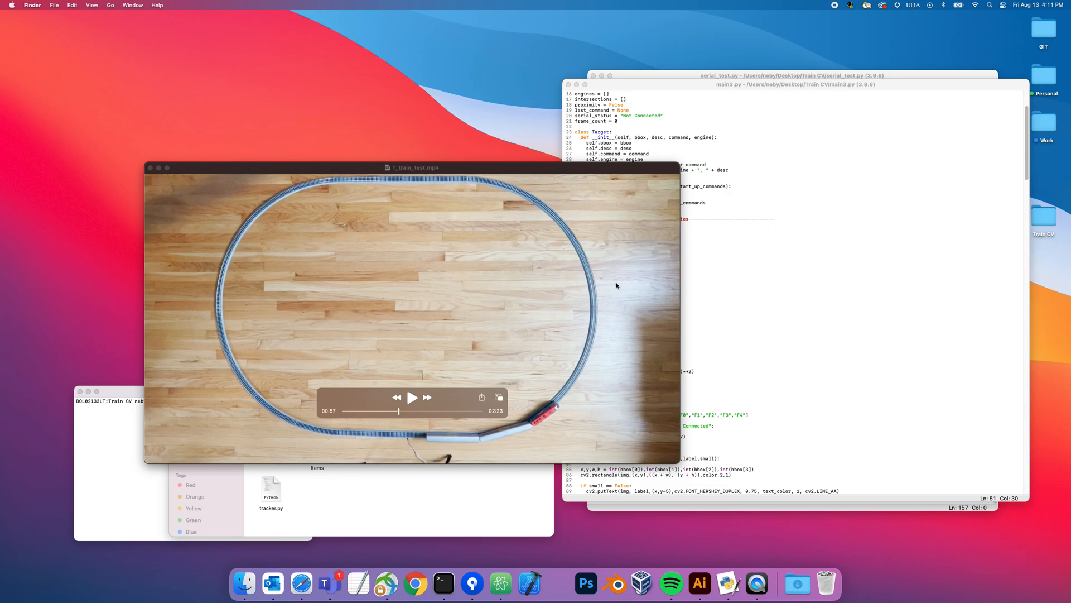
{"action": "mouse_move", "coordinate": [636, 288]}
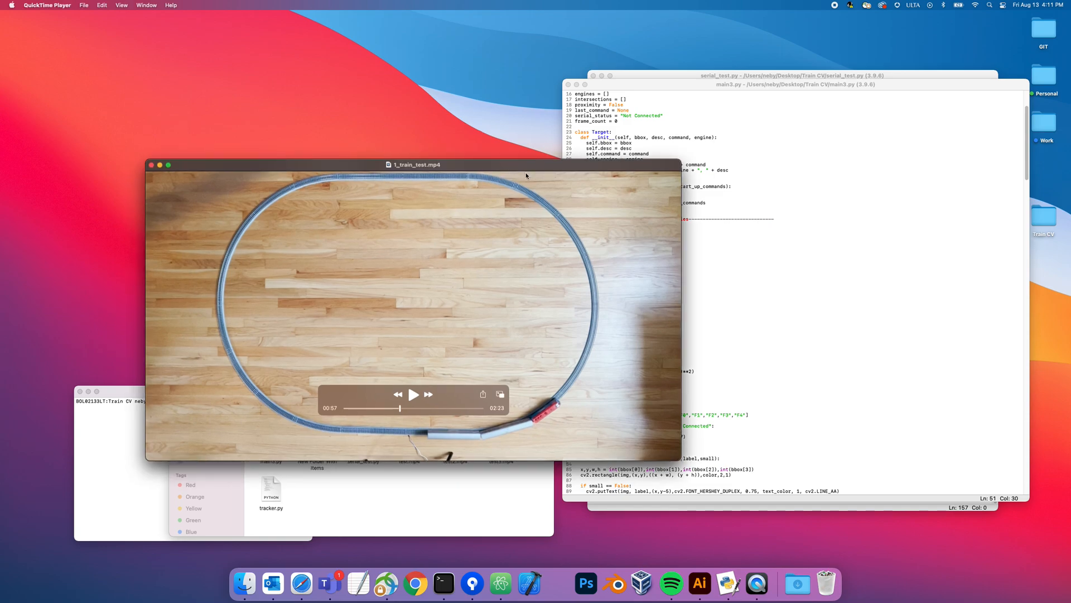
{"action": "mouse_move", "coordinate": [604, 255]}
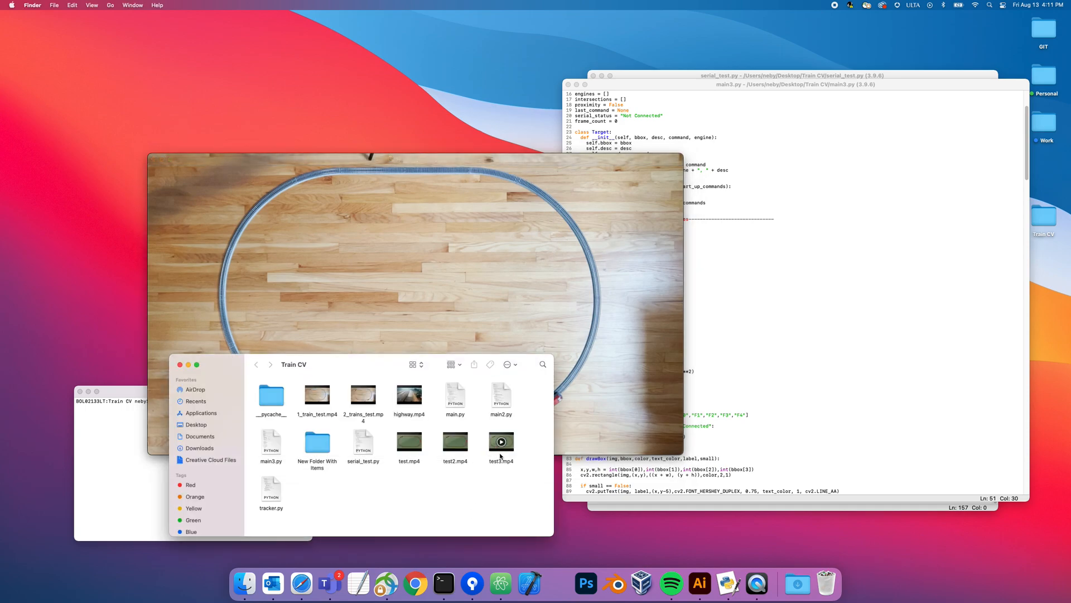
Step: Open test3.mp4 and highway.mp4 from the Train CV folder in QuickTime Player
{"action": "double_click", "coordinate": [501, 441]}
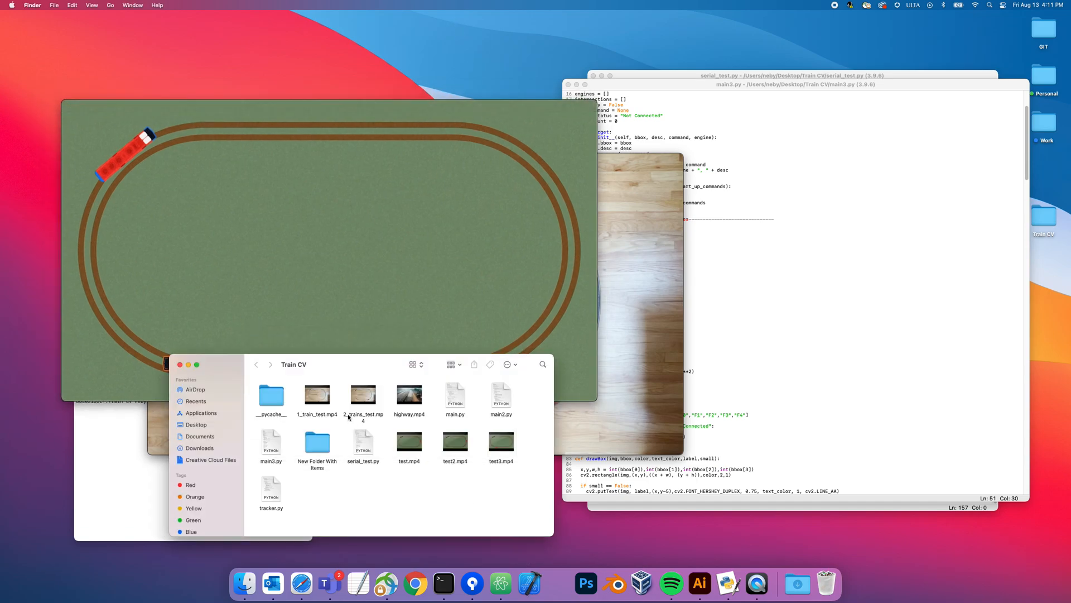
{"action": "double_click", "coordinate": [409, 399]}
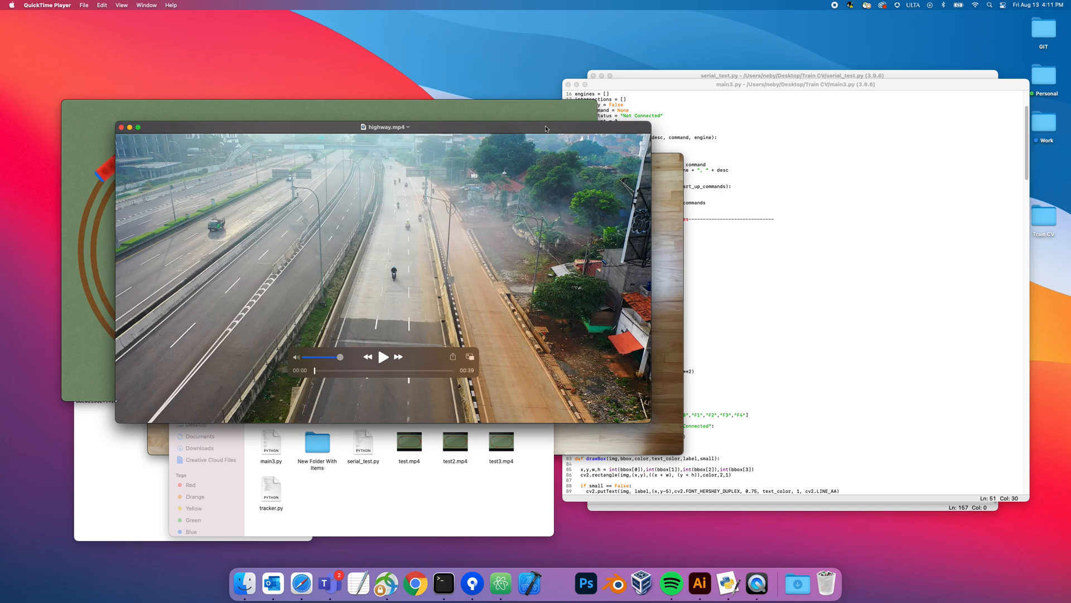
{"action": "mouse_move", "coordinate": [328, 233]}
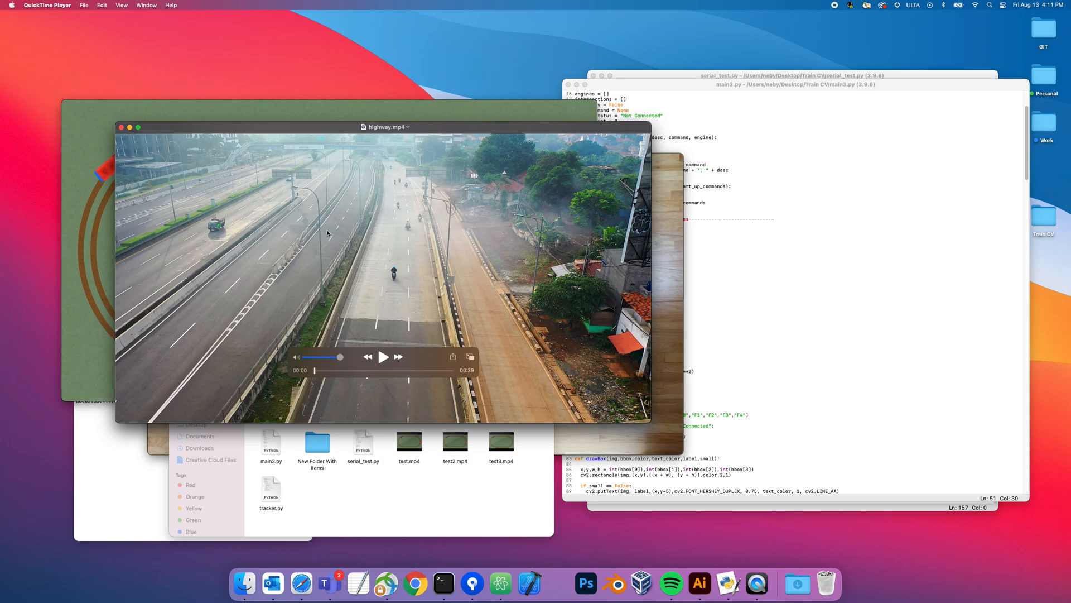
{"action": "mouse_move", "coordinate": [490, 280]}
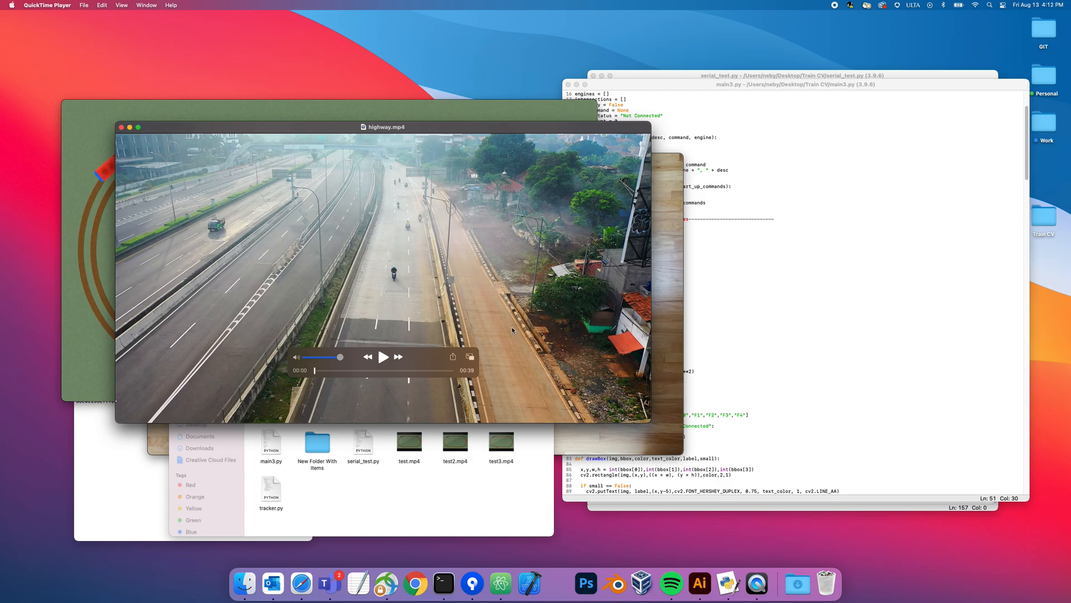
{"action": "mouse_move", "coordinate": [499, 329]}
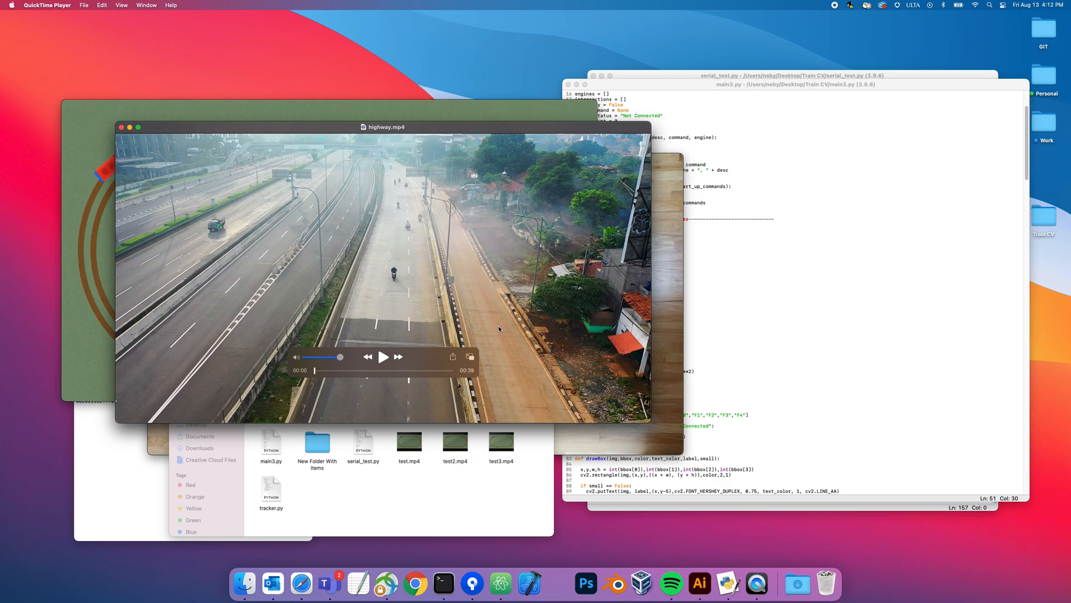
{"action": "mouse_move", "coordinate": [428, 330]}
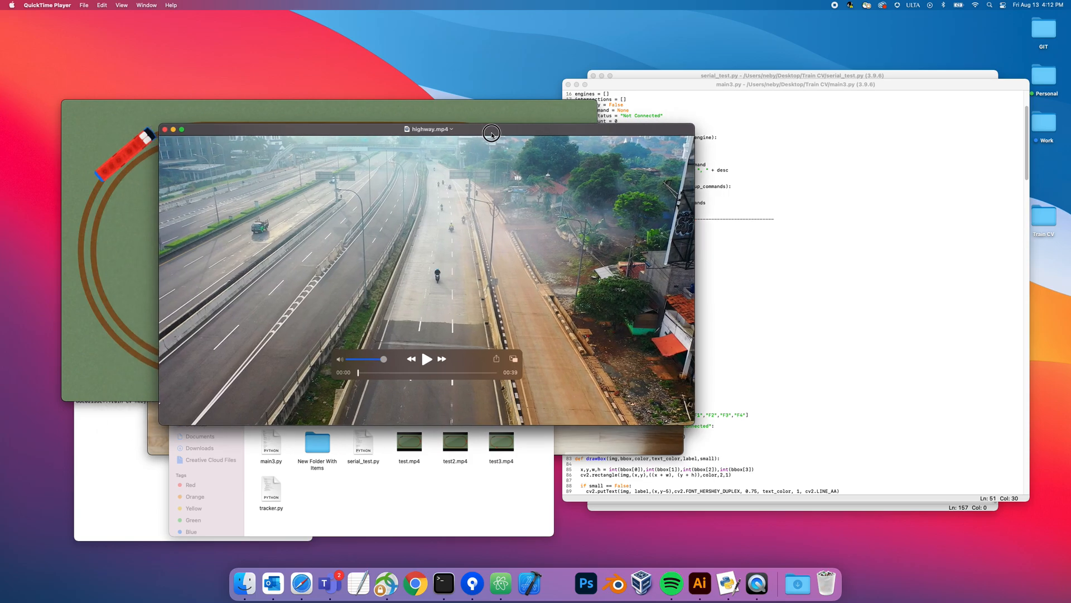
{"action": "mouse_move", "coordinate": [499, 240]}
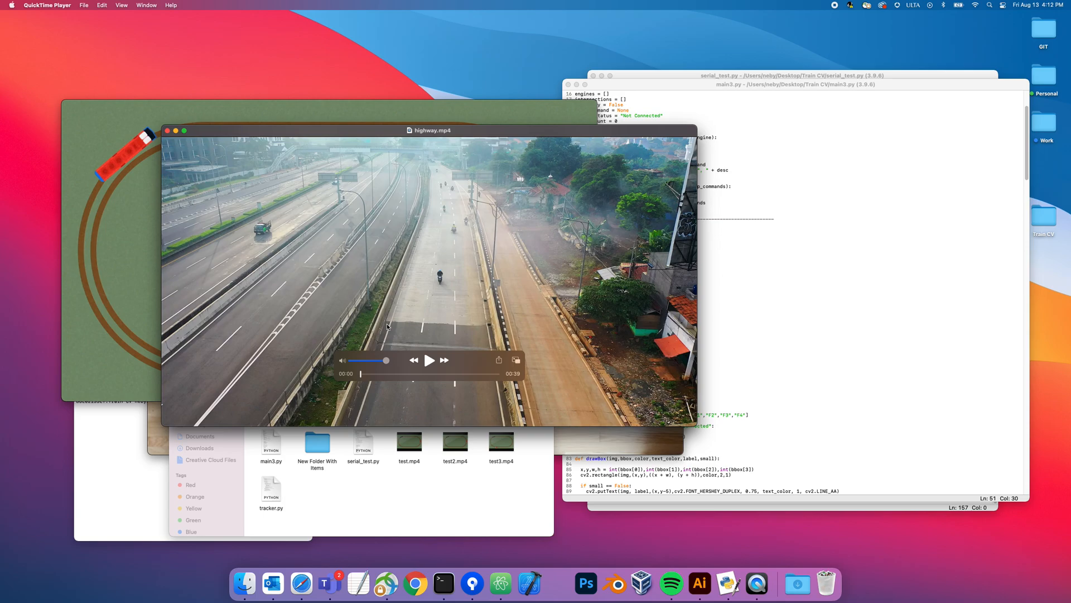
{"action": "mouse_move", "coordinate": [350, 357]}
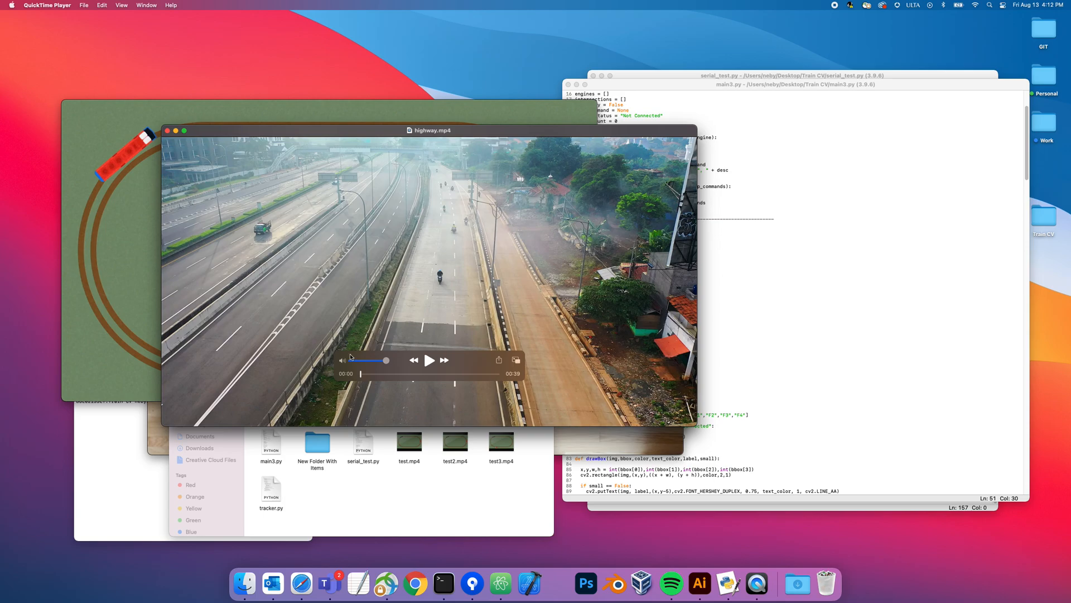
{"action": "mouse_move", "coordinate": [380, 369]}
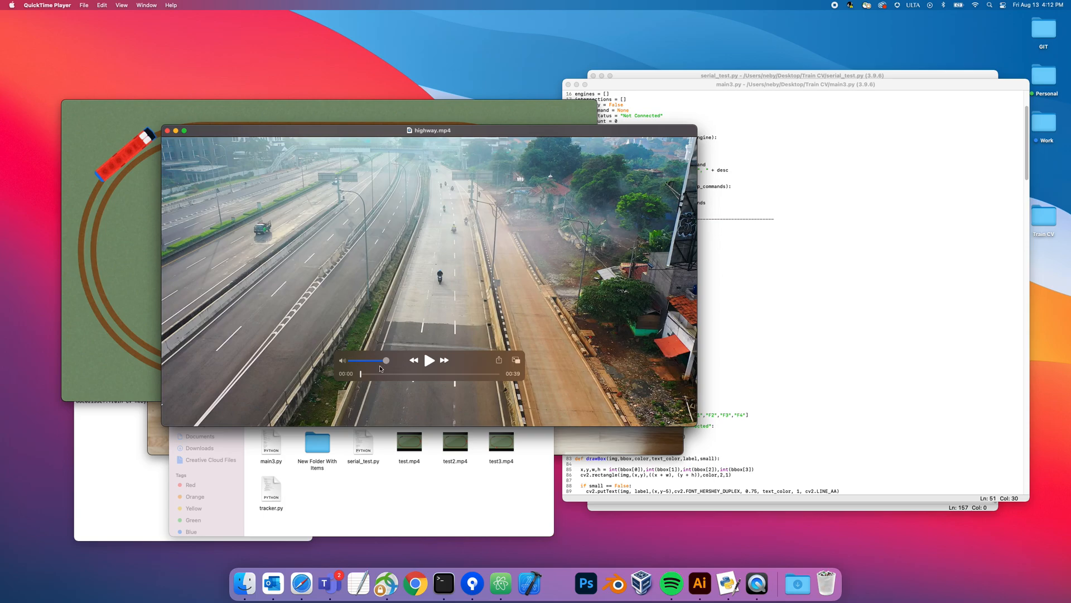
{"action": "mouse_move", "coordinate": [401, 361]}
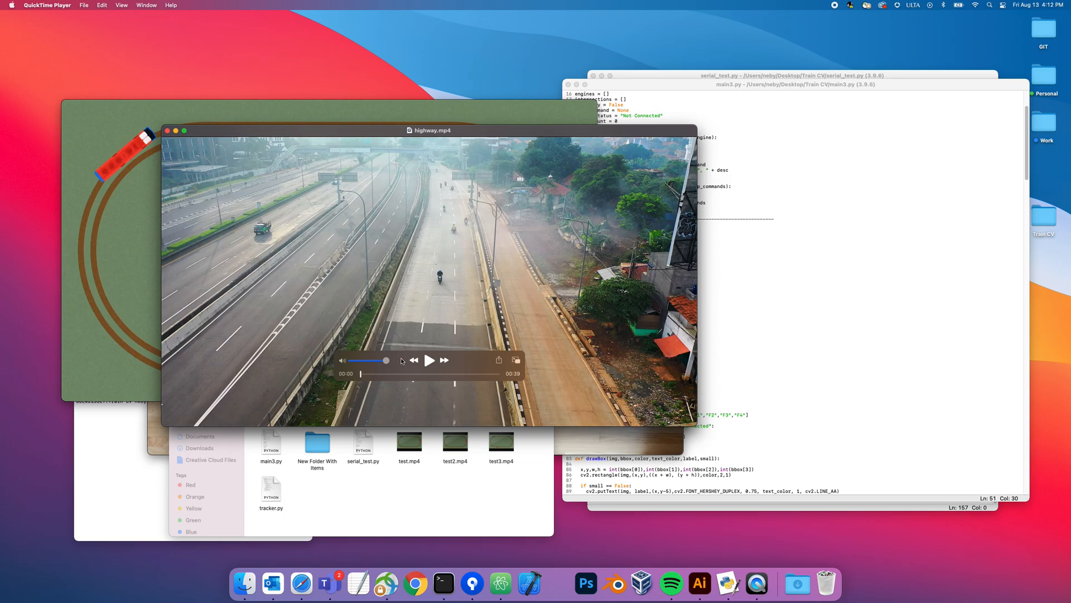
{"action": "mouse_move", "coordinate": [403, 355]}
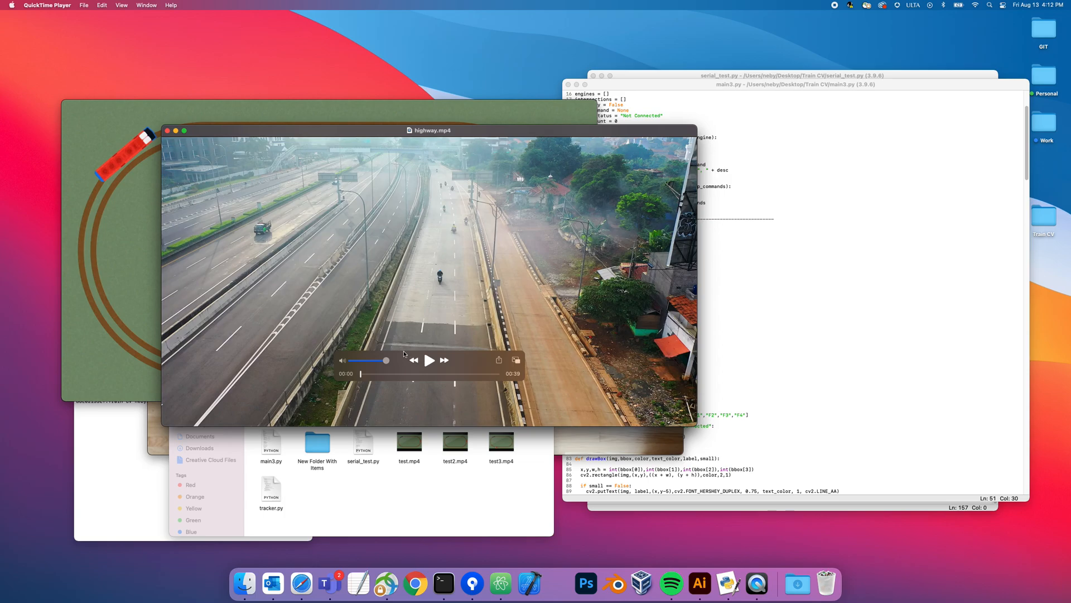
{"action": "mouse_move", "coordinate": [452, 340]}
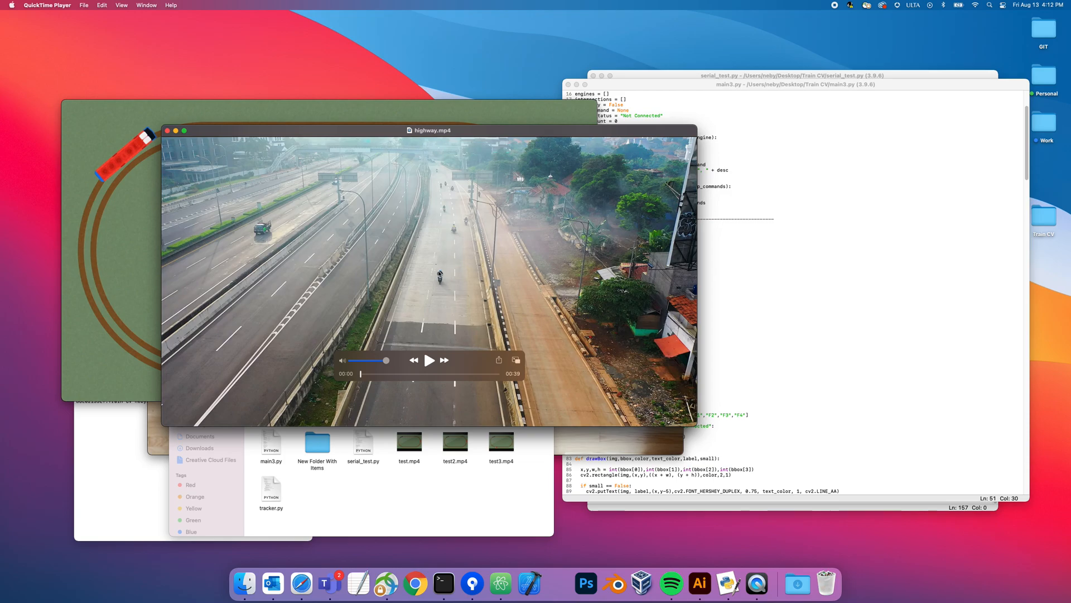
{"action": "mouse_move", "coordinate": [448, 276]}
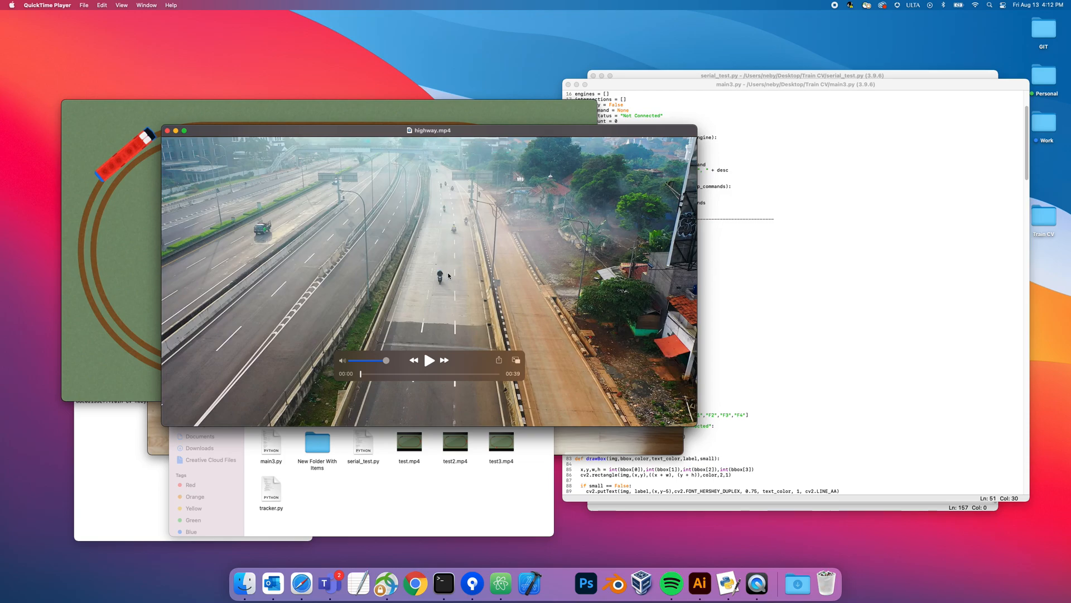
{"action": "mouse_move", "coordinate": [394, 340]}
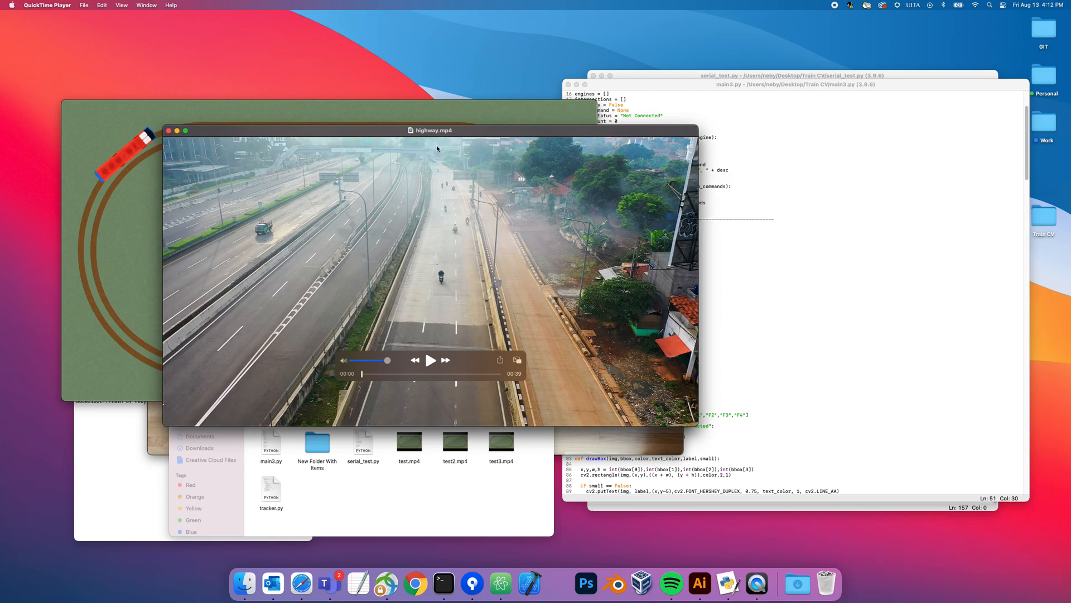
Step: Move the test3 video window over the code, then play and pause it around 0:32
{"action": "left_click_drag", "start_coordinate": [432, 130], "coordinate": [449, 162]}
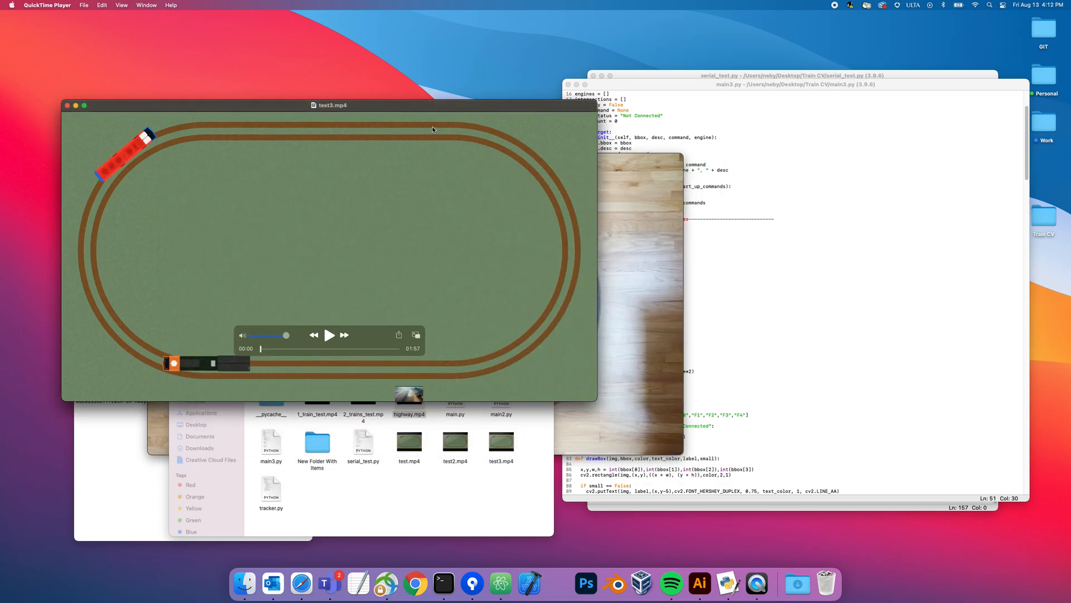
{"action": "left_click_drag", "start_coordinate": [330, 105], "coordinate": [423, 155]}
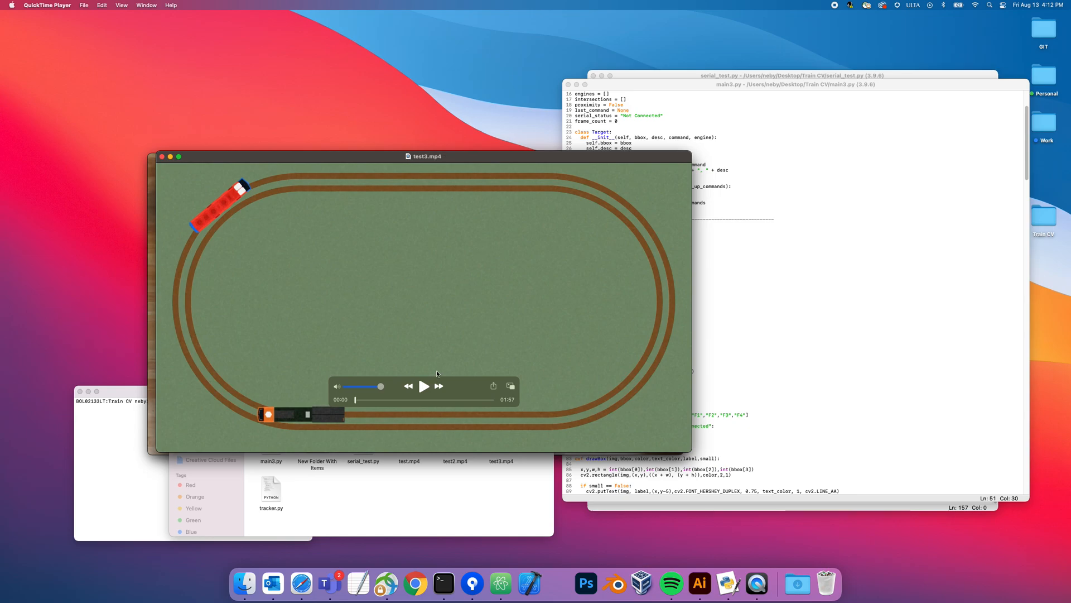
{"action": "mouse_move", "coordinate": [463, 371]}
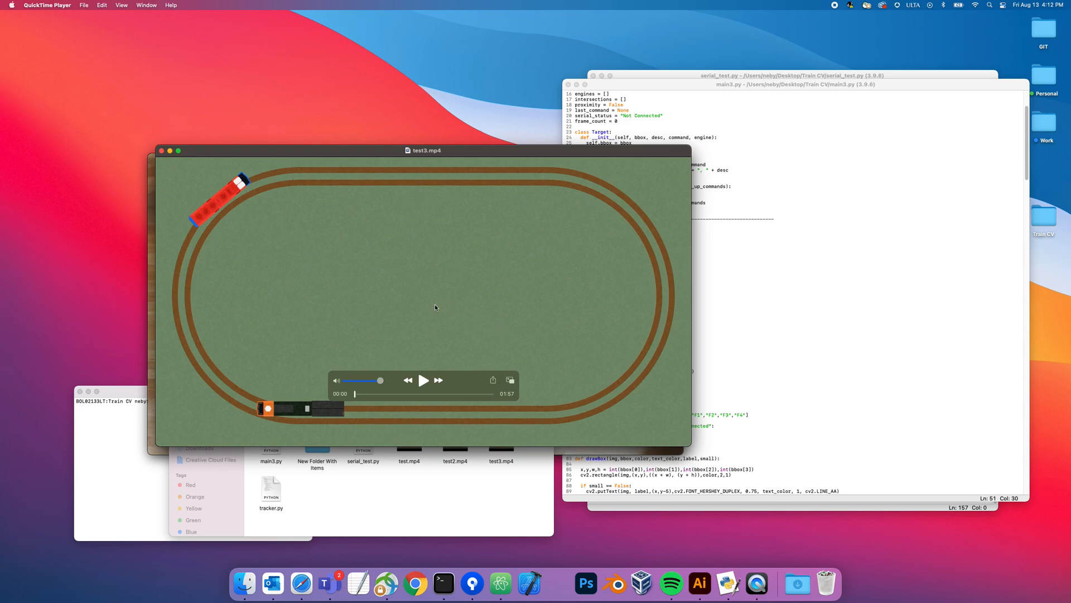
{"action": "mouse_move", "coordinate": [378, 384]}
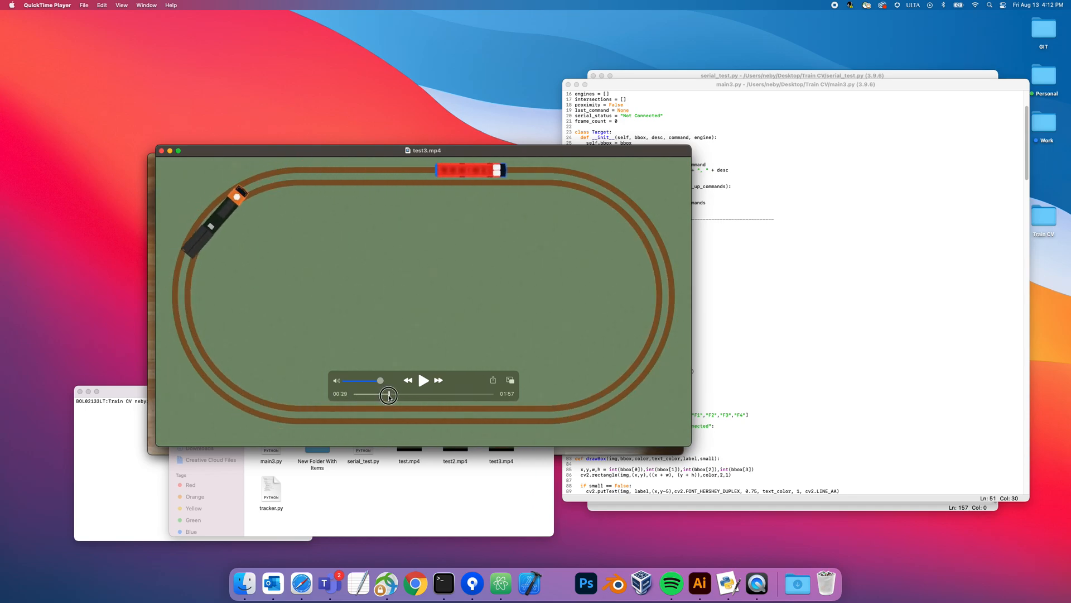
{"action": "left_click", "coordinate": [423, 380]}
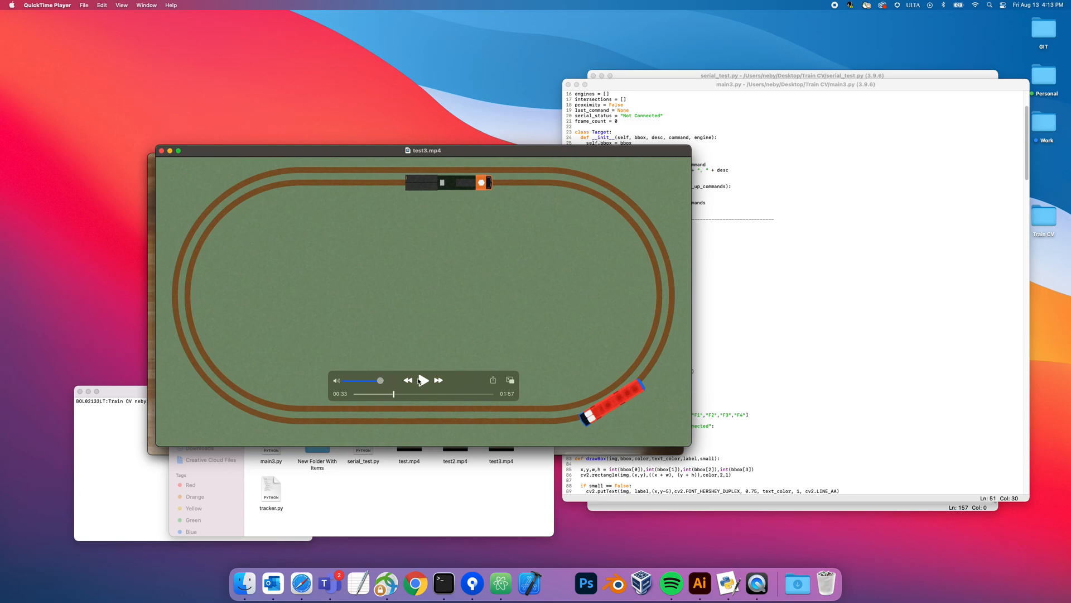
{"action": "left_click", "coordinate": [422, 380]}
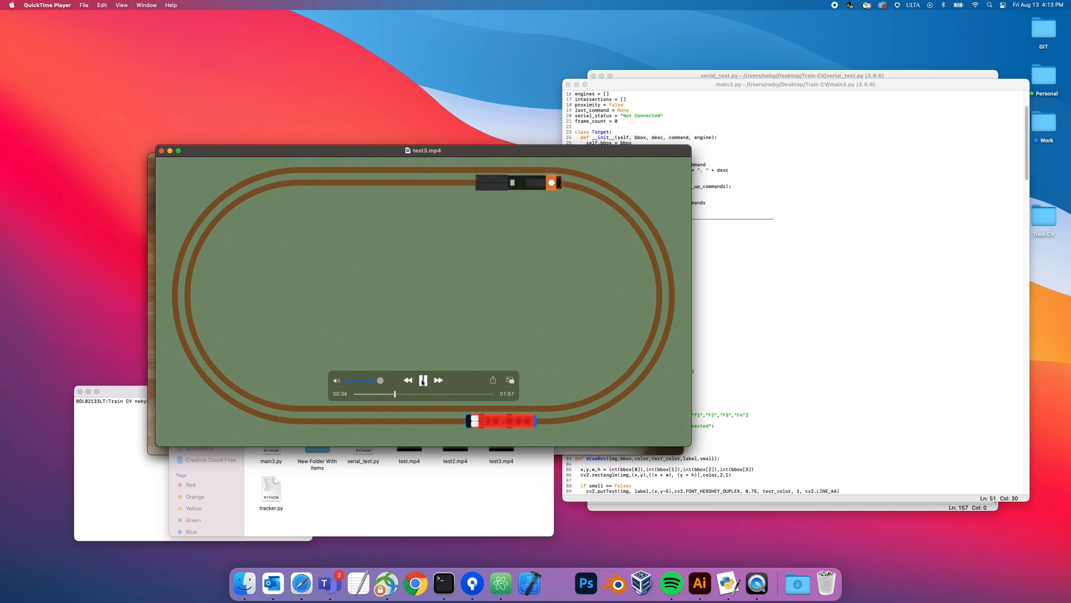
{"action": "left_click", "coordinate": [423, 380]}
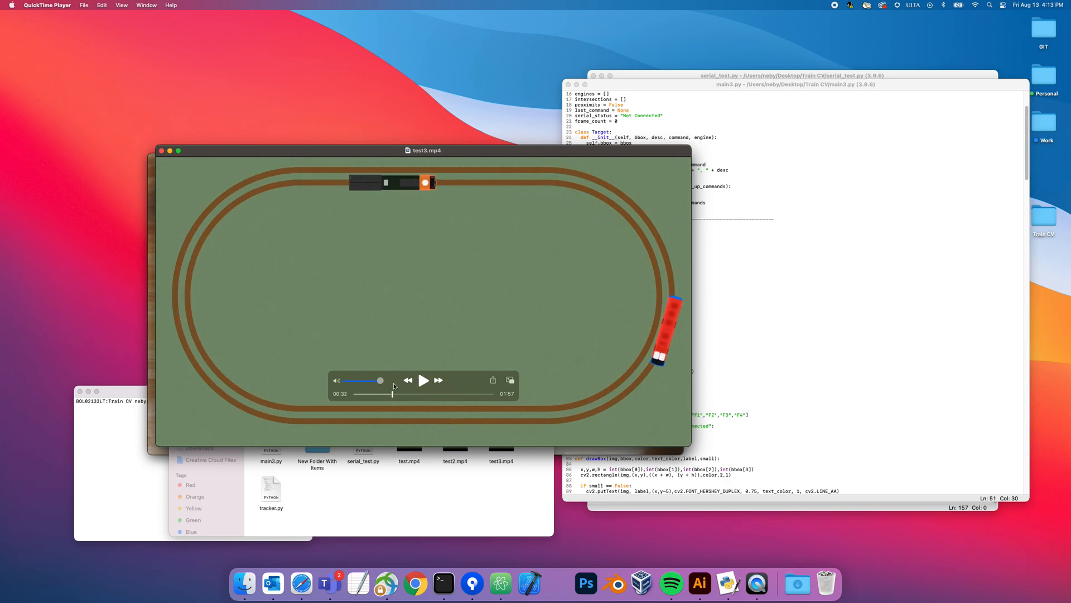
{"action": "mouse_move", "coordinate": [496, 162]}
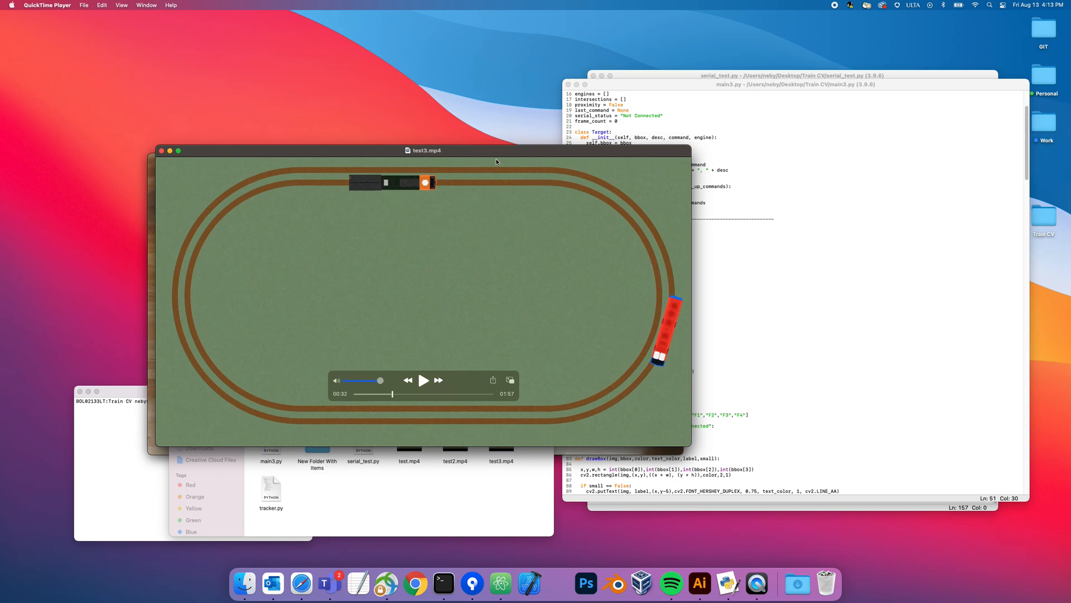
{"action": "mouse_move", "coordinate": [486, 272]}
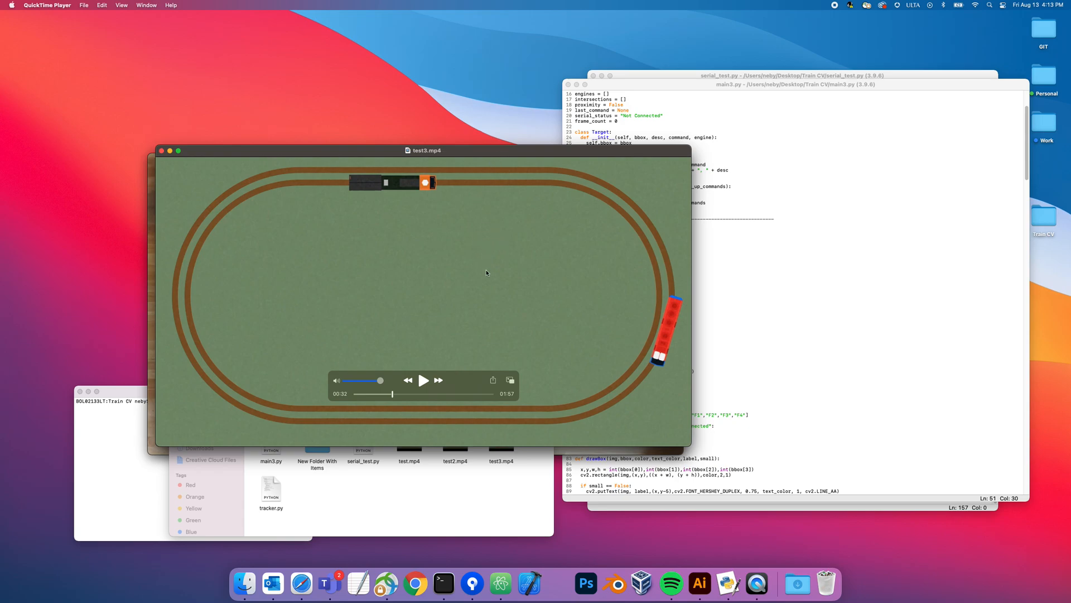
{"action": "mouse_move", "coordinate": [469, 262]}
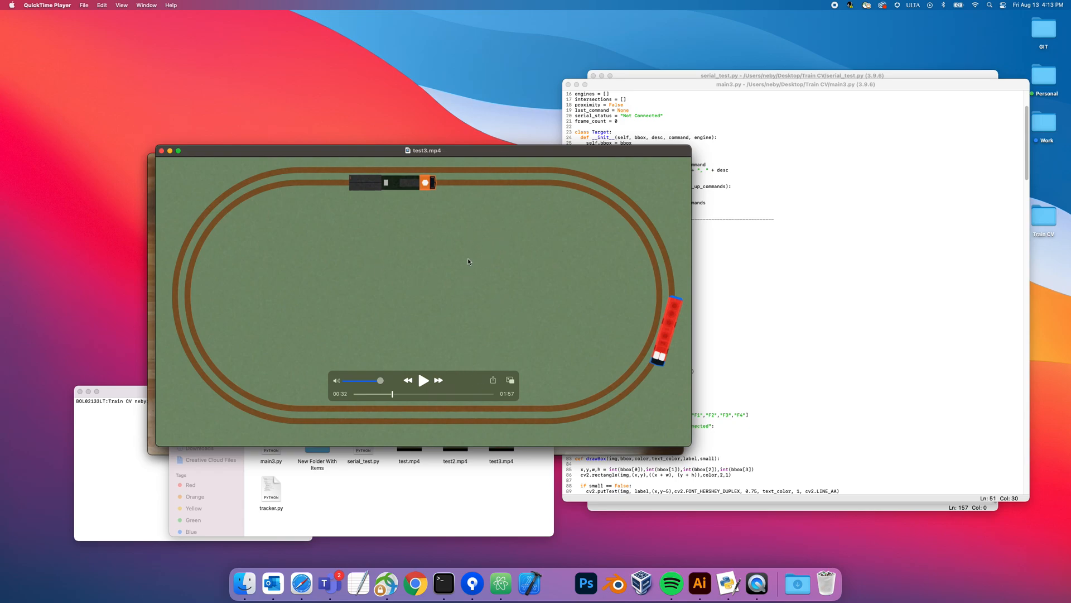
{"action": "mouse_move", "coordinate": [485, 279]}
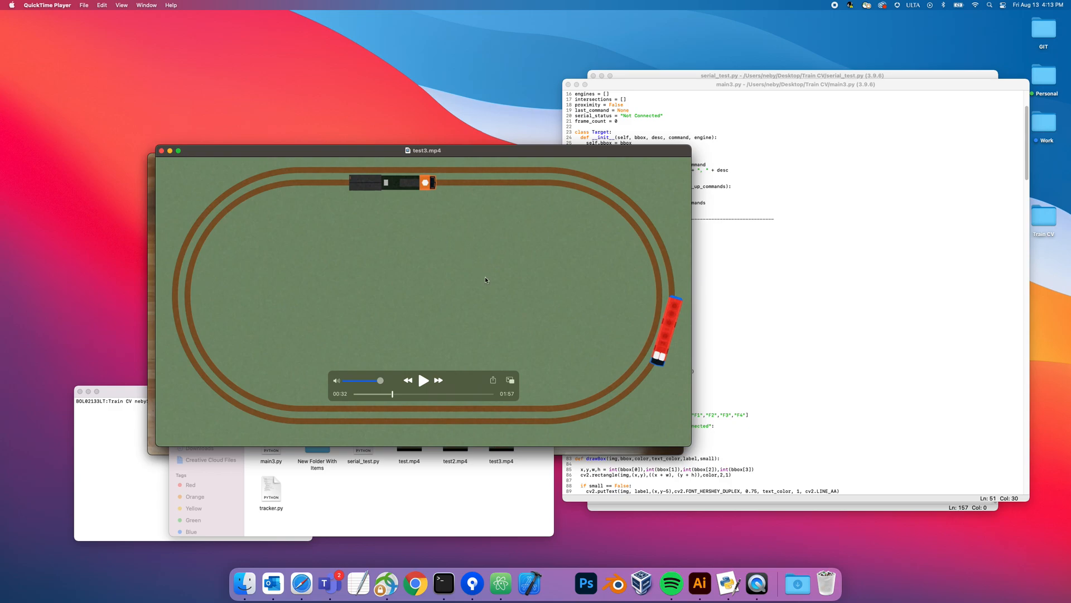
{"action": "mouse_move", "coordinate": [393, 200]}
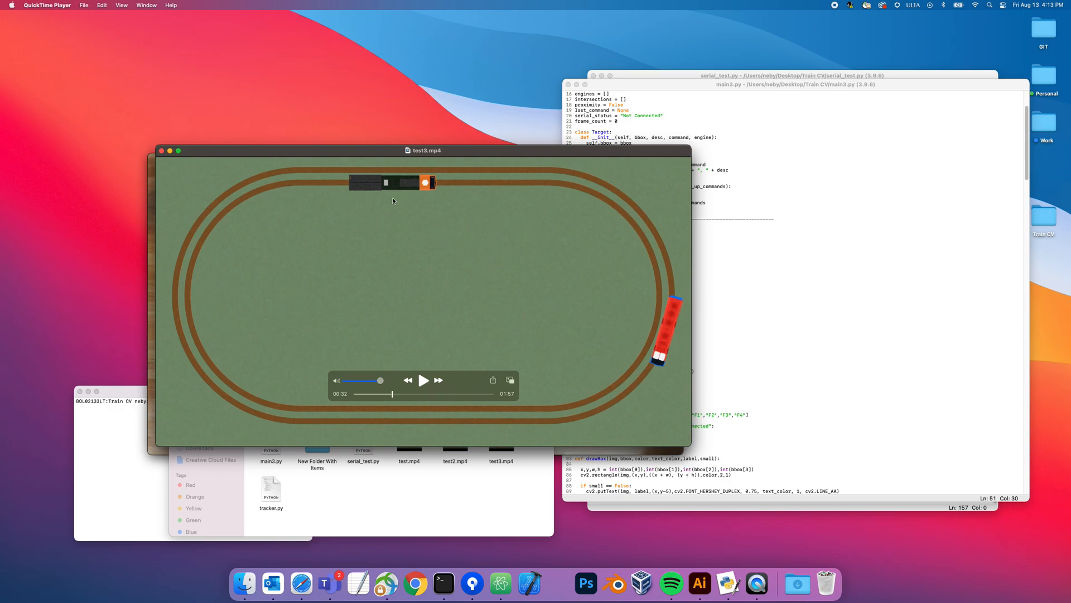
{"action": "mouse_move", "coordinate": [442, 192]}
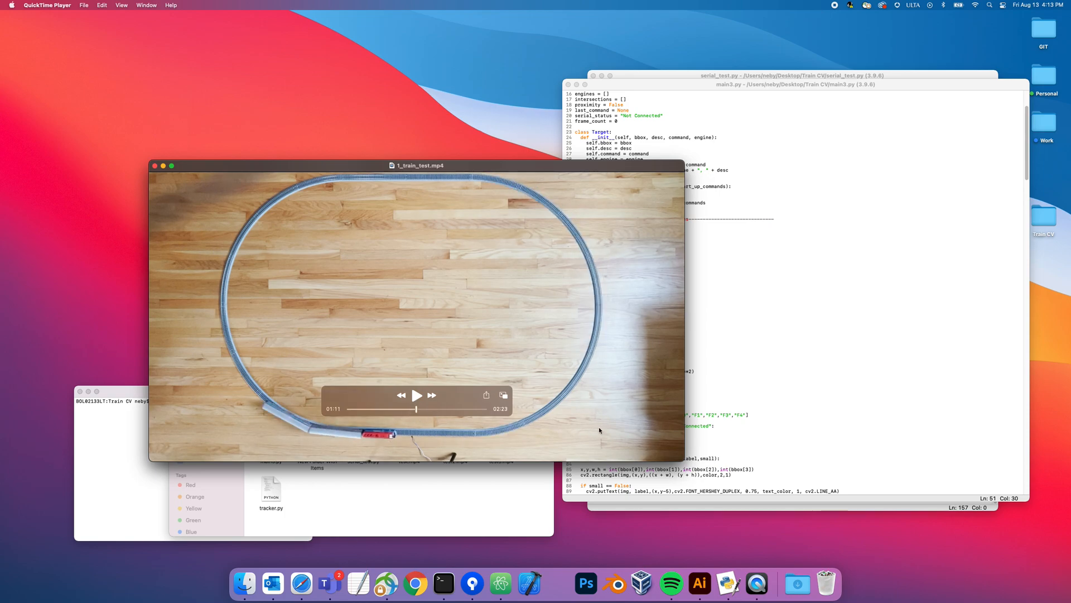
{"action": "mouse_move", "coordinate": [597, 430]}
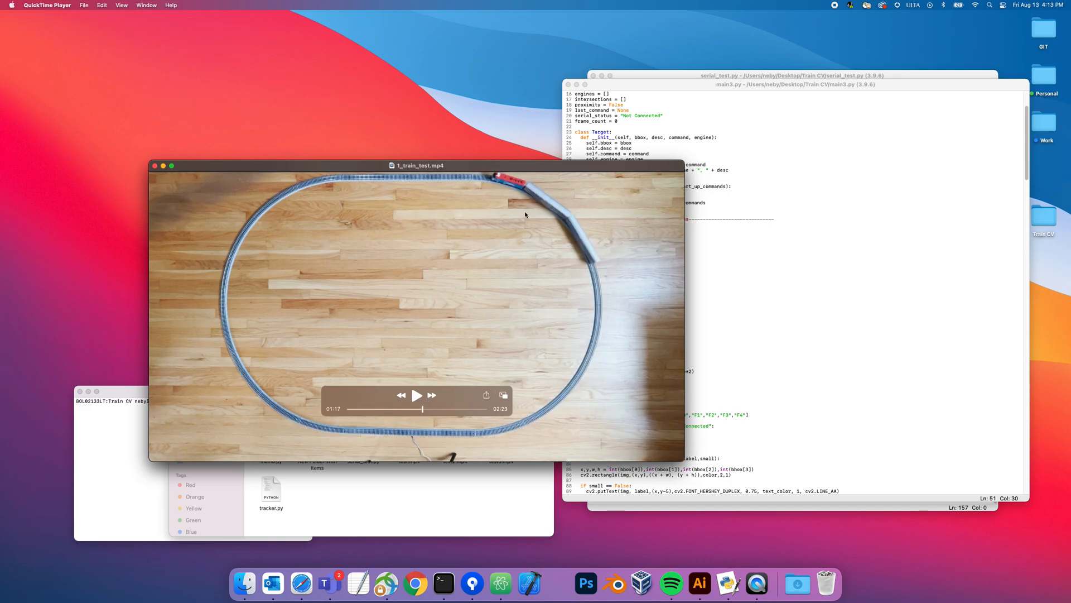
Step: Nudge the 1_train_test video window slightly lower
{"action": "left_click_drag", "start_coordinate": [417, 165], "coordinate": [417, 174]}
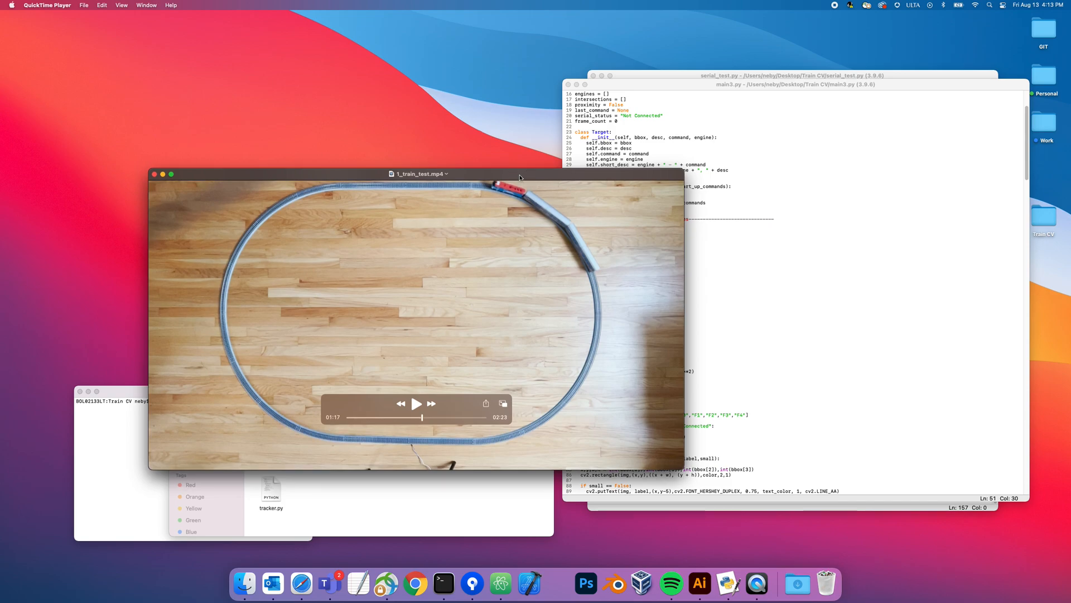
{"action": "mouse_move", "coordinate": [515, 180]}
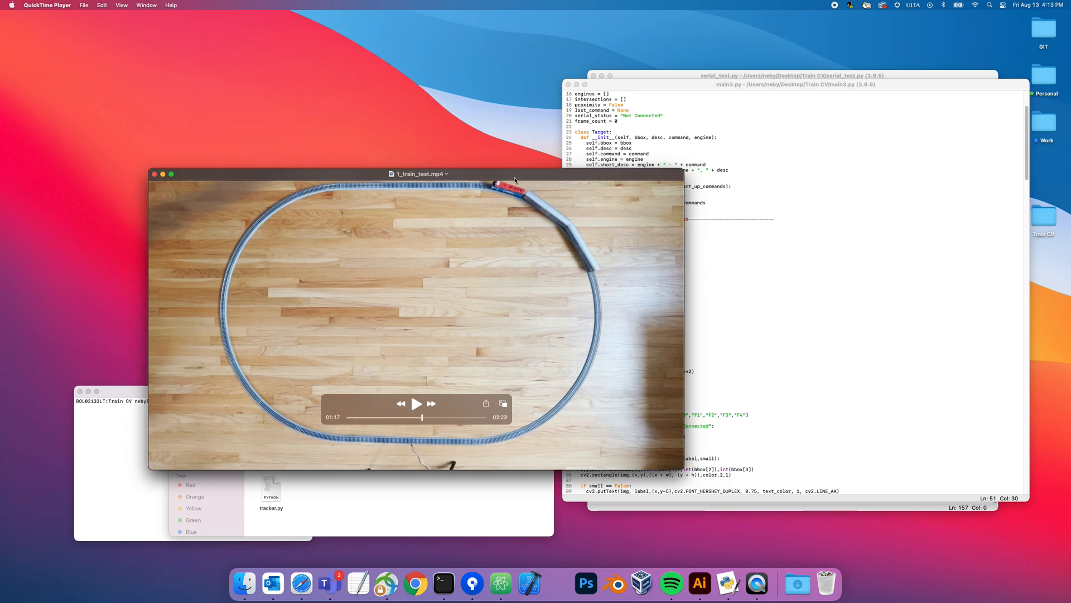
{"action": "mouse_move", "coordinate": [480, 246]}
{"action": "type", "text": "python3 main3.py"}
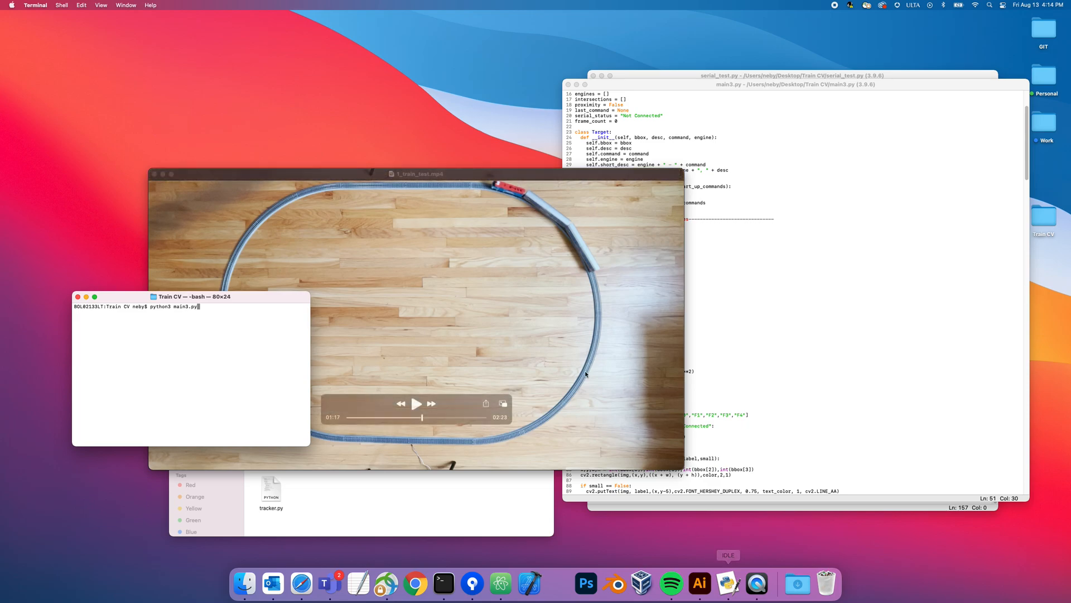
Step: Focus the Terminal window holding the python3 main3.py command
{"action": "left_click", "coordinate": [416, 403]}
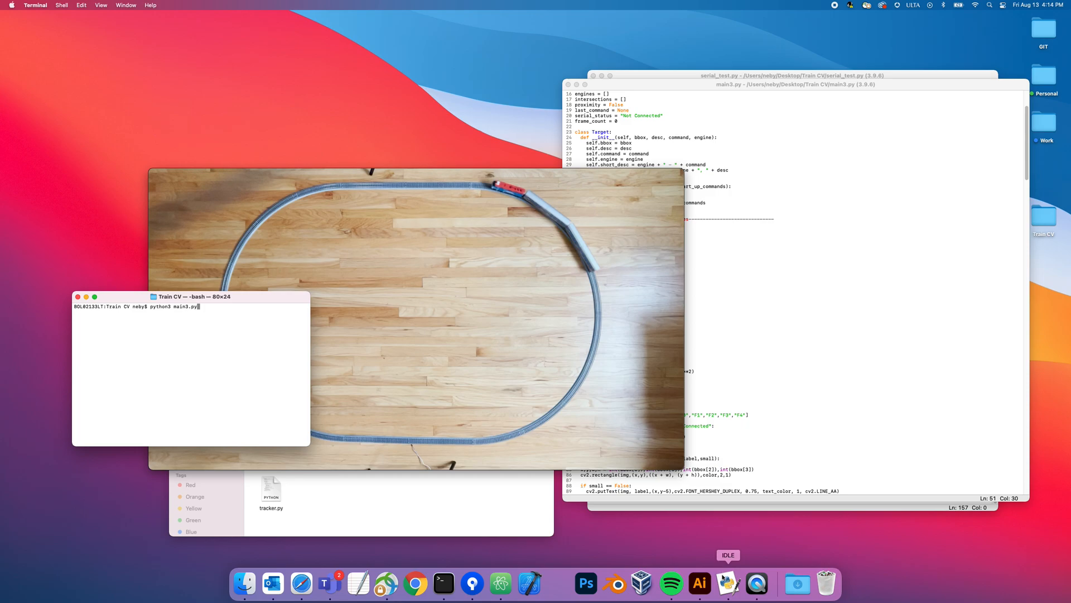
{"action": "mouse_move", "coordinate": [737, 589]}
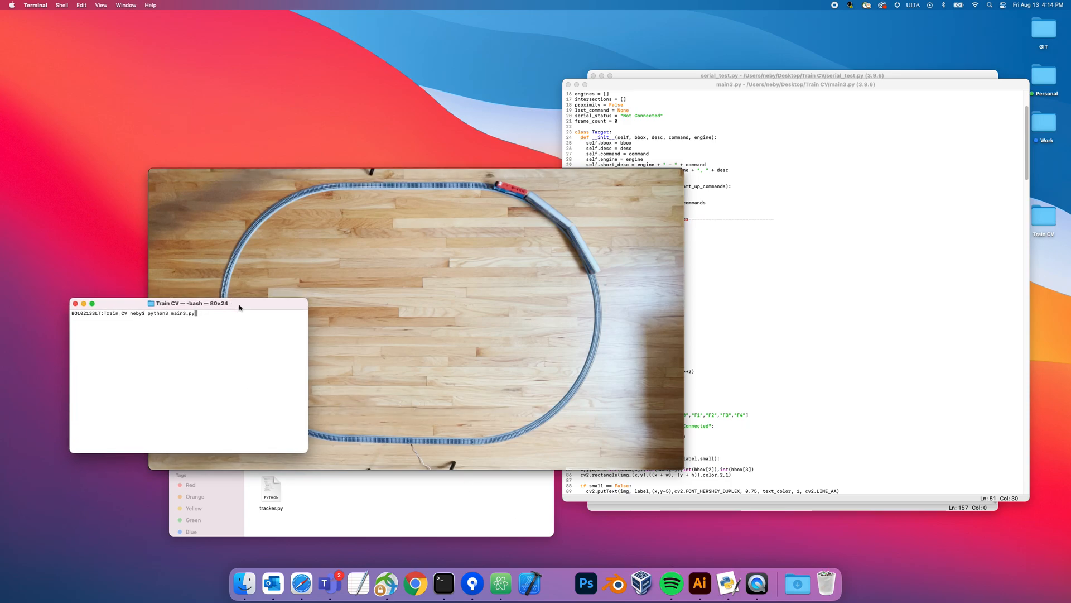
{"action": "mouse_move", "coordinate": [286, 374]}
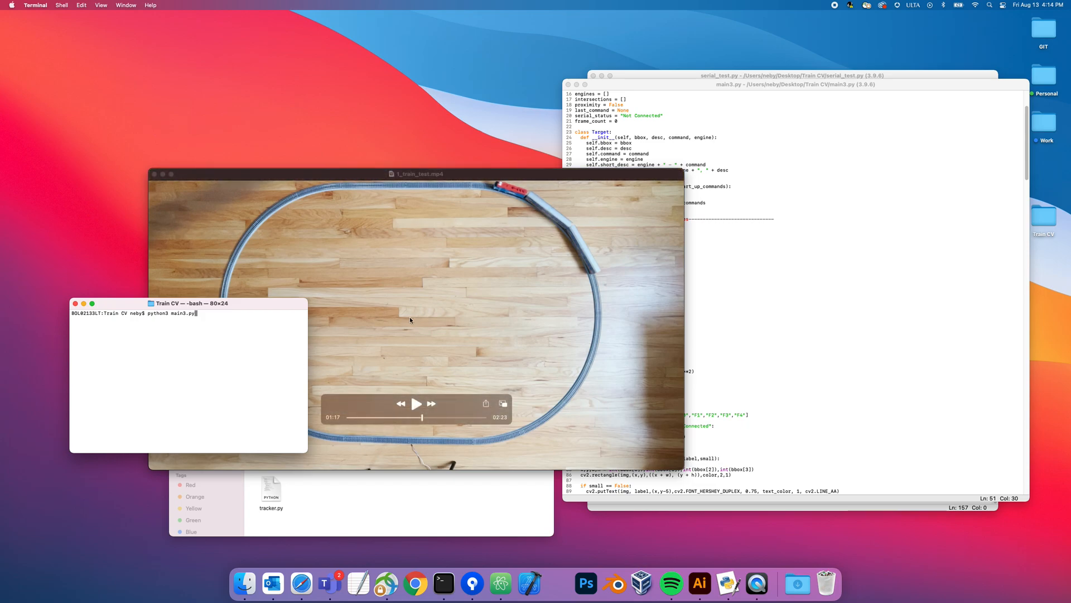
{"action": "mouse_move", "coordinate": [409, 315]}
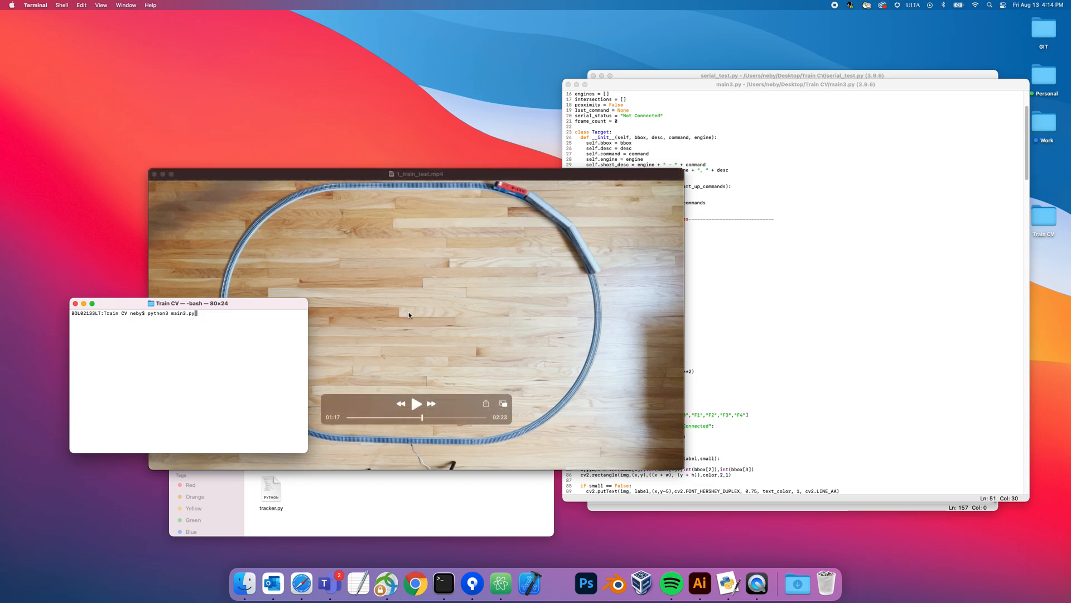
{"action": "mouse_move", "coordinate": [341, 292]}
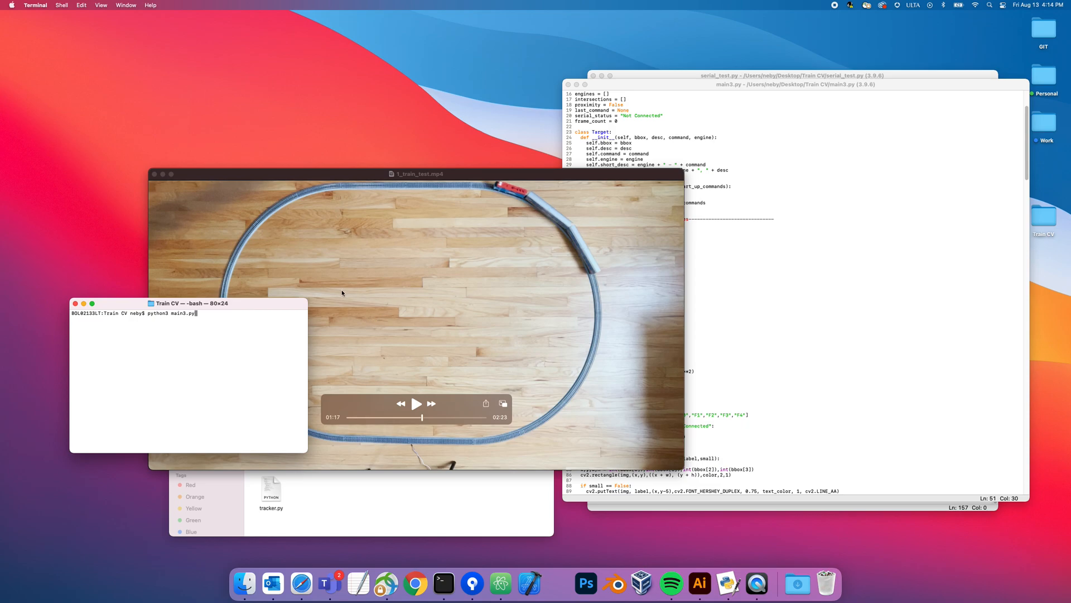
{"action": "mouse_move", "coordinate": [300, 289]}
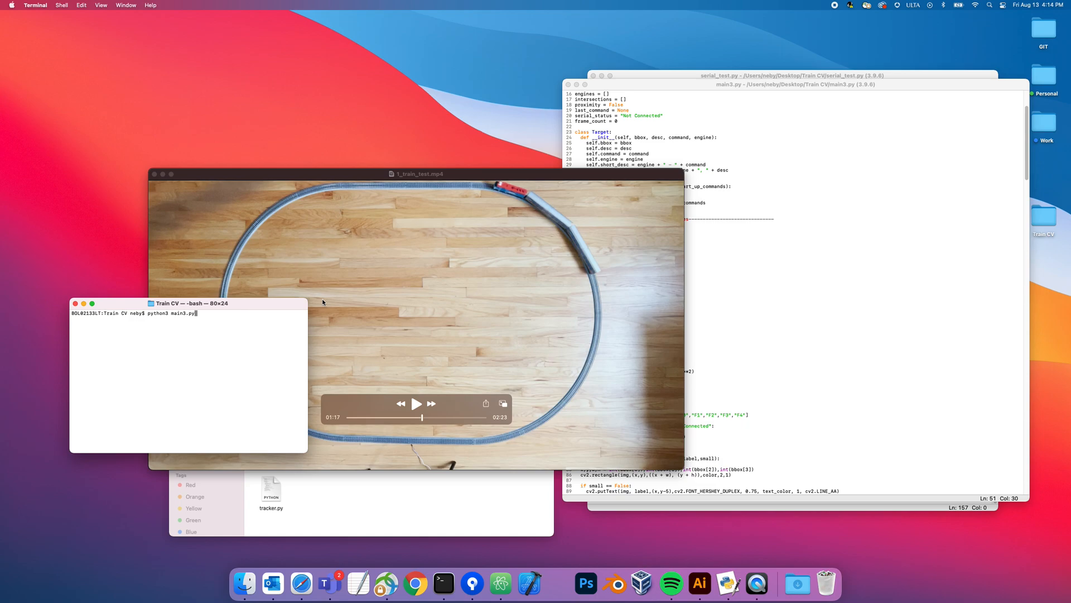
{"action": "mouse_move", "coordinate": [315, 318]}
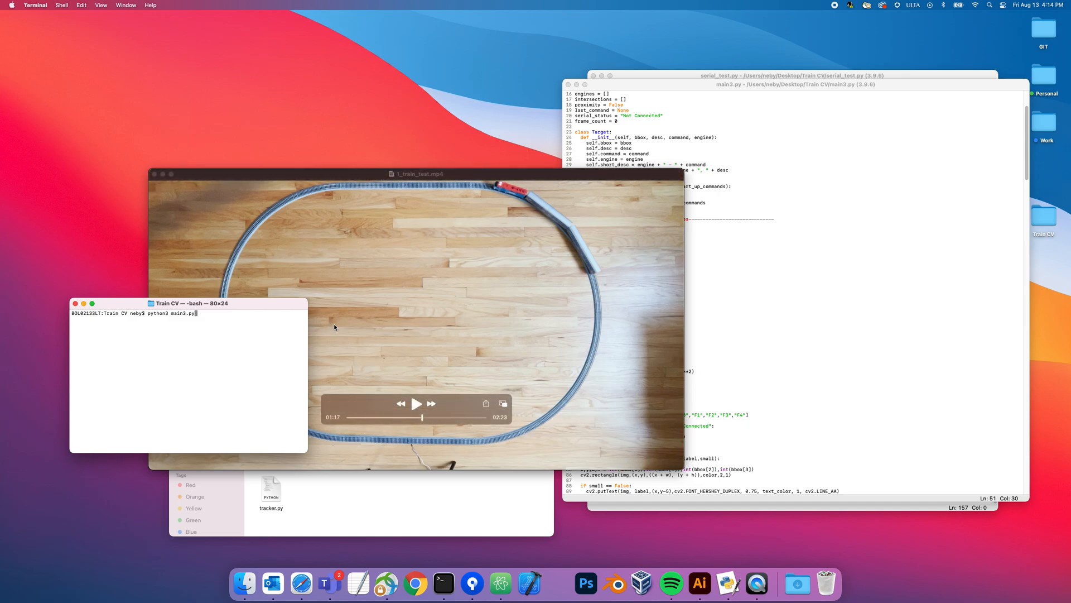
{"action": "mouse_move", "coordinate": [393, 338]}
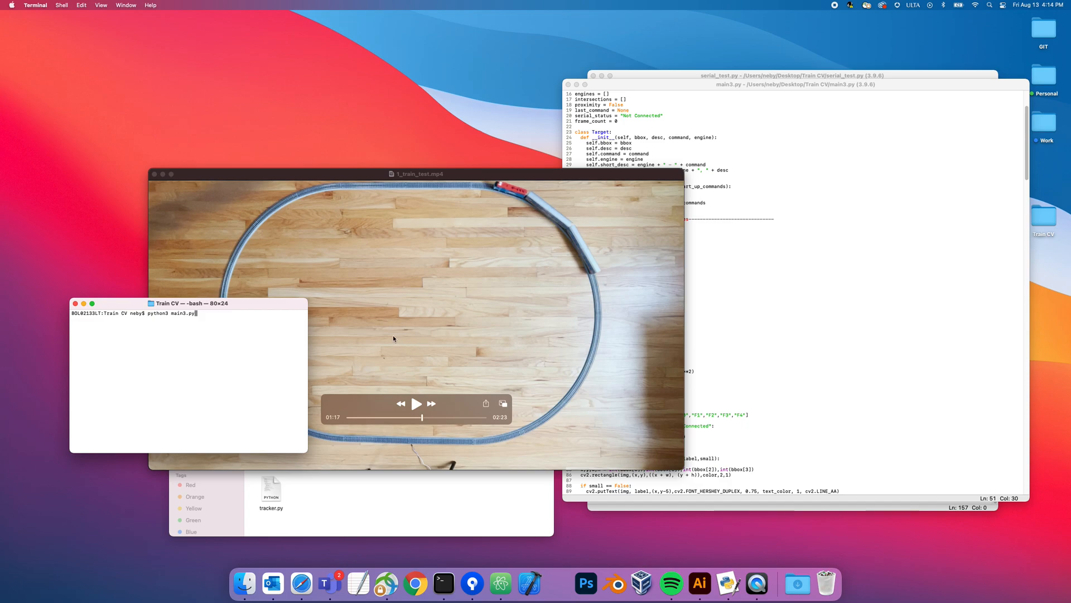
{"action": "mouse_move", "coordinate": [539, 314]}
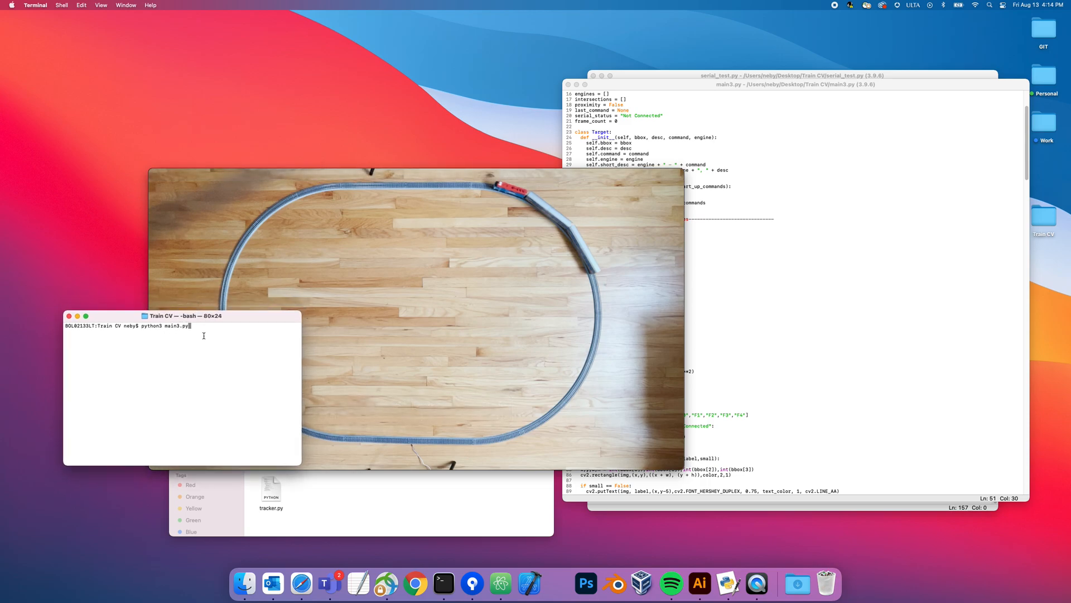
{"action": "mouse_move", "coordinate": [238, 316]}
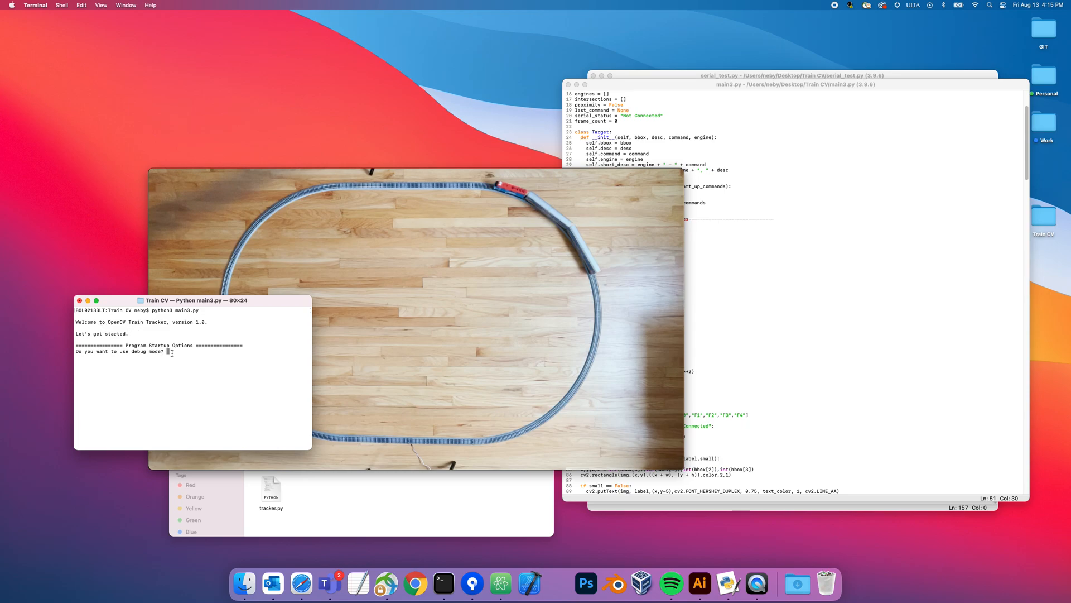
Step: Answer No to debug mode, Yes to the video camera, and Yes to serial connection
{"action": "type", "text": "N"}
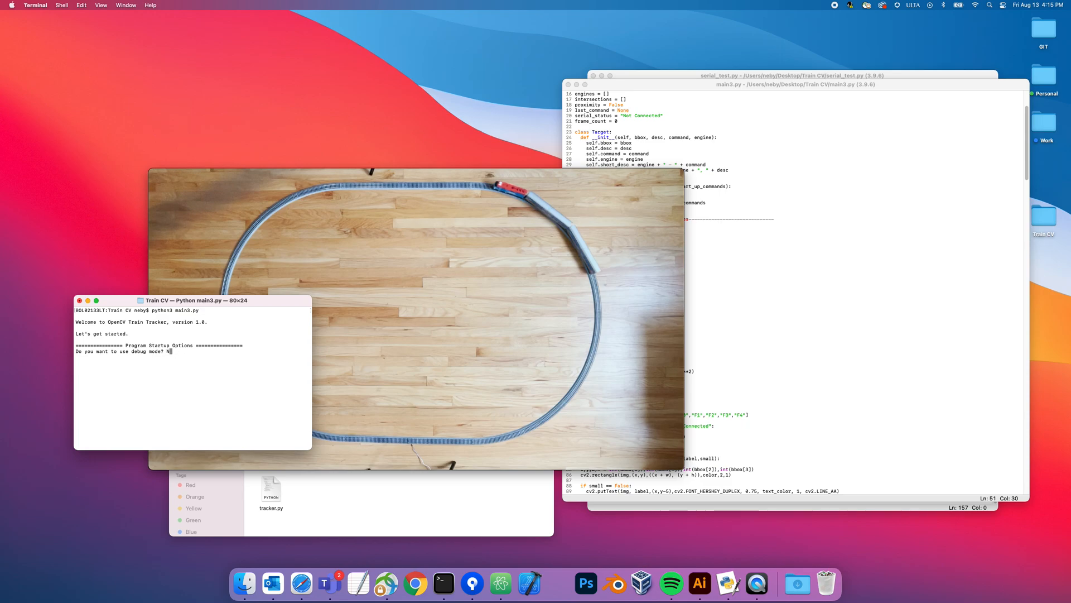
{"action": "type", "text": "o"}
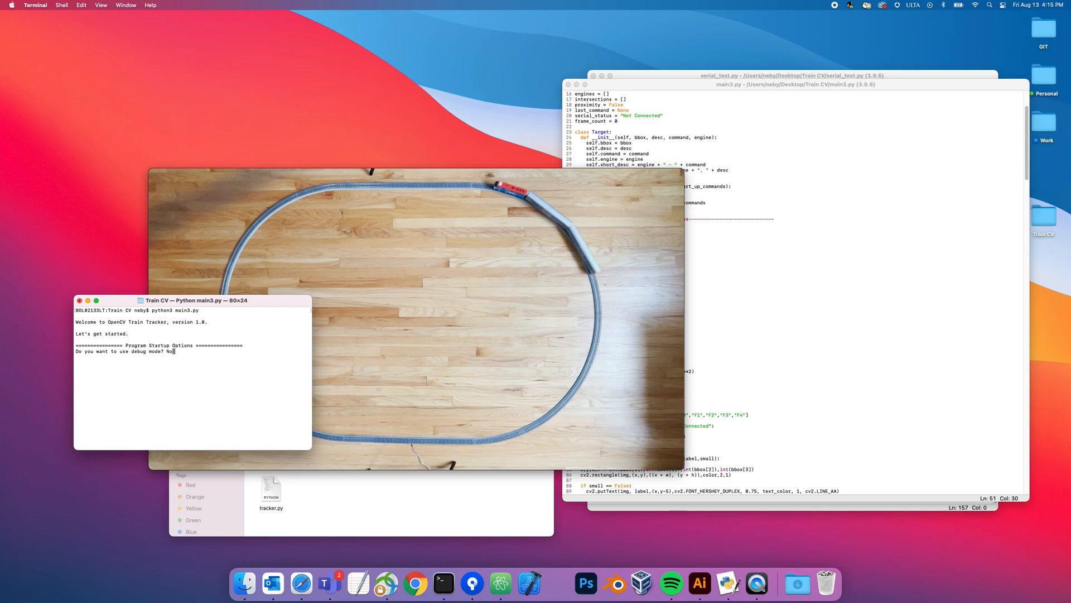
{"action": "key", "text": "Return"}
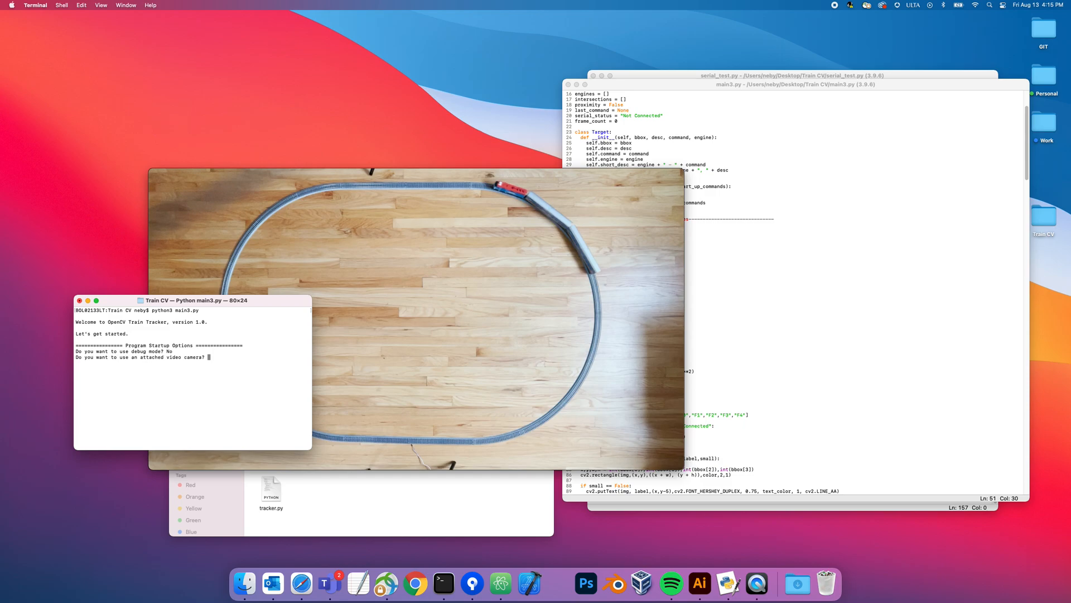
{"action": "type", "text": "Y"}
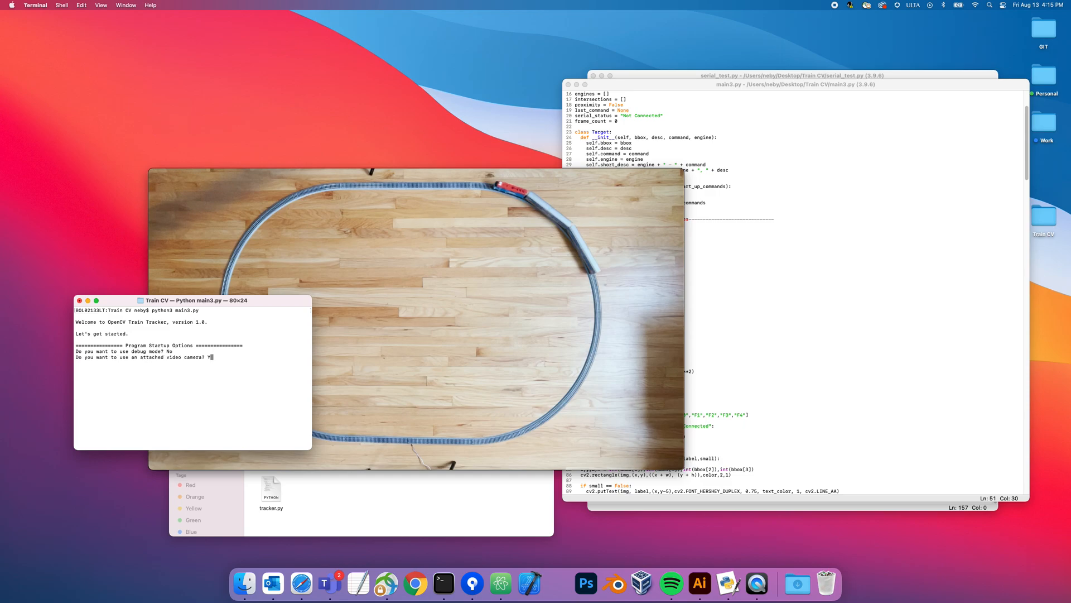
{"action": "type", "text": "es"}
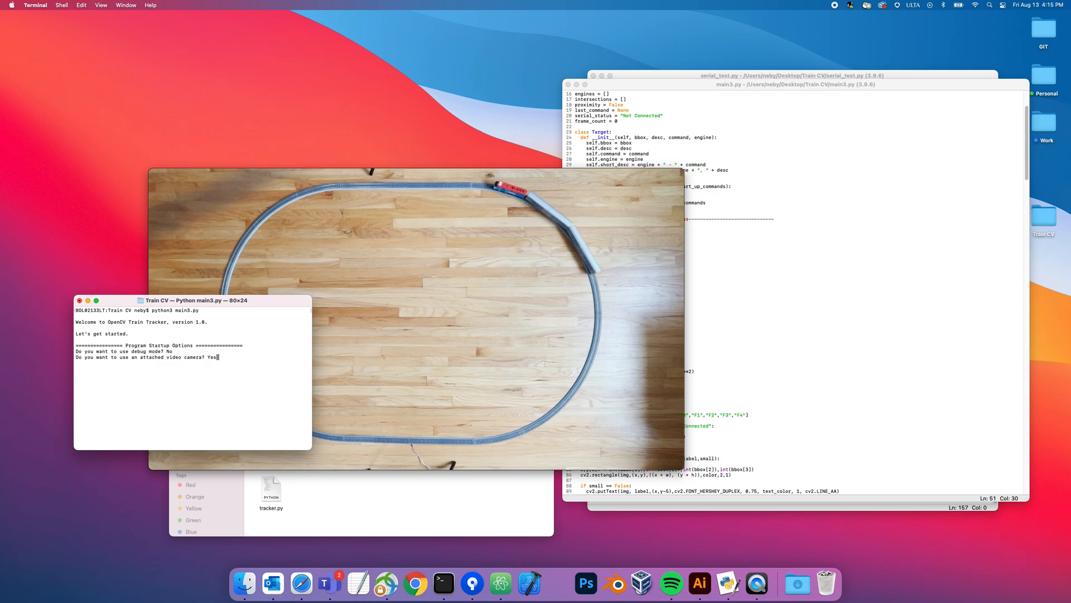
{"action": "key", "text": "Return"}
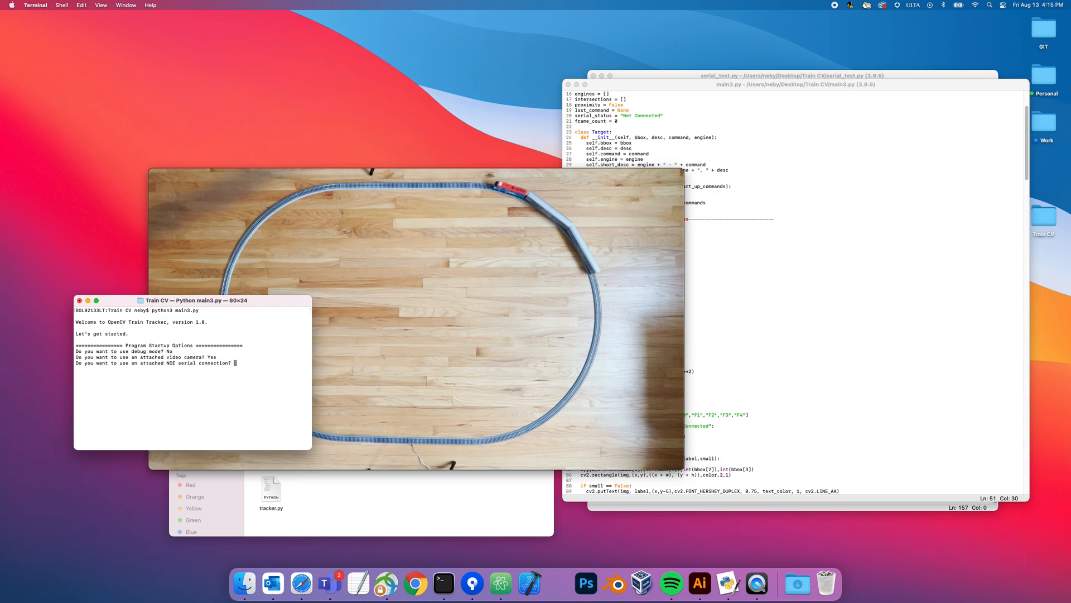
{"action": "type", "text": "Yes"}
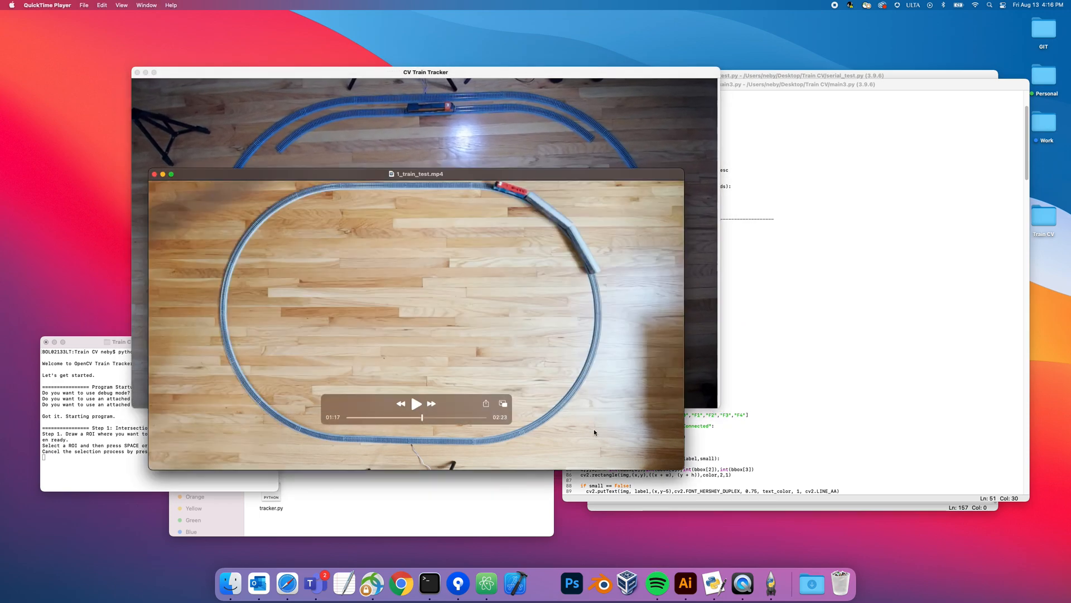
Step: Draw the first target box over the lower-right curve in CV Train Tracker
{"action": "left_click", "coordinate": [155, 173]}
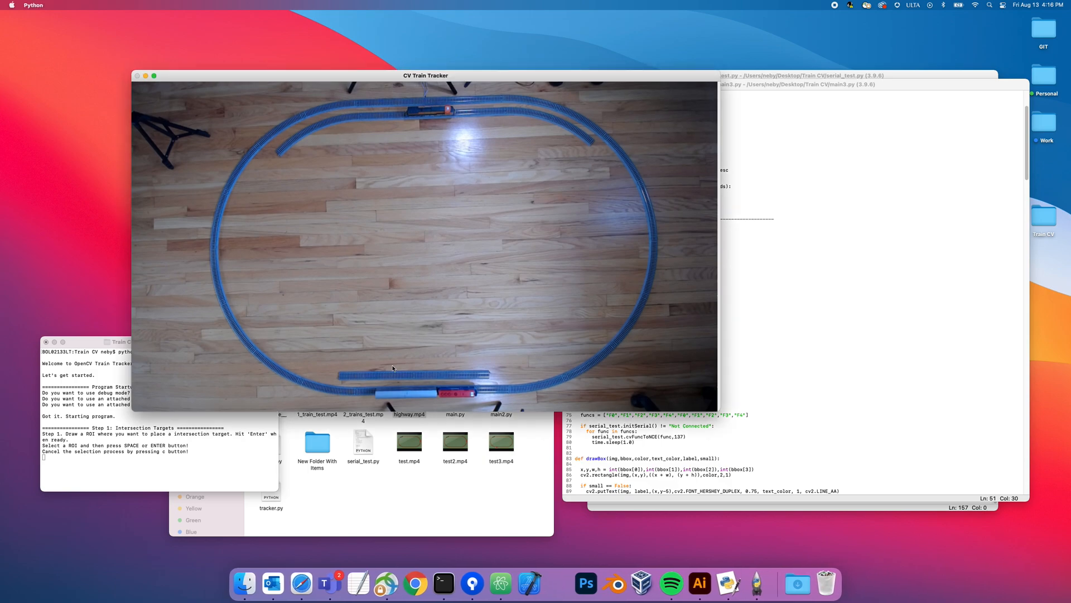
{"action": "mouse_move", "coordinate": [470, 258]}
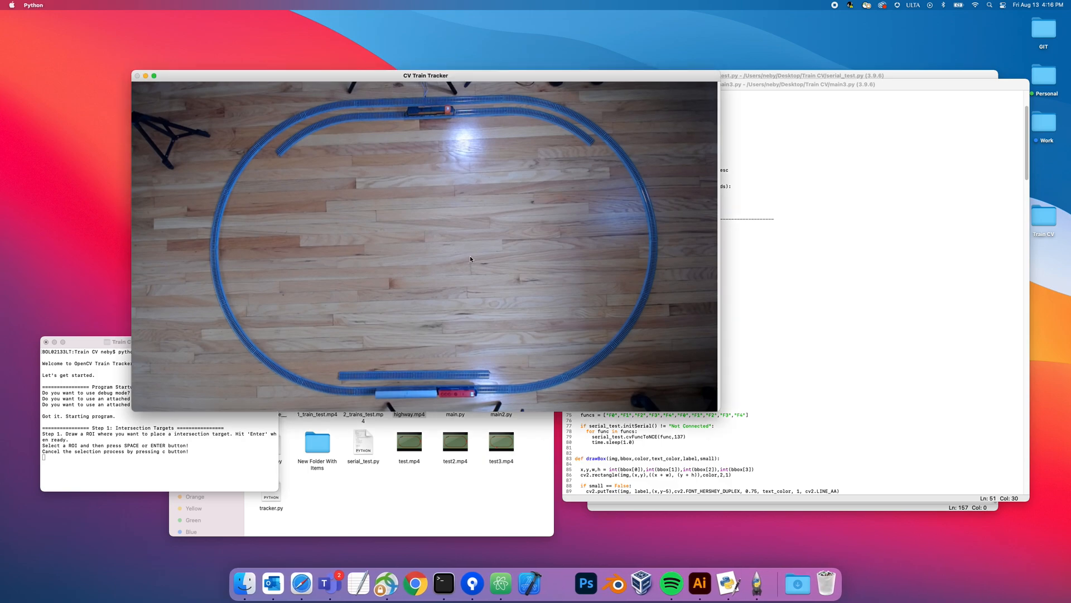
{"action": "mouse_move", "coordinate": [450, 293]}
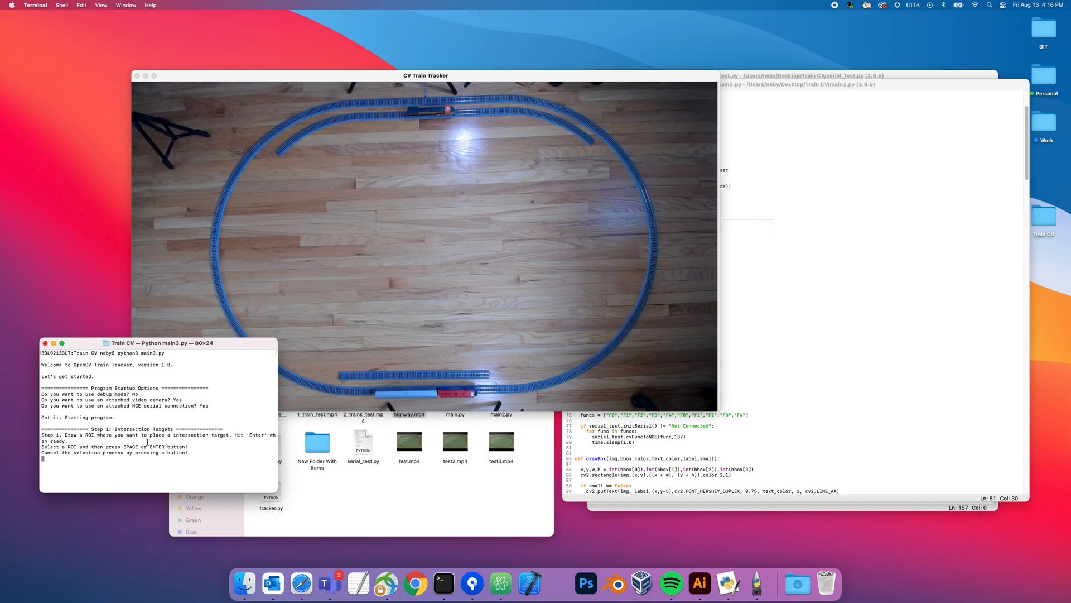
{"action": "mouse_move", "coordinate": [188, 445]}
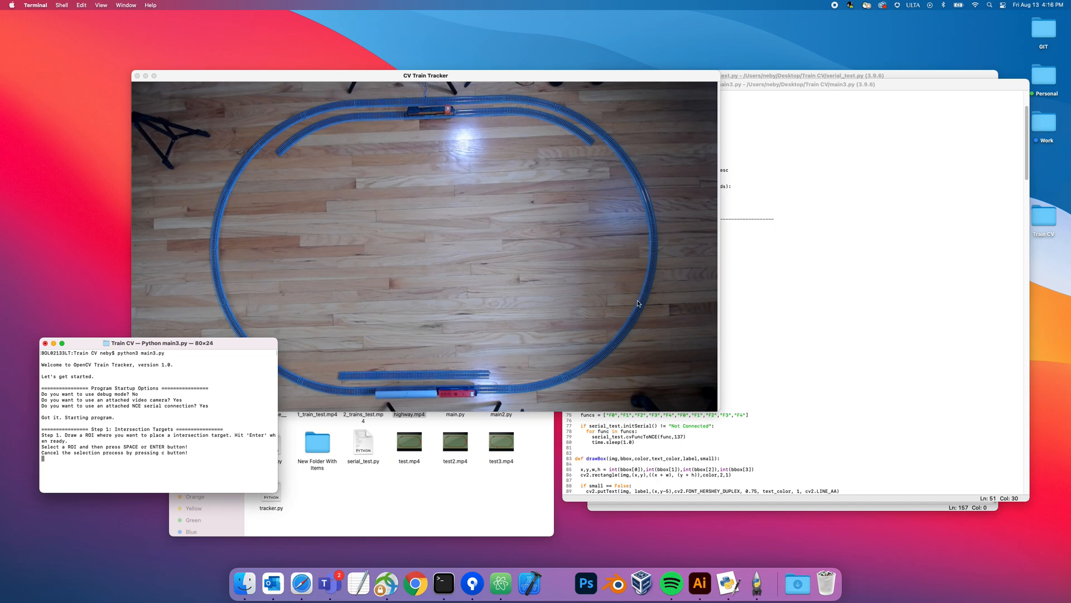
{"action": "mouse_move", "coordinate": [630, 325]}
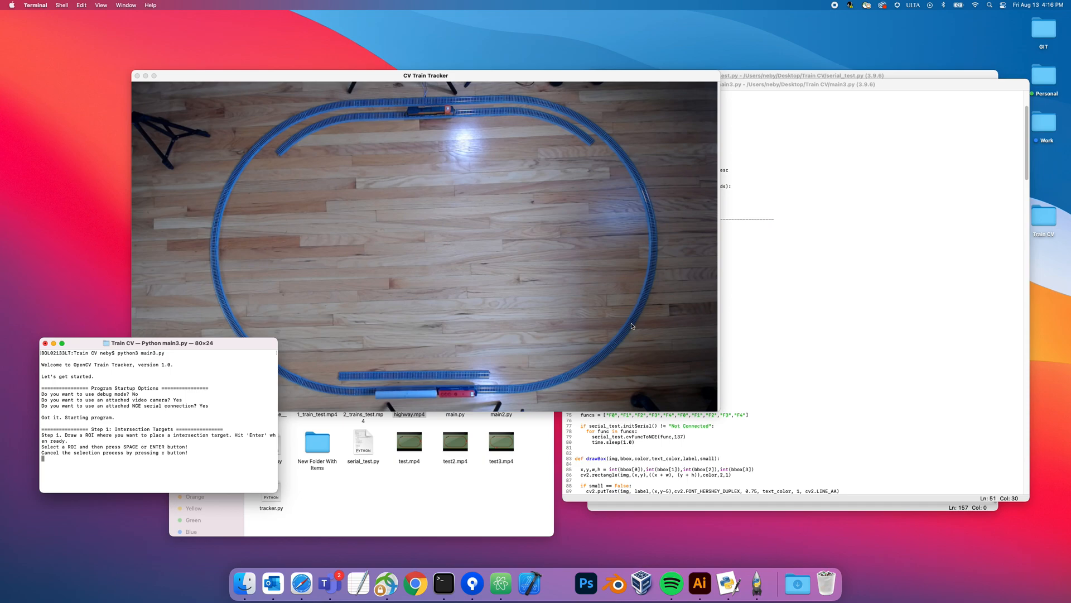
{"action": "mouse_move", "coordinate": [607, 348]}
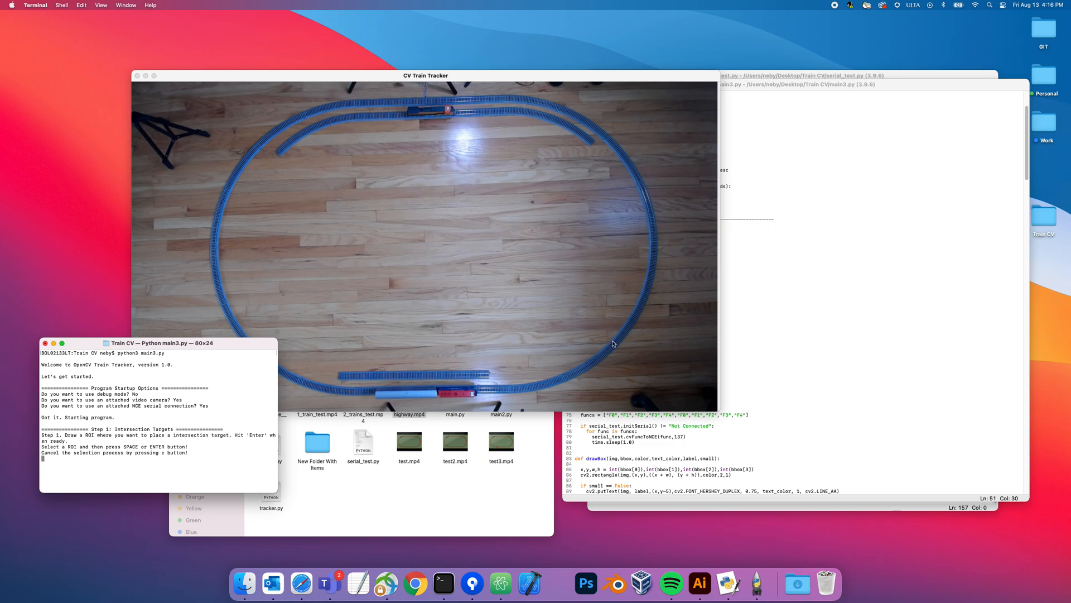
{"action": "left_click", "coordinate": [617, 342]}
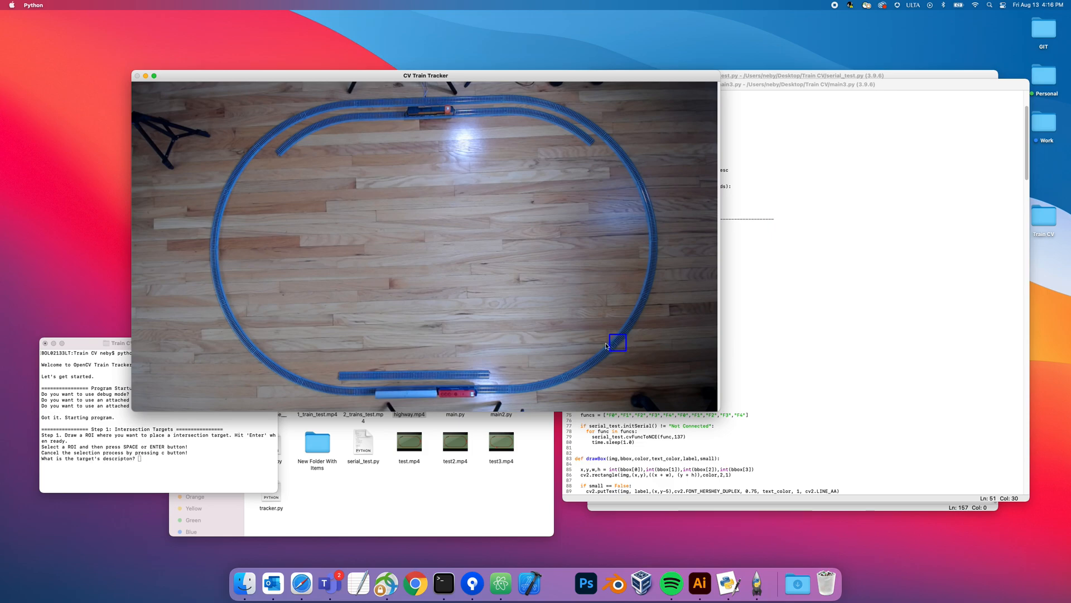
Step: Describe the first target 'Speed up to 70' for engine 137 with command S:70:F
{"action": "left_click", "coordinate": [157, 411]}
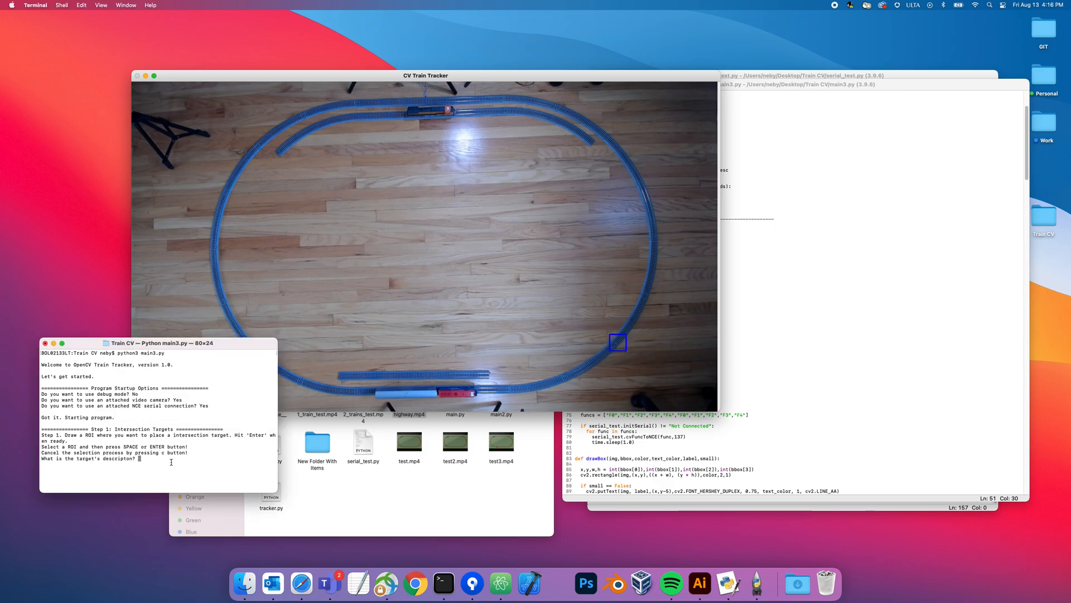
{"action": "type", "text": "Speed up to 70"}
{"action": "type", "text": "1"}
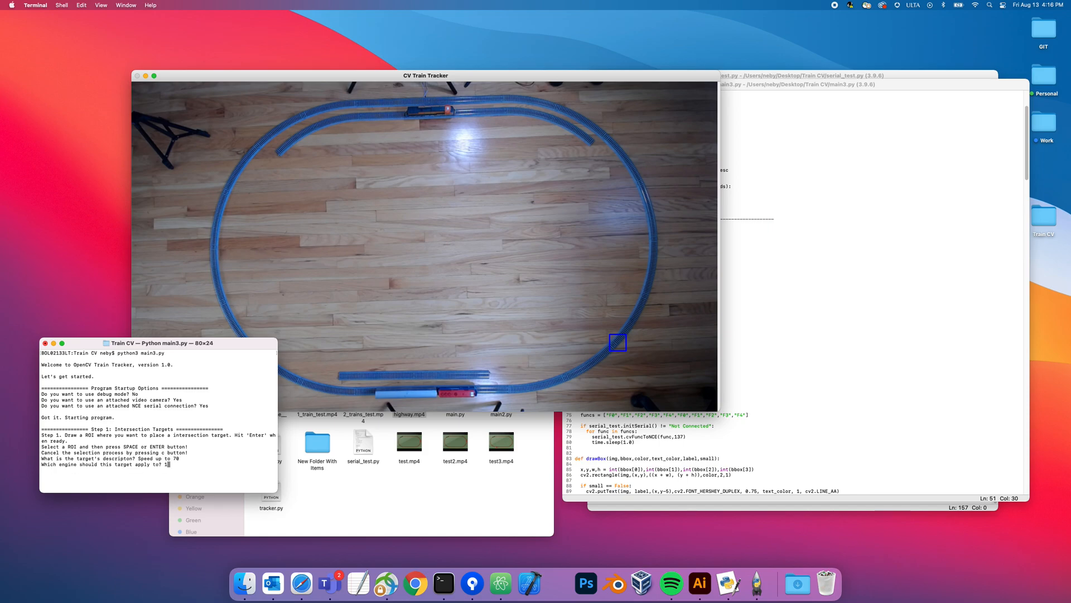
{"action": "type", "text": "37"}
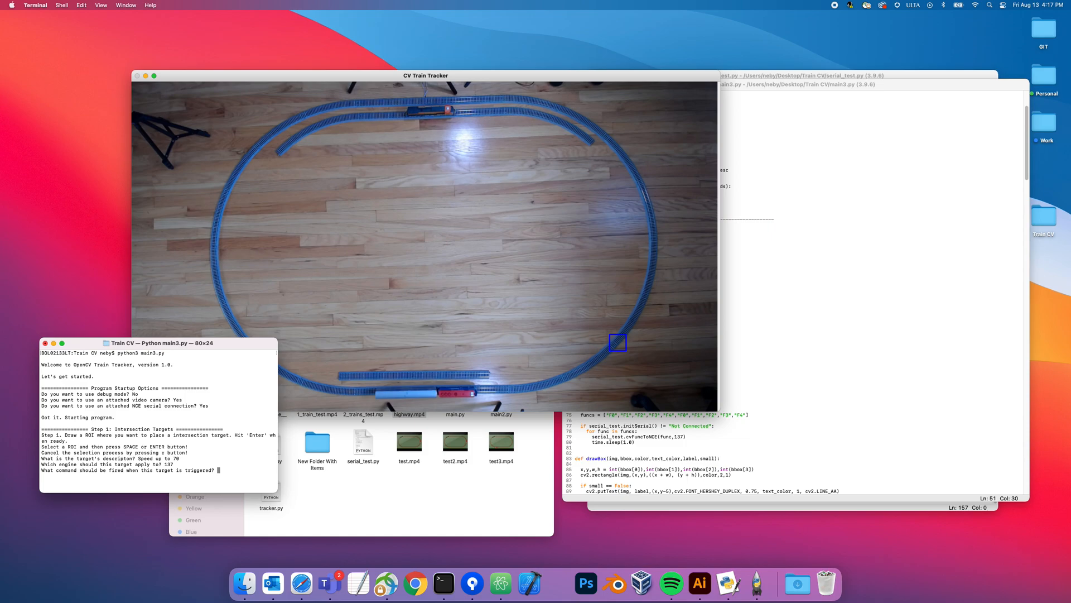
{"action": "type", "text": "S:"}
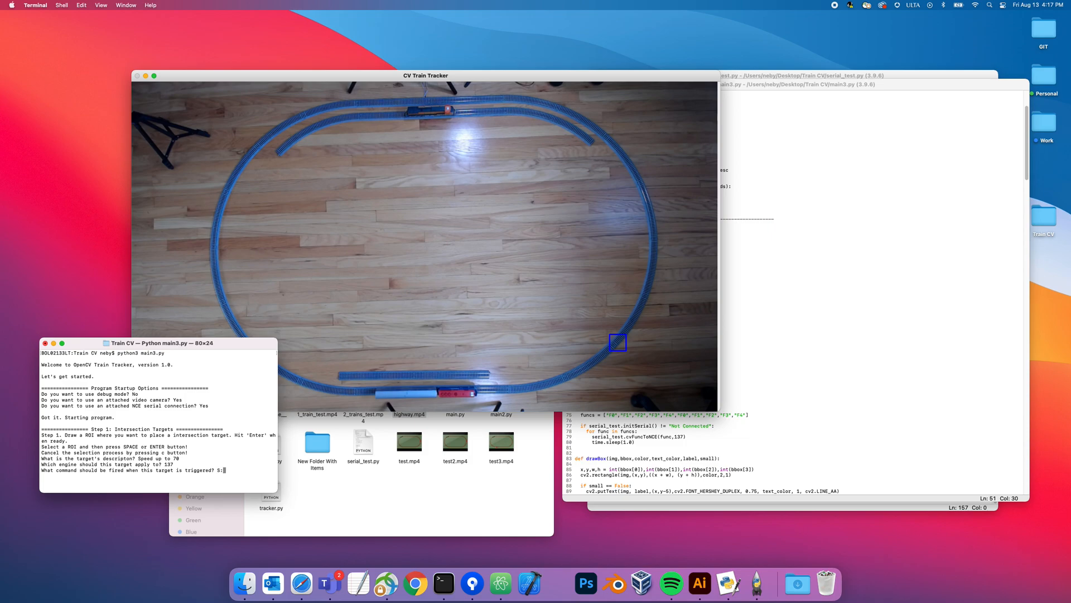
{"action": "type", "text": "70"}
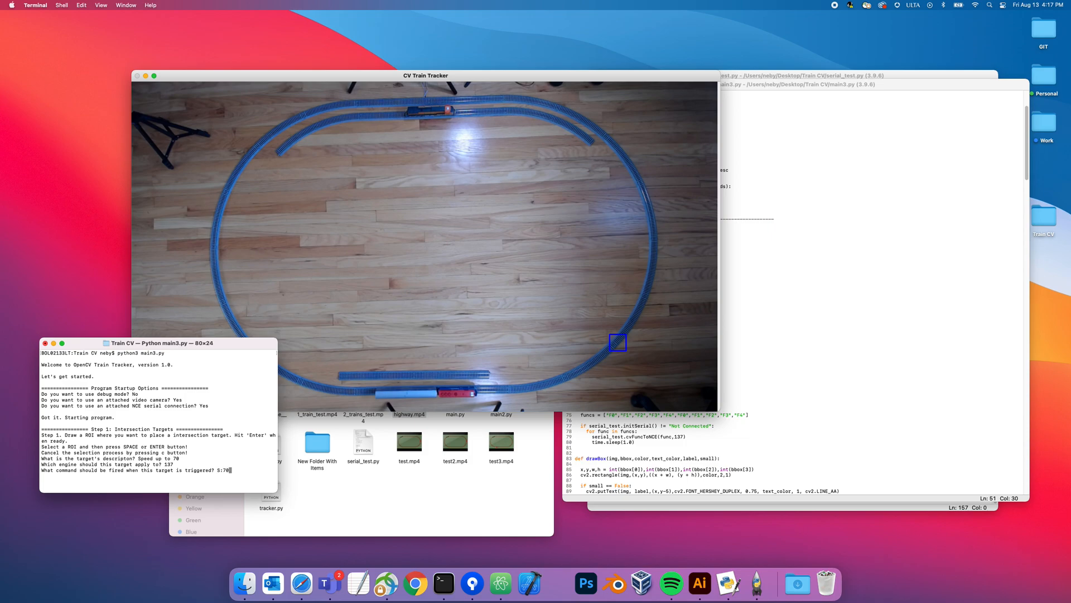
{"action": "type", "text": "F"}
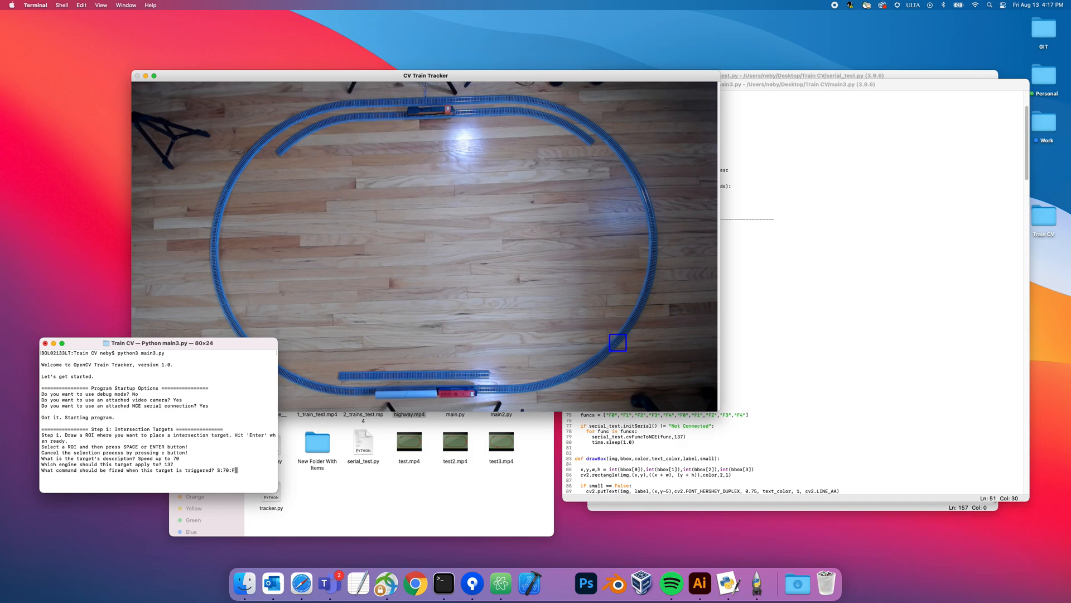
{"action": "key", "text": "Return"}
{"action": "type", "text": "Yes"}
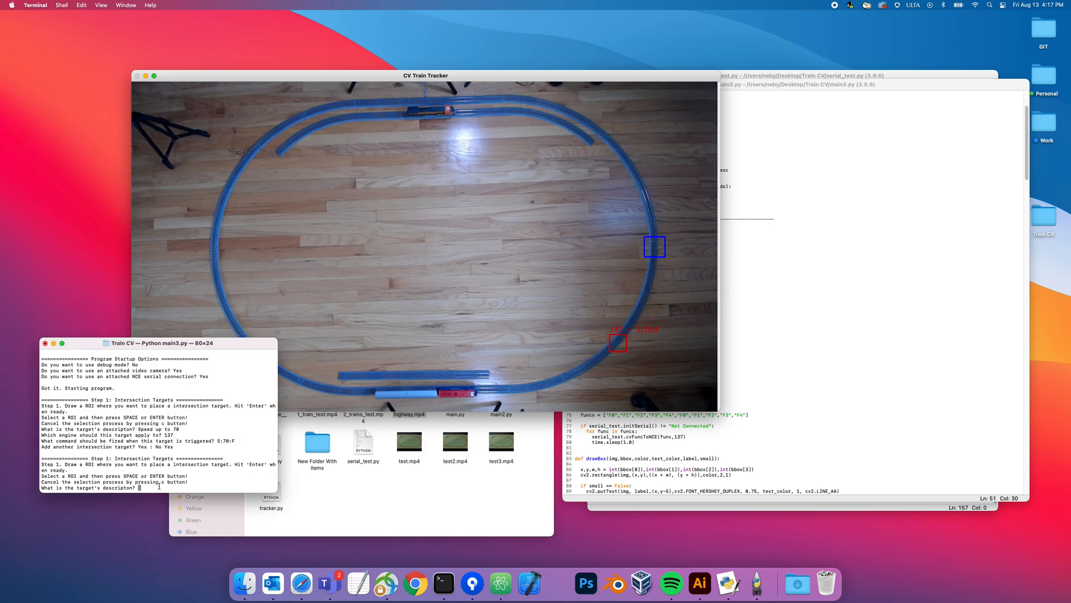
Step: Give the second target 'Horn on for 2 seconds' with command F2>F2
{"action": "type", "text": "Horn on for"}
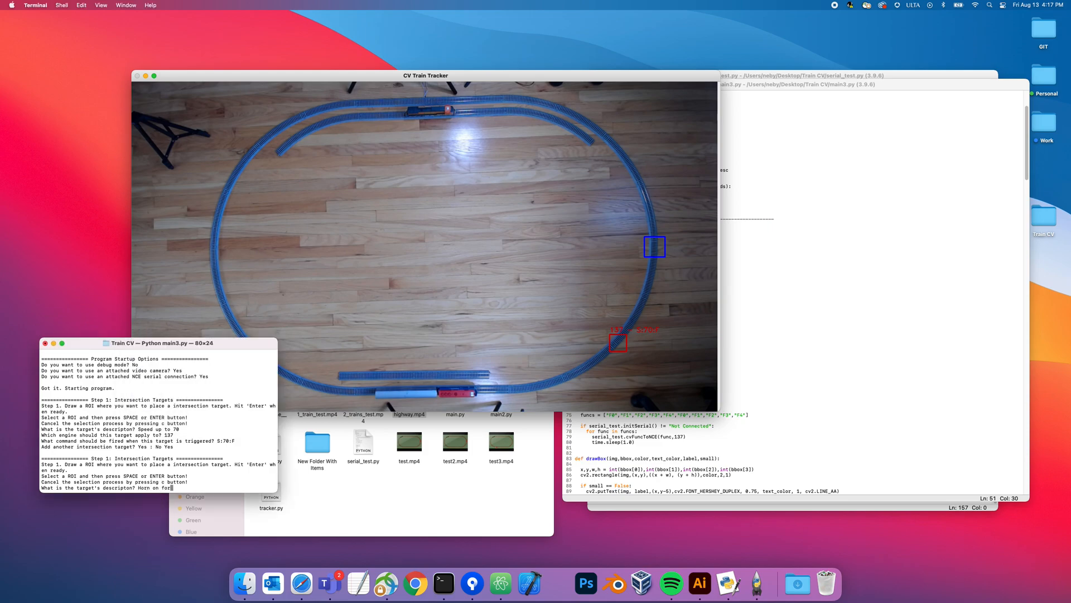
{"action": "type", "text": "2 seconds"}
{"action": "type", "text": "137"}
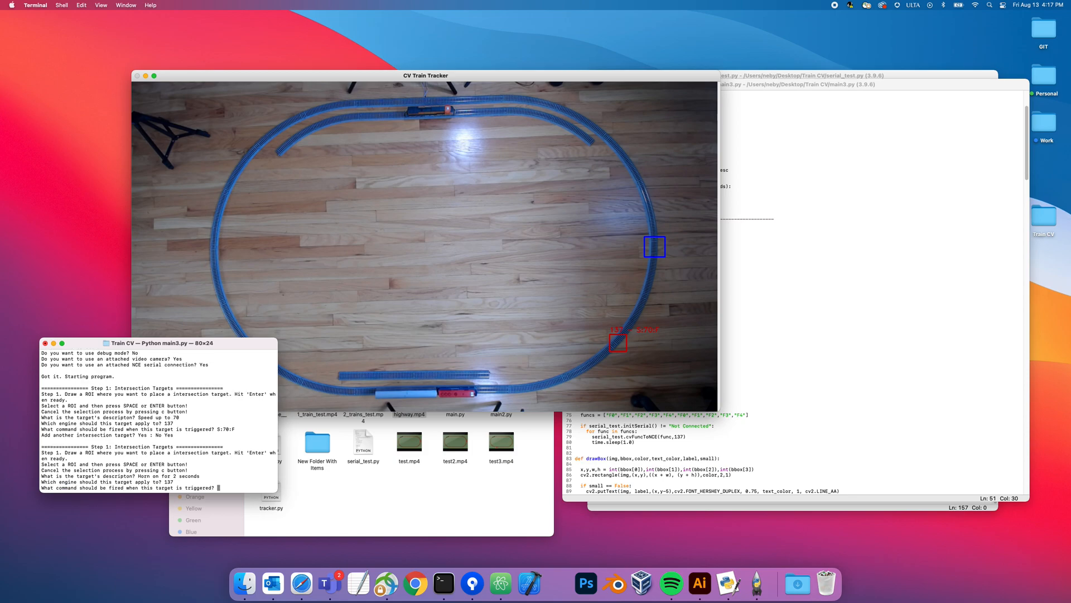
{"action": "type", "text": "F2>2"}
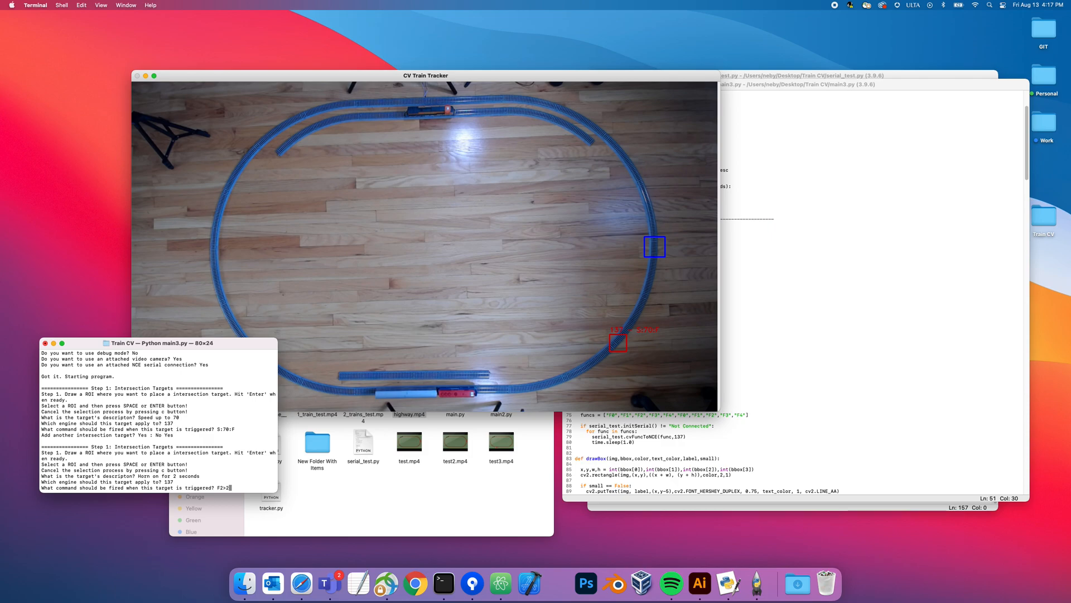
{"action": "type", "text": ">F2"}
{"action": "type", "text": "Slow down to 50"}
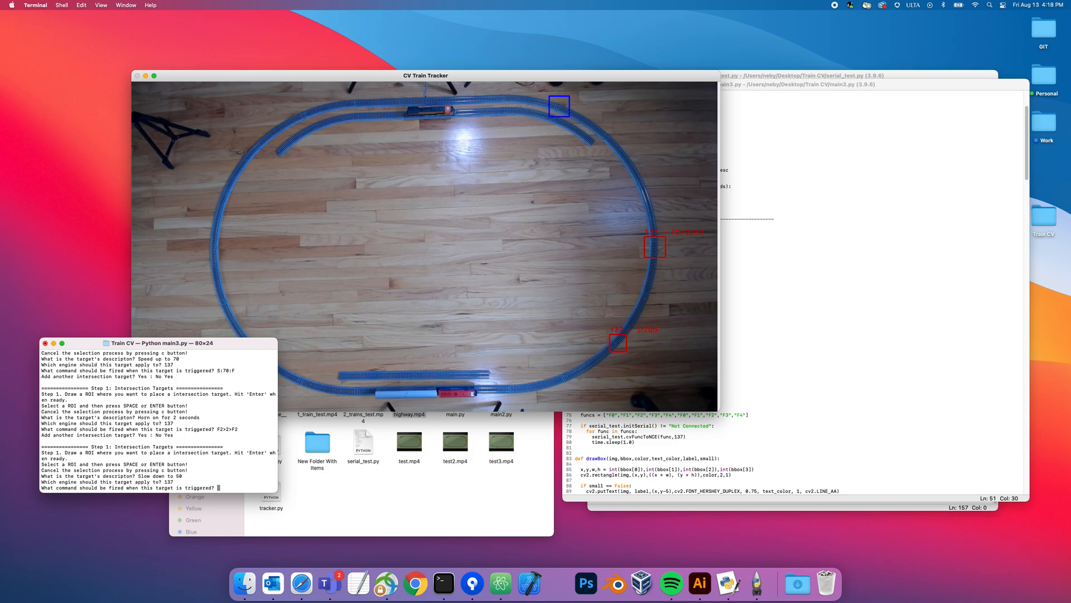
Step: Add targets slowing engine 137 to 50 (S:50:F) and to 35 (S:35:F)
{"action": "type", "text": "S:50:F"}
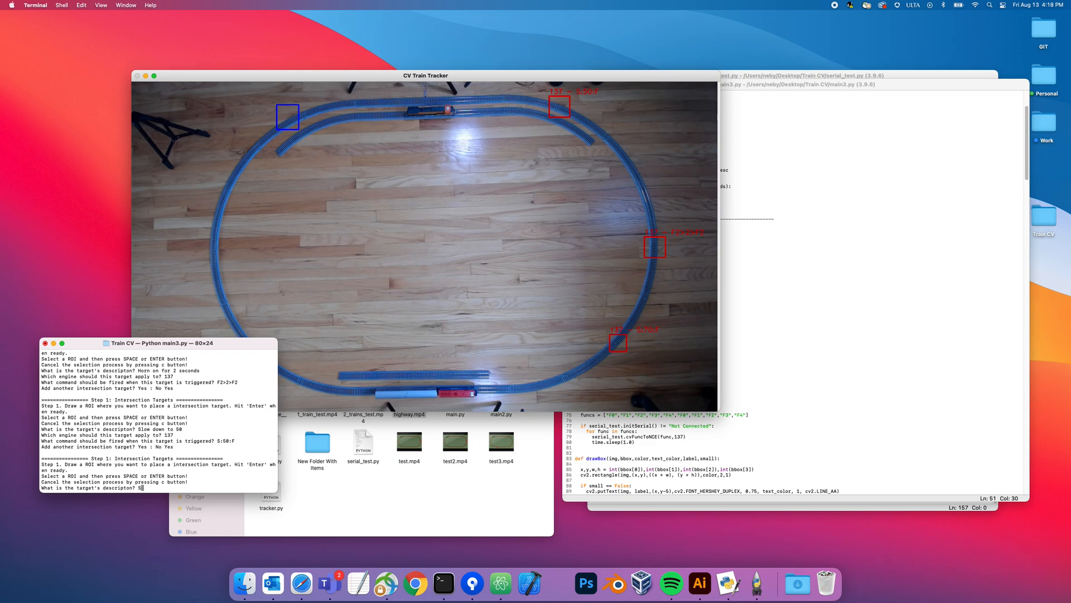
{"action": "type", "text": "Slow down to 35"}
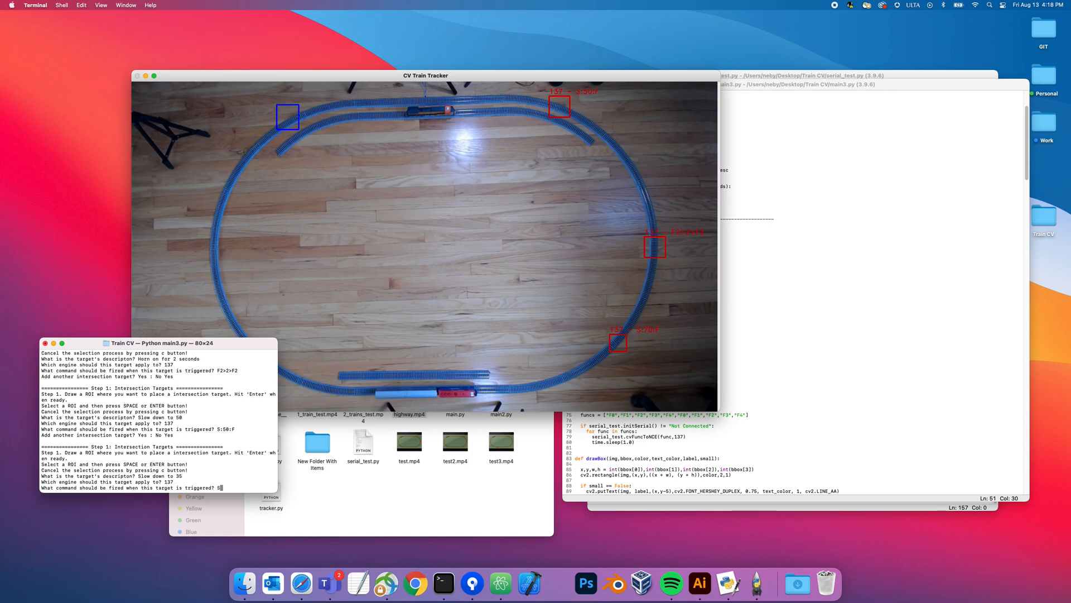
{"action": "type", "text": ":35:F"}
{"action": "type", "text": "Yes"}
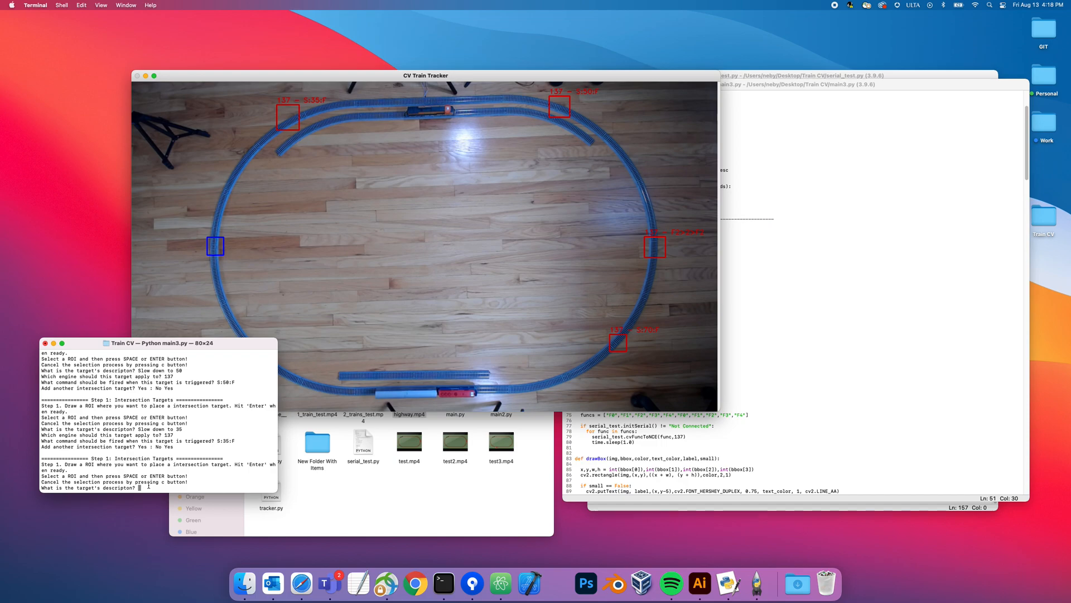
Step: Add 'Stop, wait, go' target S:0:F>10>S:70:F and a 'bell on' F1 target
{"action": "type", "text": "Stop, wait, go"}
{"action": "type", "text": "S:0:F>"}
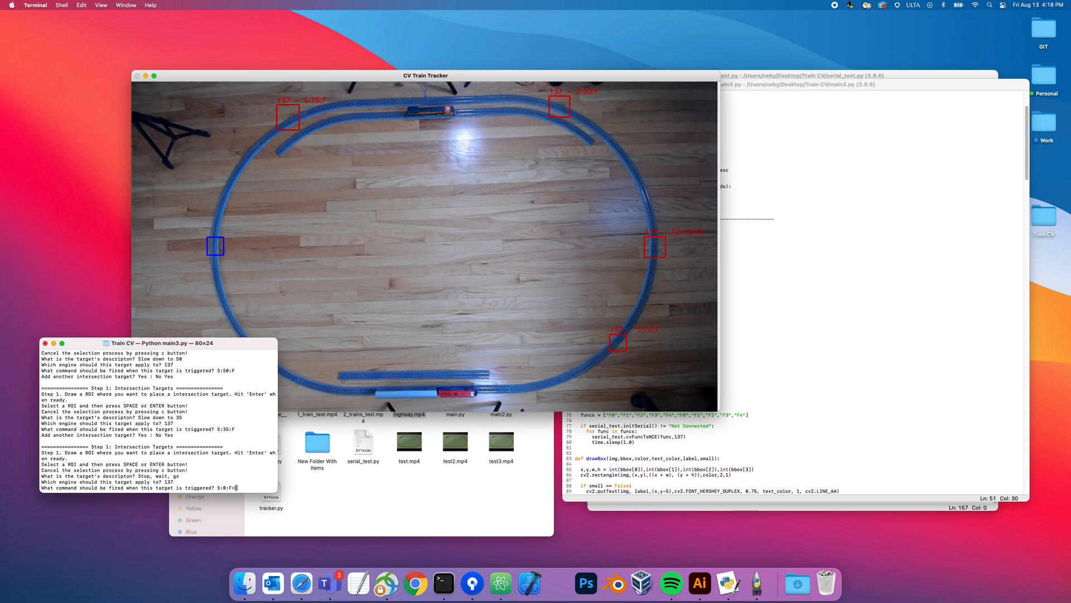
{"action": "type", "text": "10>S:70:F"}
{"action": "type", "text": "Yes"}
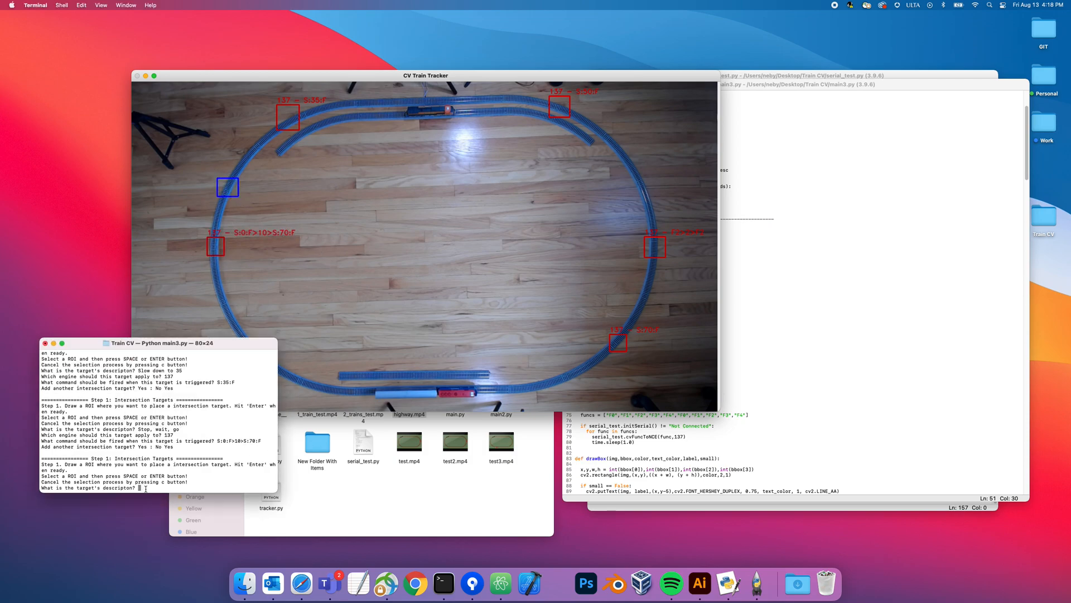
{"action": "type", "text": "bell on"}
{"action": "type", "text": "F1"}
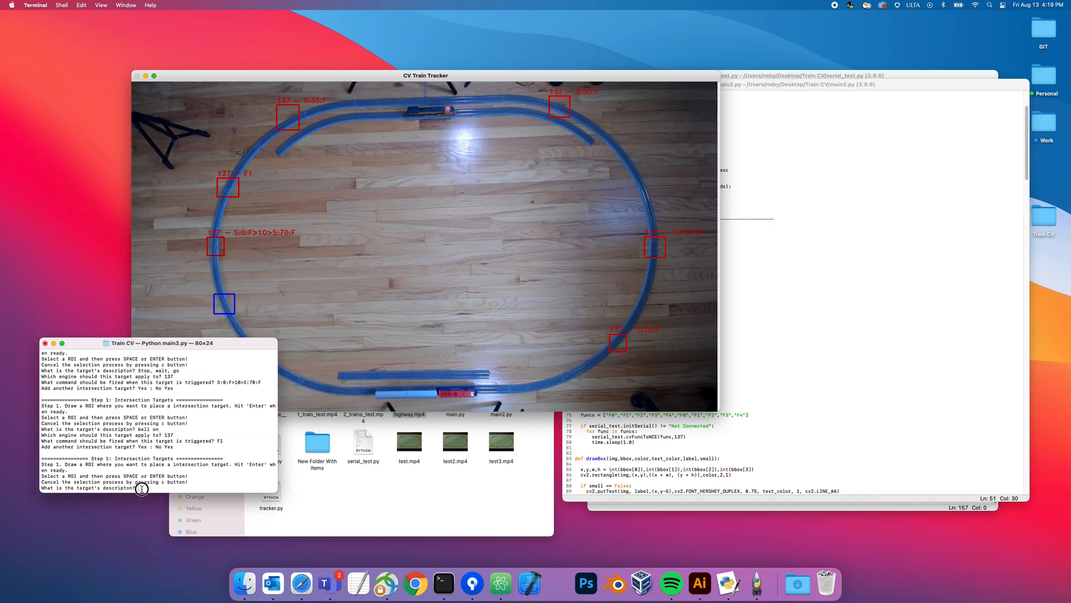
Step: Enter the seventh target's description 'bell off' for engine 137
{"action": "type", "text": "bell off"}
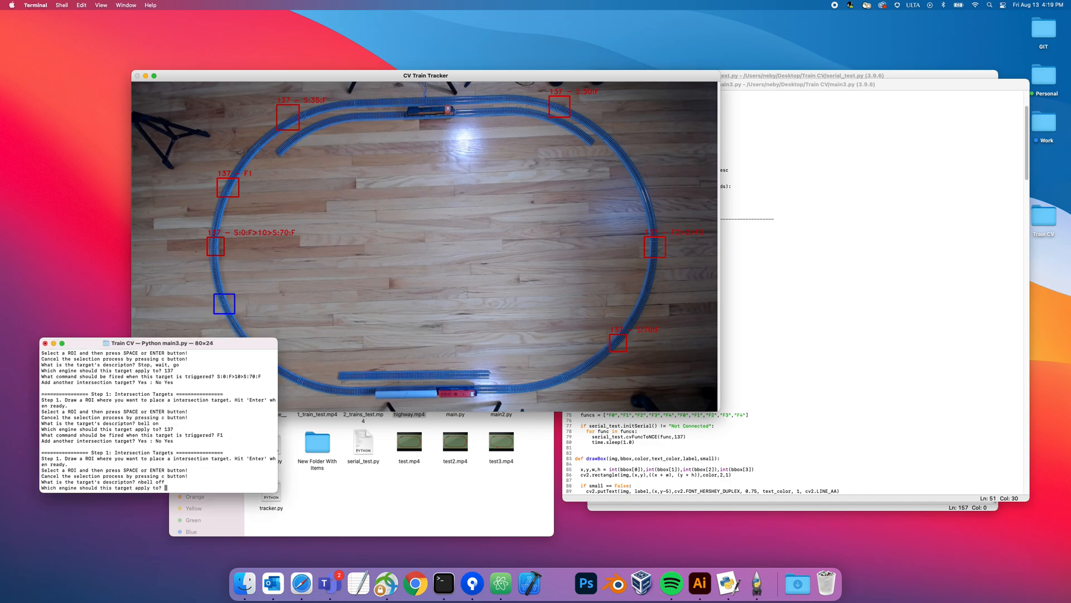
{"action": "type", "text": "137"}
{"action": "type", "text": "F1"}
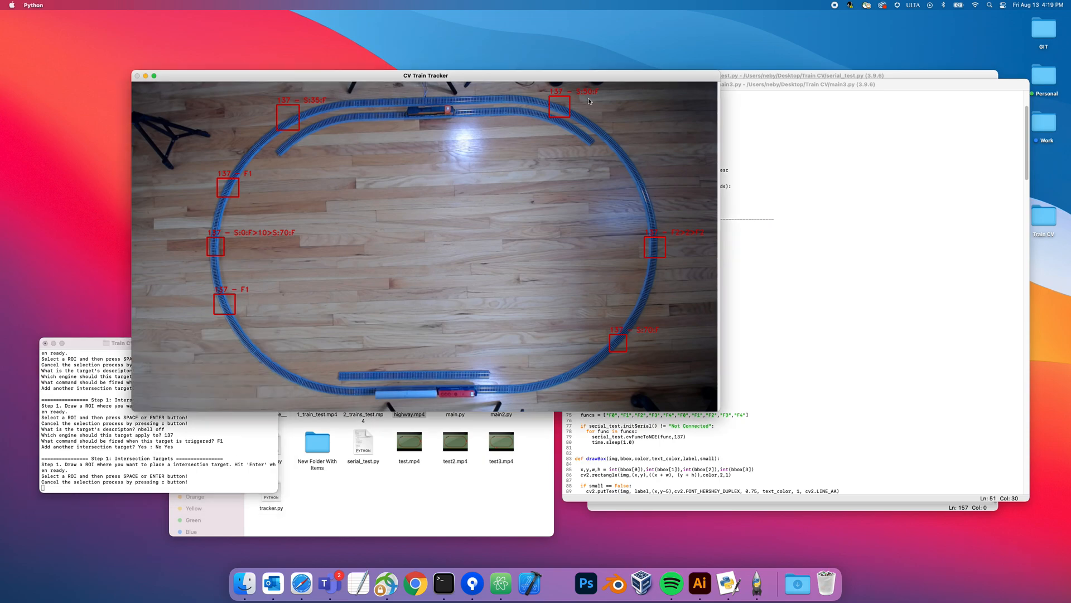
{"action": "mouse_move", "coordinate": [619, 346]}
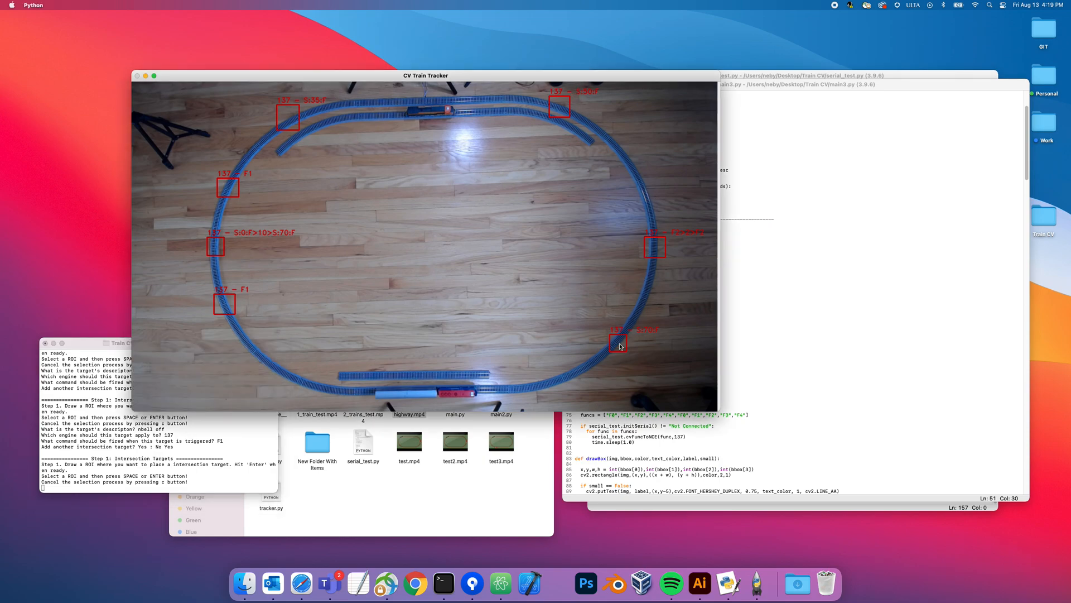
{"action": "mouse_move", "coordinate": [619, 347]}
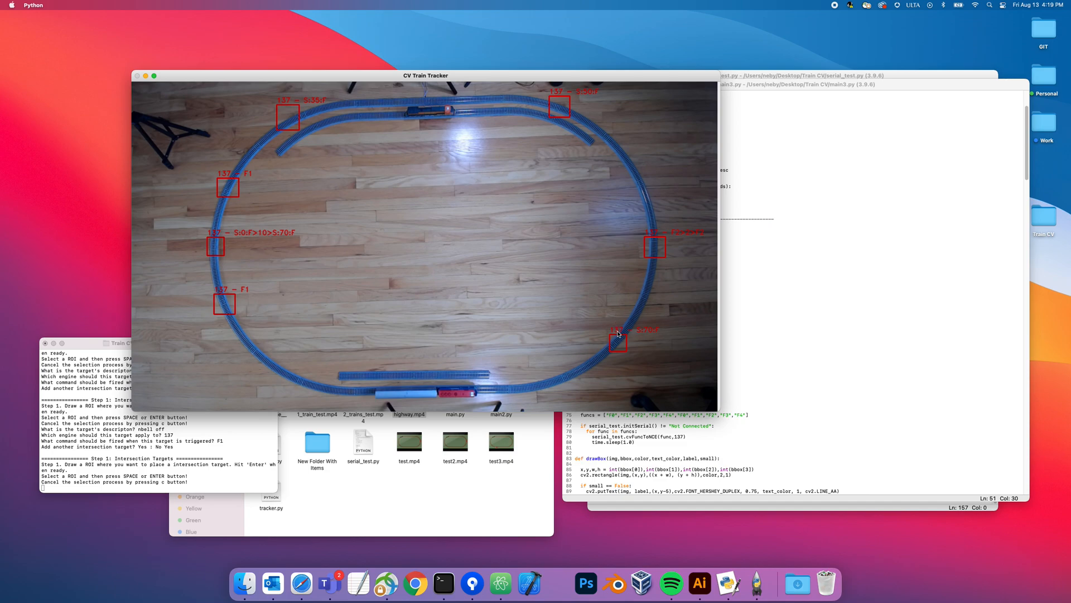
{"action": "mouse_move", "coordinate": [515, 123]}
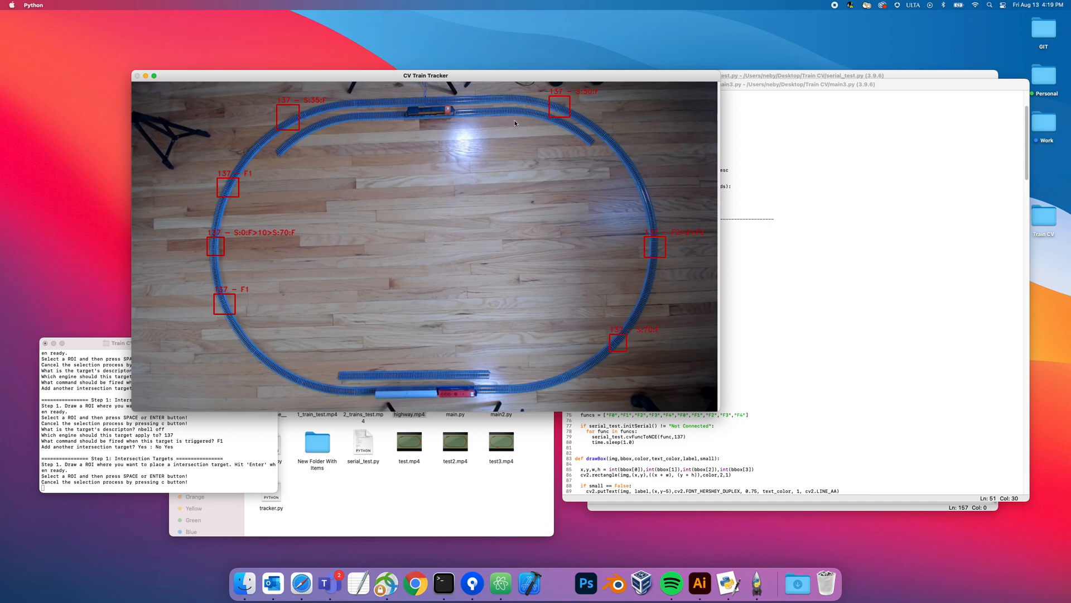
{"action": "mouse_move", "coordinate": [401, 107]}
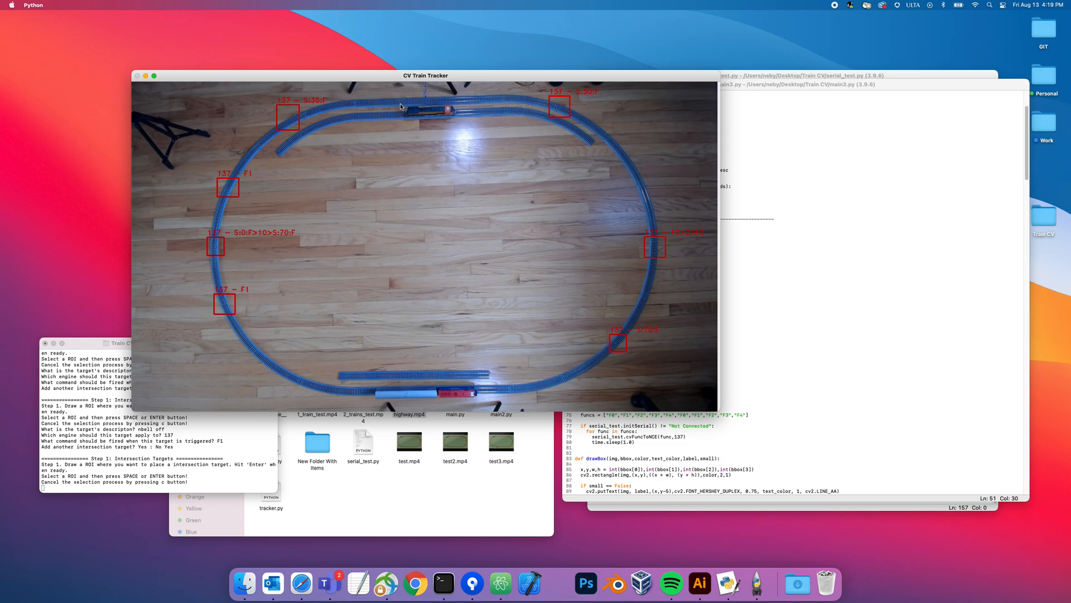
{"action": "mouse_move", "coordinate": [551, 133]}
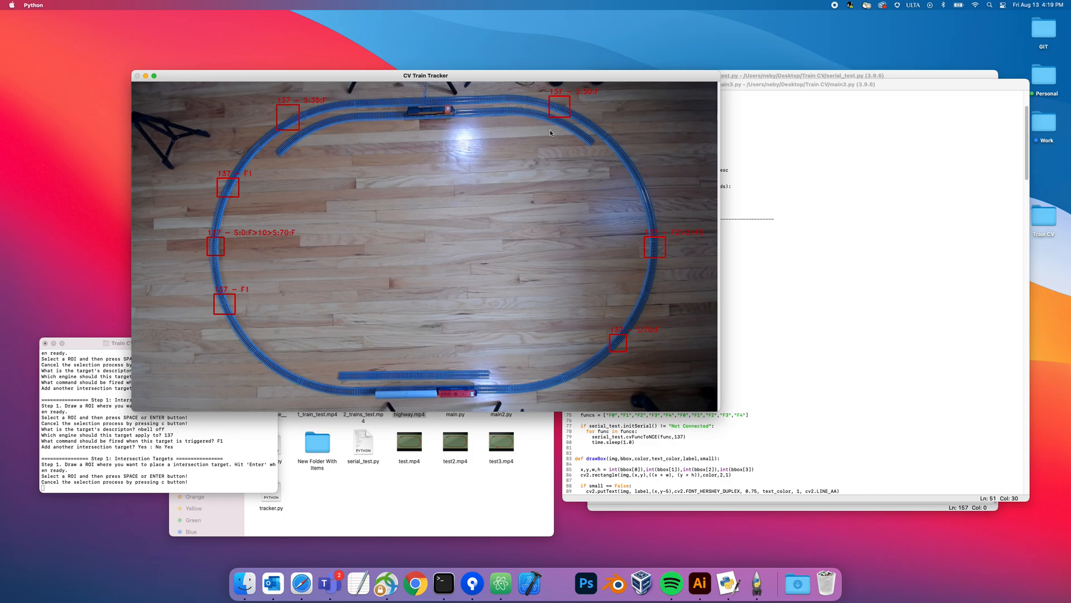
{"action": "mouse_move", "coordinate": [474, 158]}
{"action": "type", "text": "4144"}
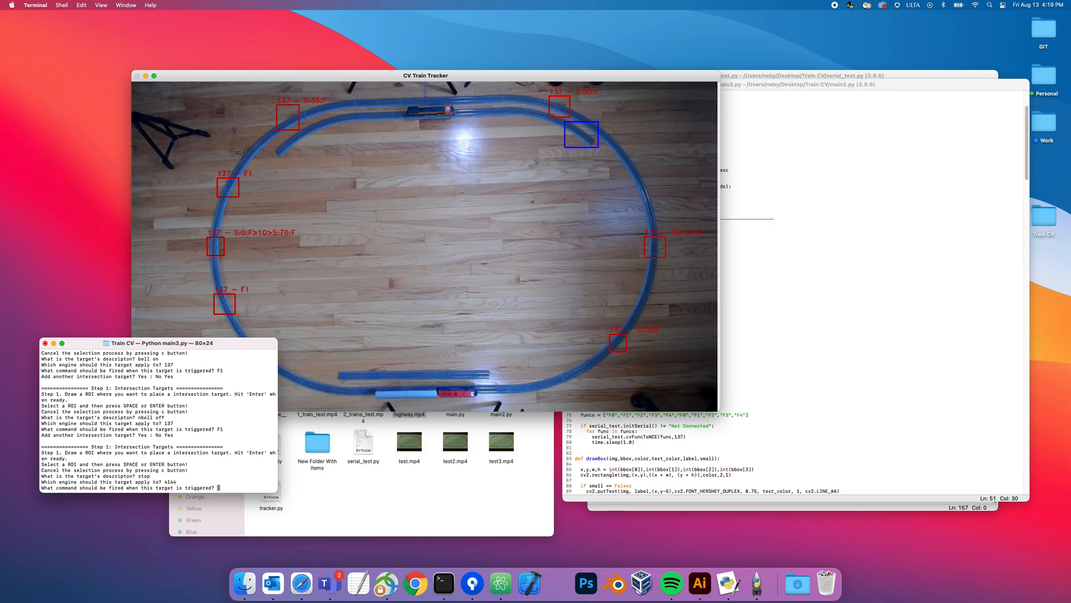
Step: Enter the stop target command S:0:F>10>S:15:R for engine 4144
{"action": "type", "text": "S:0:F"}
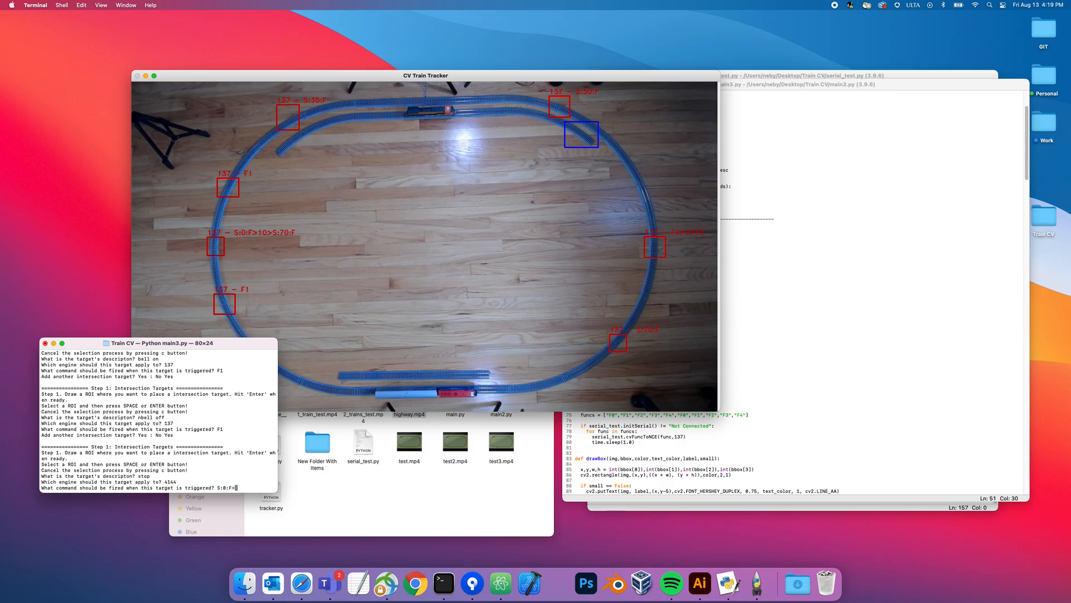
{"action": "type", "text": ">10>S:15"}
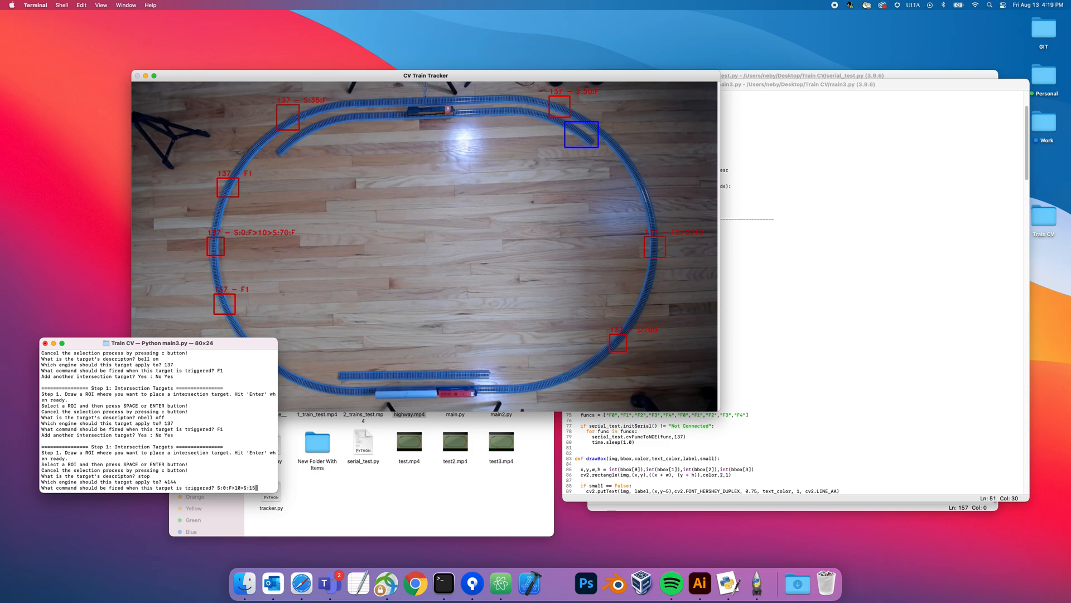
{"action": "type", "text": ":R"}
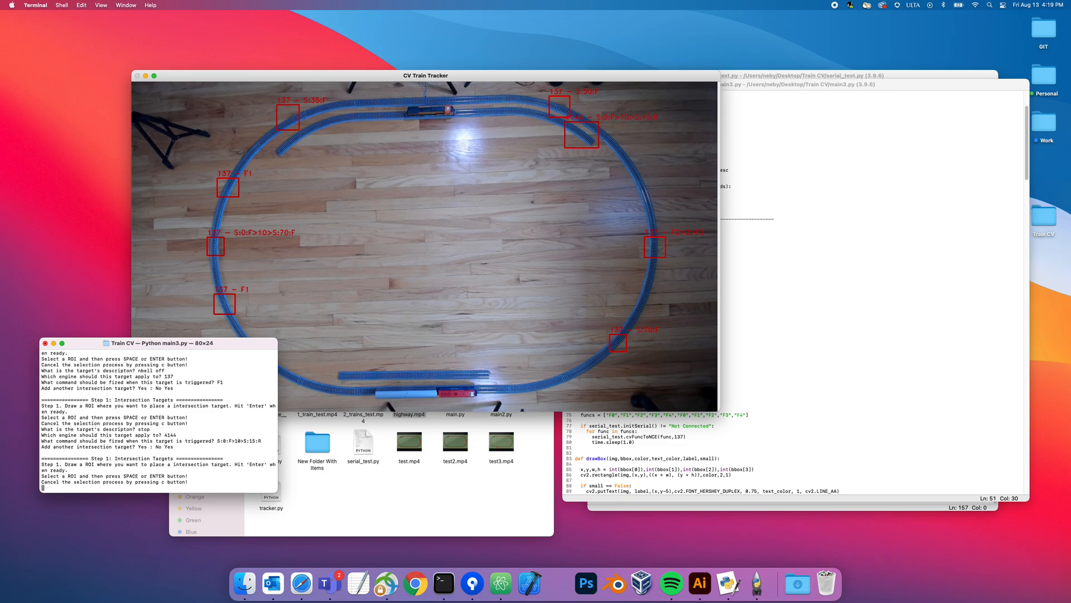
Step: Outline a second stop-and-go target on the upper-left curve and begin its command
{"action": "left_click", "coordinate": [279, 127]}
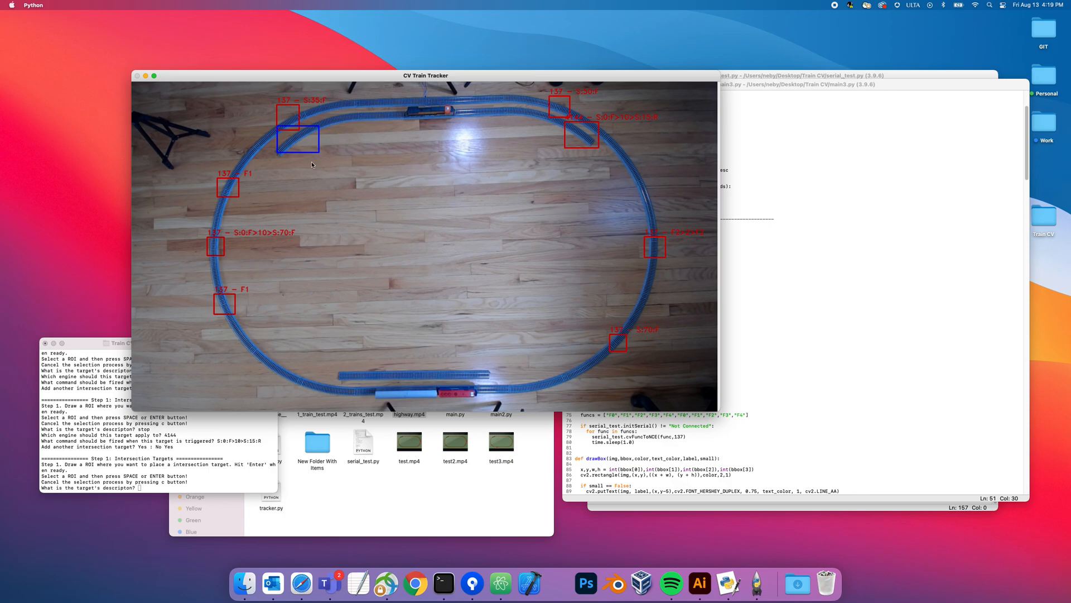
{"action": "mouse_move", "coordinate": [158, 487]}
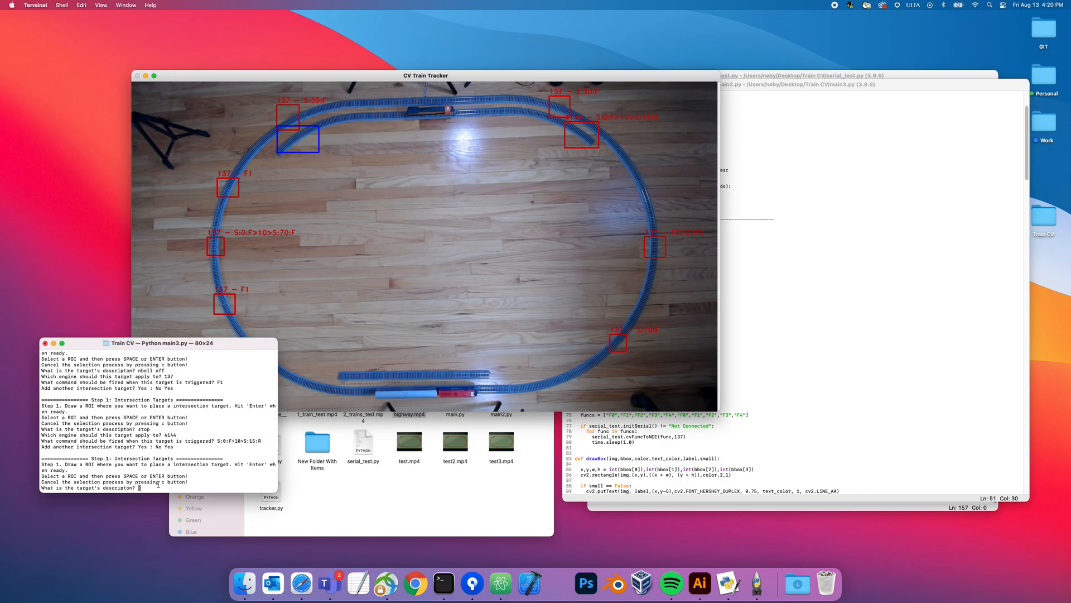
{"action": "type", "text": "Stop, go, stop"}
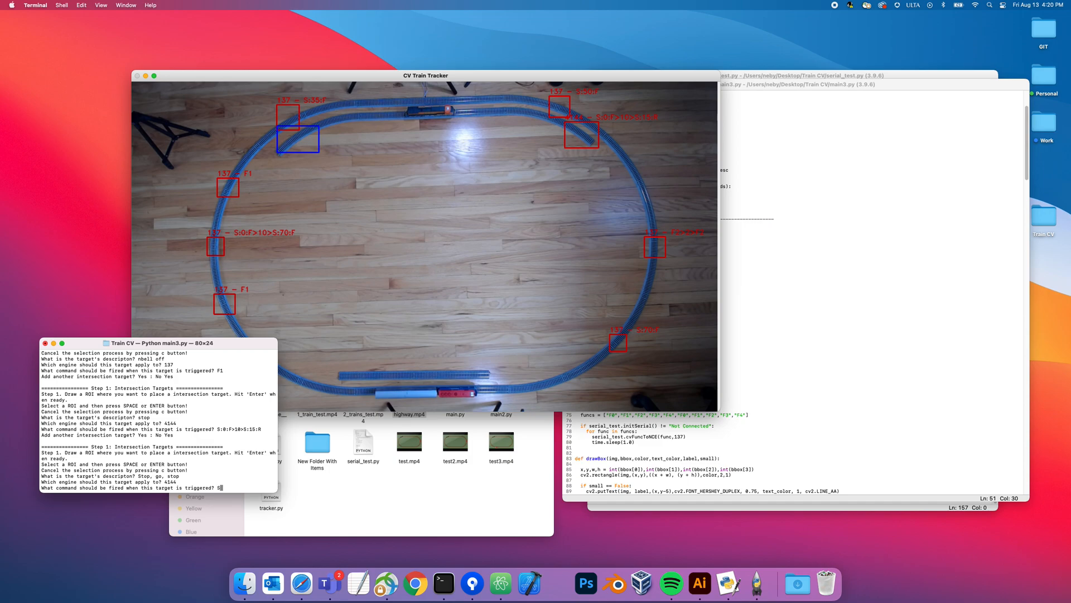
{"action": "type", "text": ":0:"}
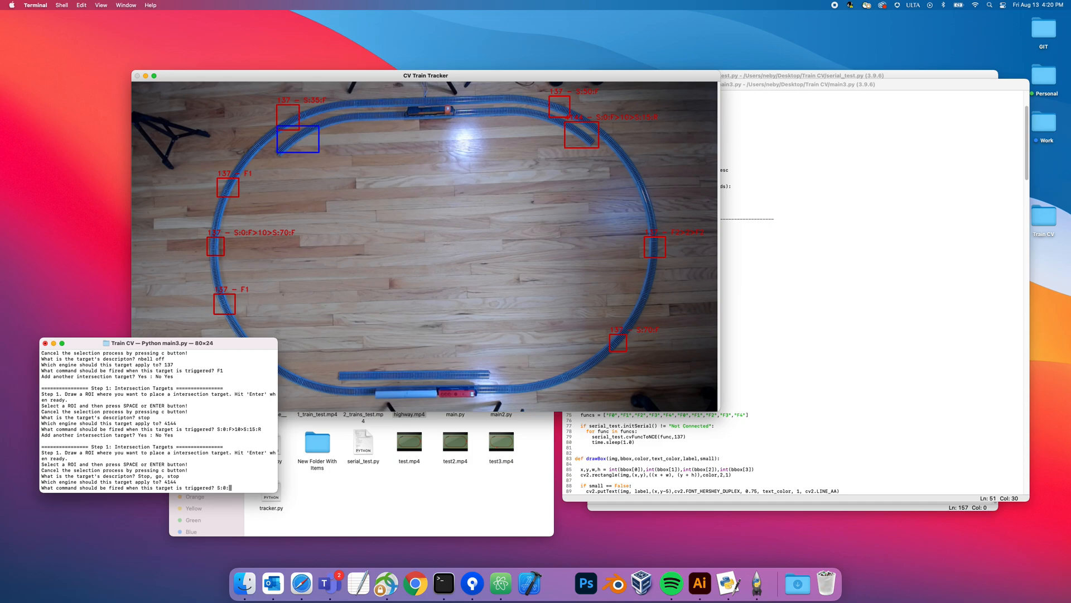
{"action": "type", "text": "R>10>S:15:"}
{"action": "type", "text": "137"}
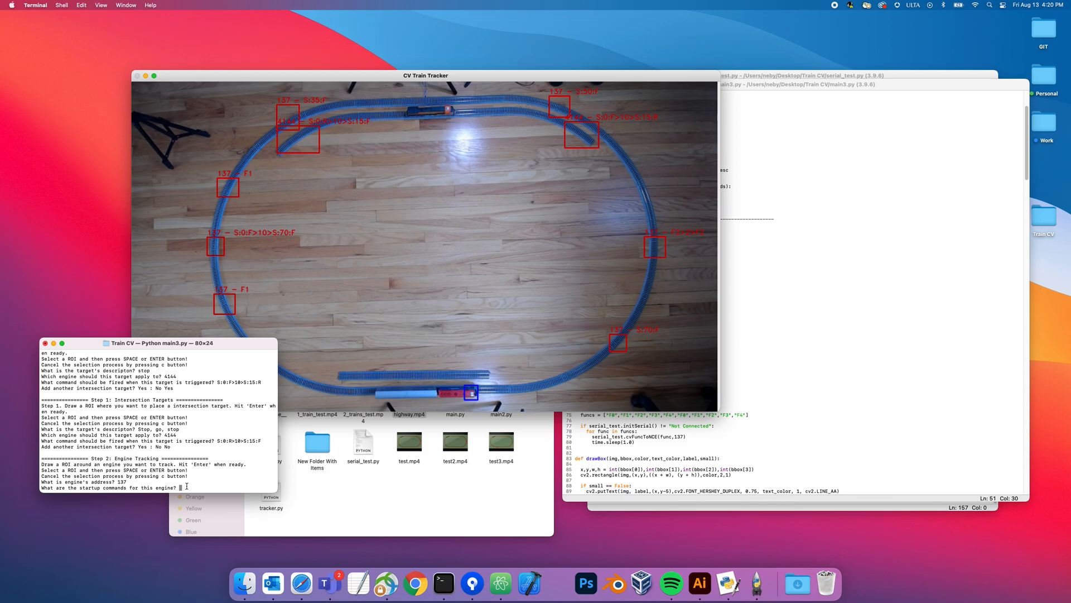
Step: Register engine 137 with startup commands F0, F8, F16, S0, then speed 35 forward
{"action": "type", "text": "F0,F8,"}
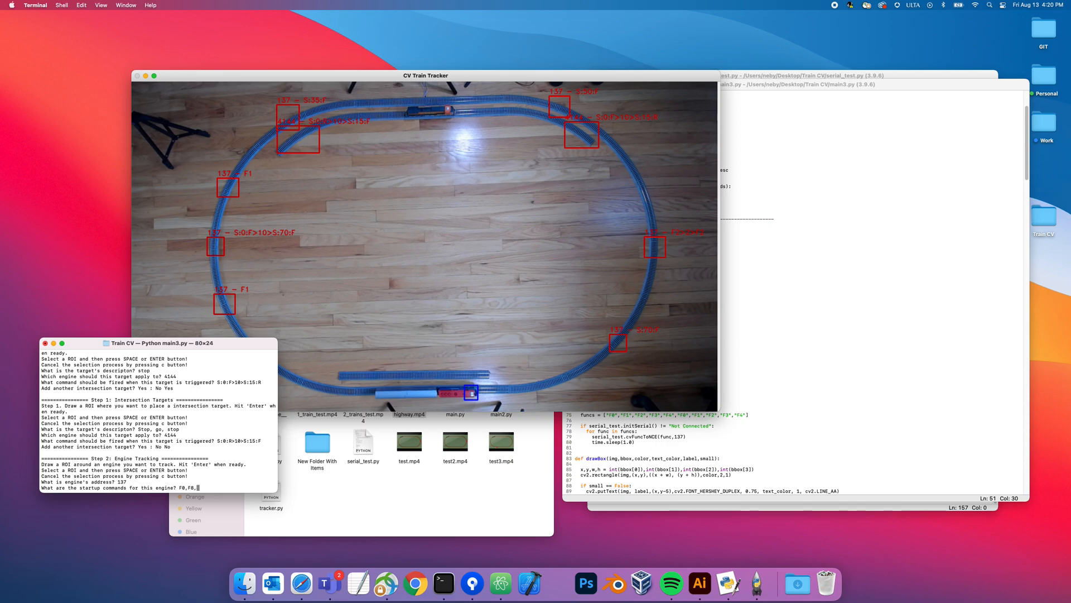
{"action": "type", "text": "F16>50>"}
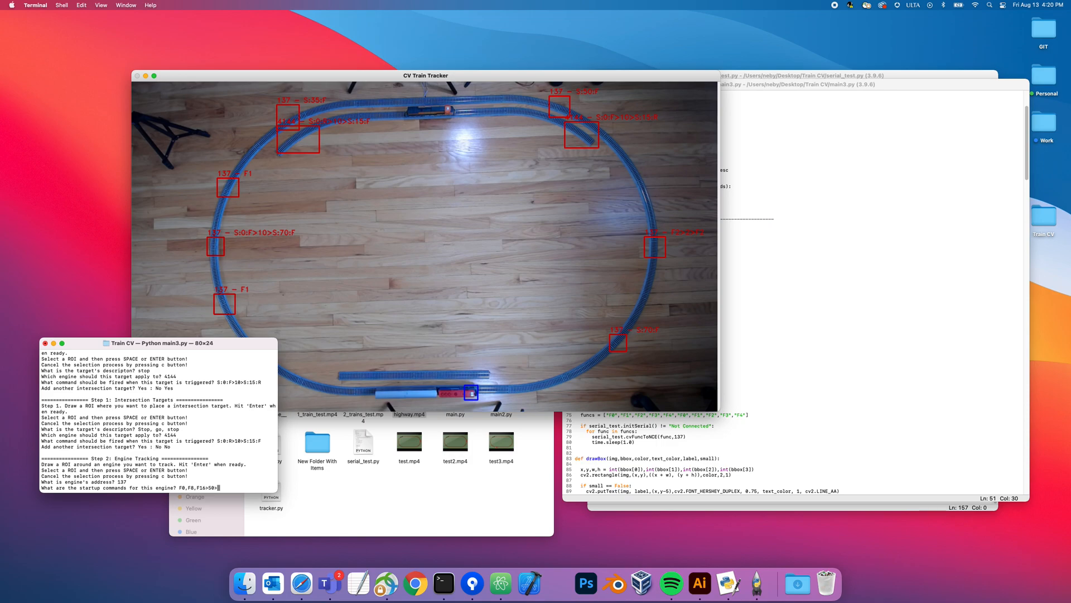
{"action": "type", "text": "S:35:F"}
{"action": "type", "text": "Yes"}
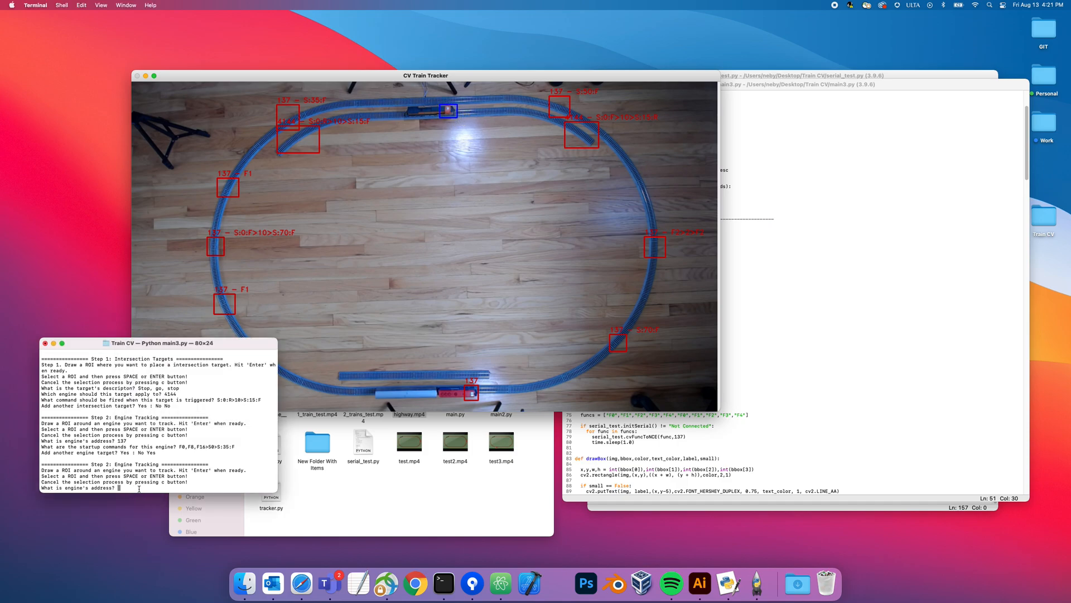
Step: Register engine 4144 with startup commands F0, F8 and S:15:F, declining more engines
{"action": "type", "text": "414"}
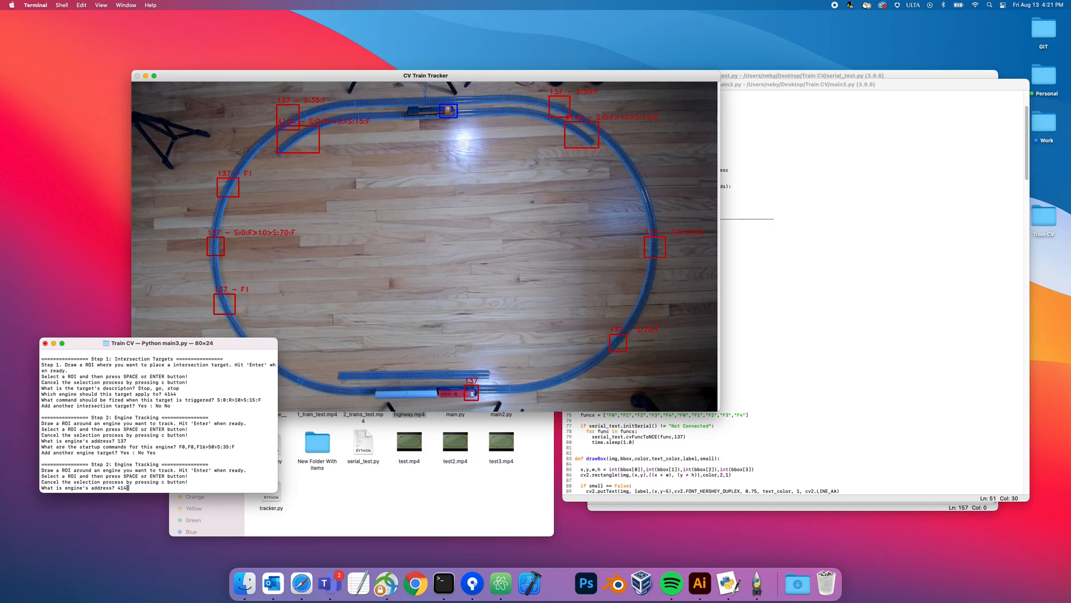
{"action": "key", "text": "Return"}
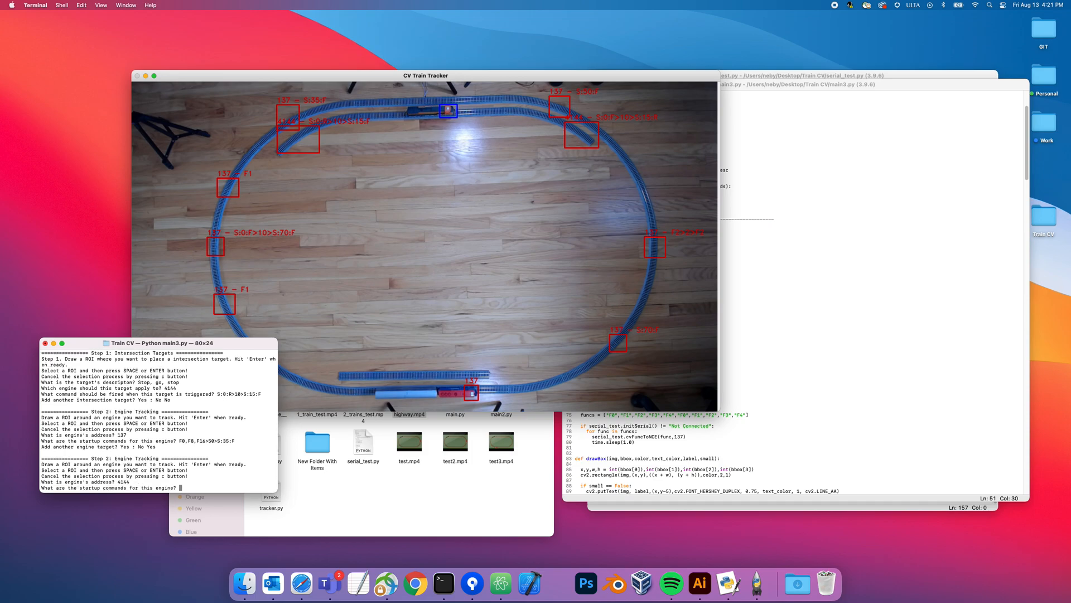
{"action": "type", "text": "F0,F8,"}
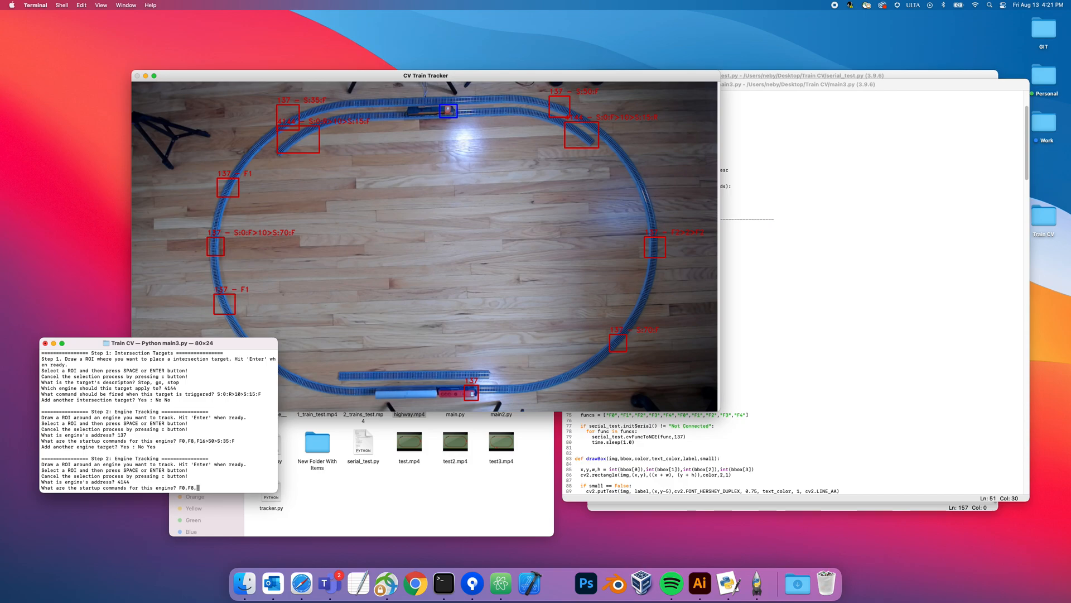
{"action": "type", "text": "S:15:F"}
{"action": "type", "text": "No"}
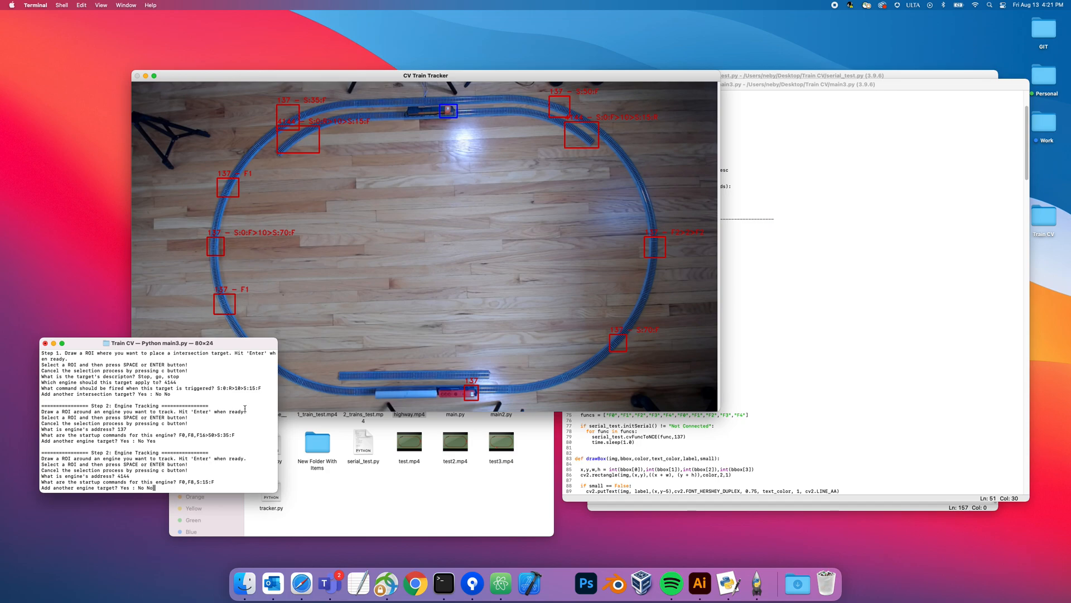
{"action": "mouse_move", "coordinate": [503, 76]}
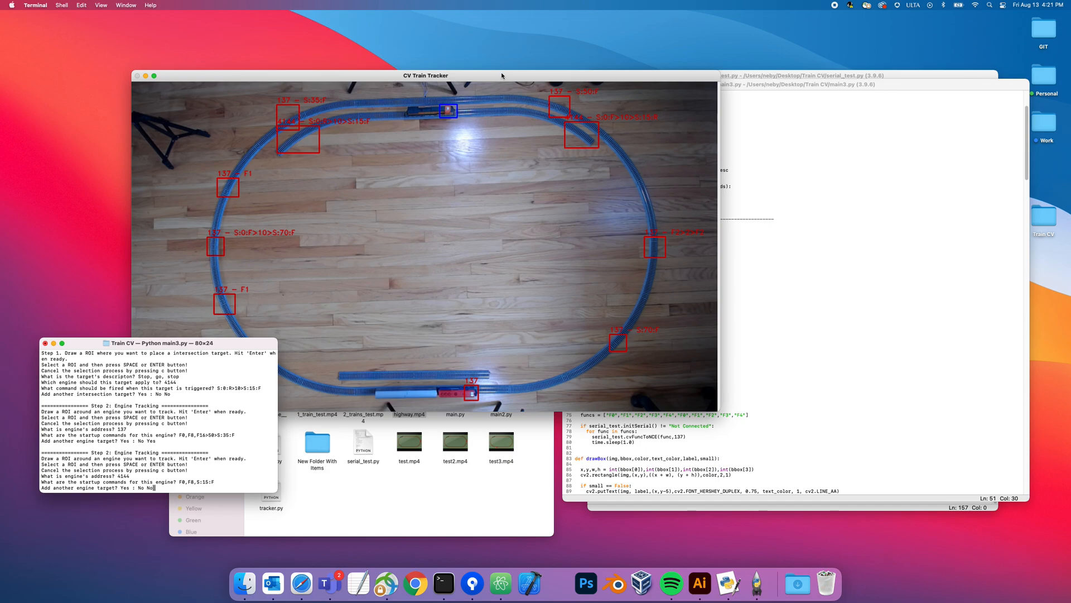
{"action": "mouse_move", "coordinate": [505, 104]}
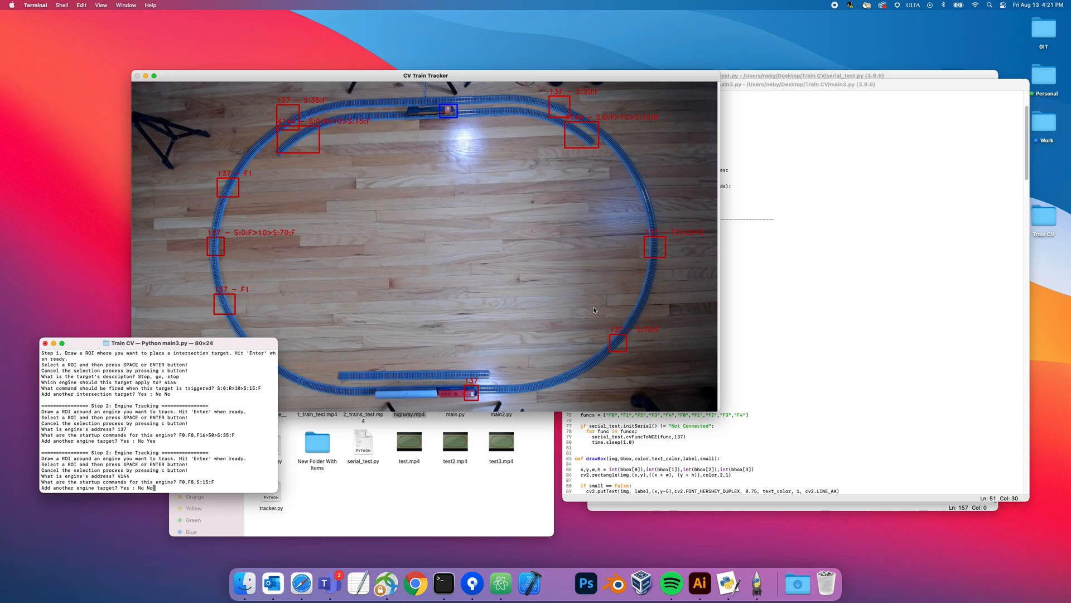
{"action": "mouse_move", "coordinate": [454, 126]}
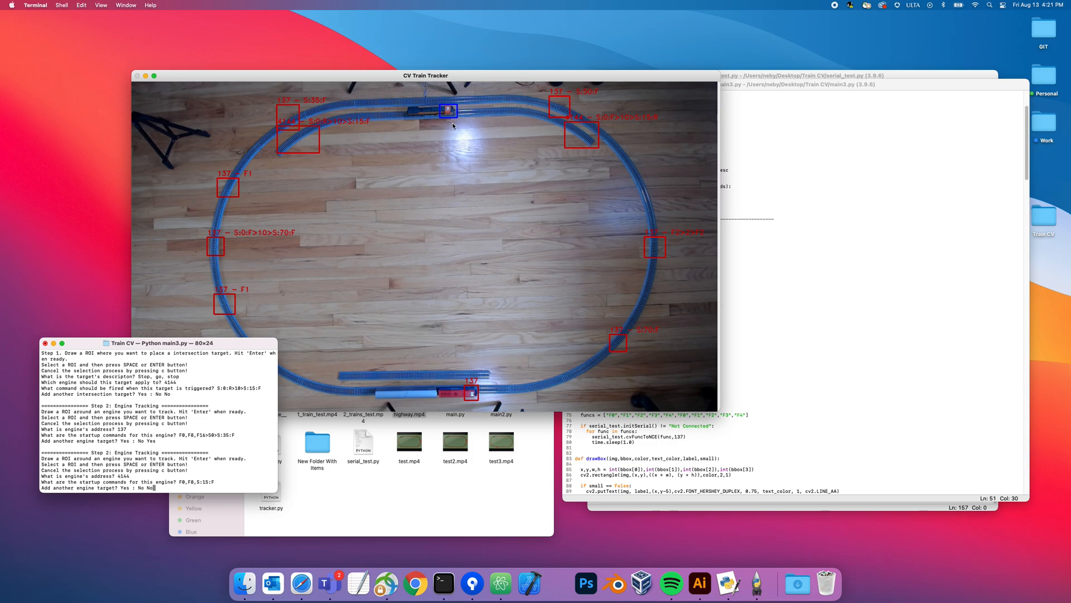
{"action": "mouse_move", "coordinate": [518, 398]}
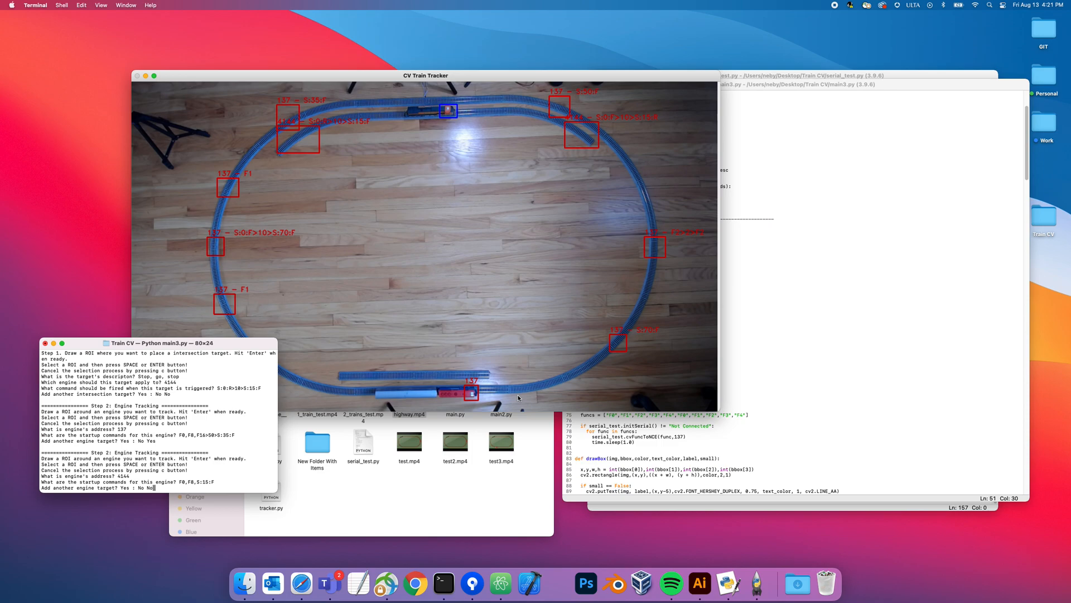
{"action": "mouse_move", "coordinate": [300, 429]}
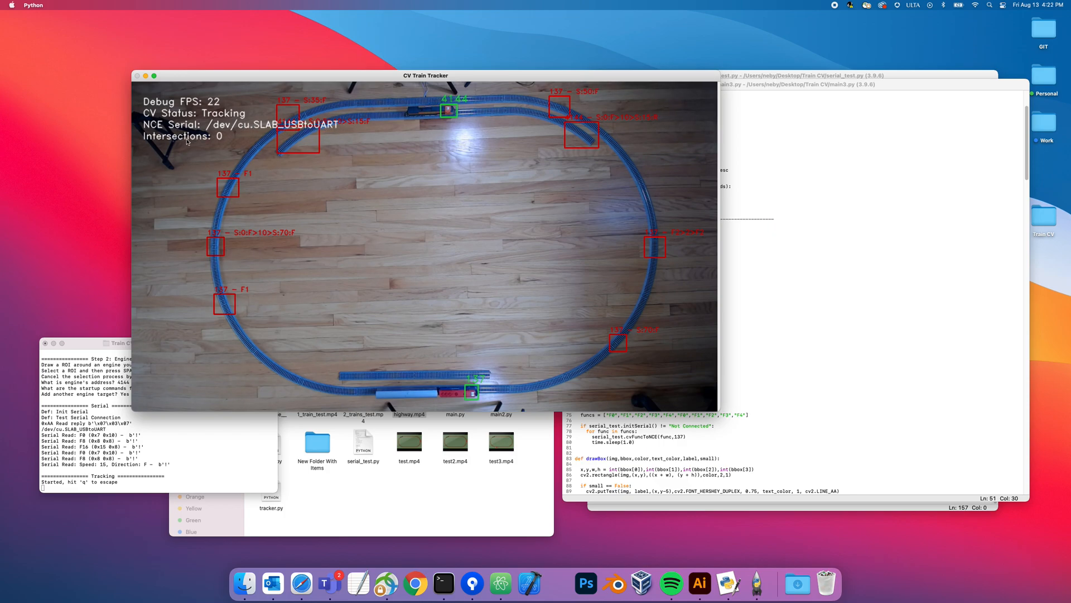
{"action": "mouse_move", "coordinate": [491, 135]}
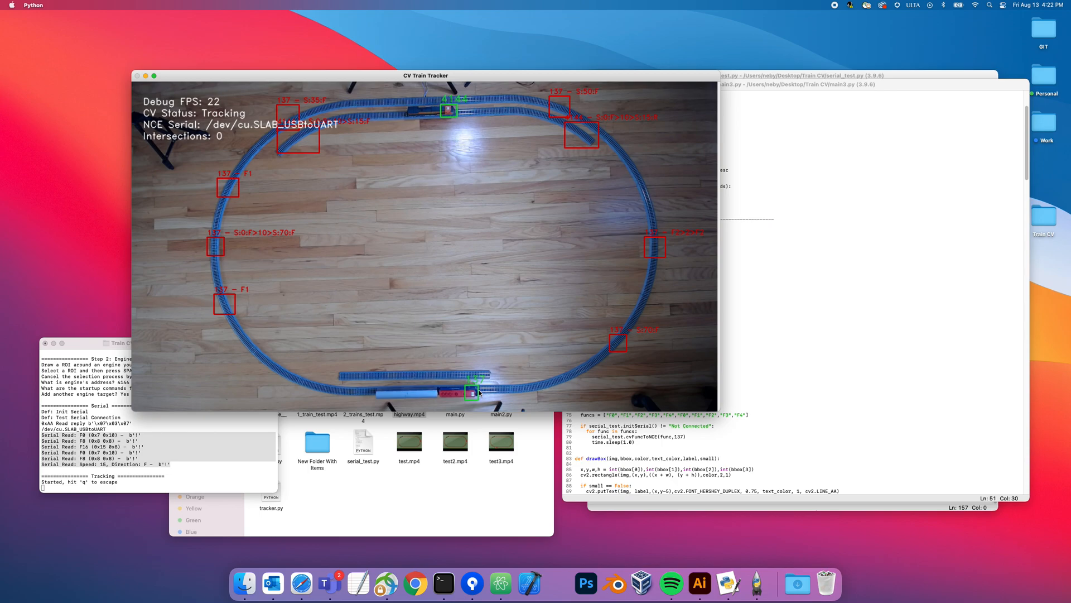
{"action": "mouse_move", "coordinate": [493, 395]}
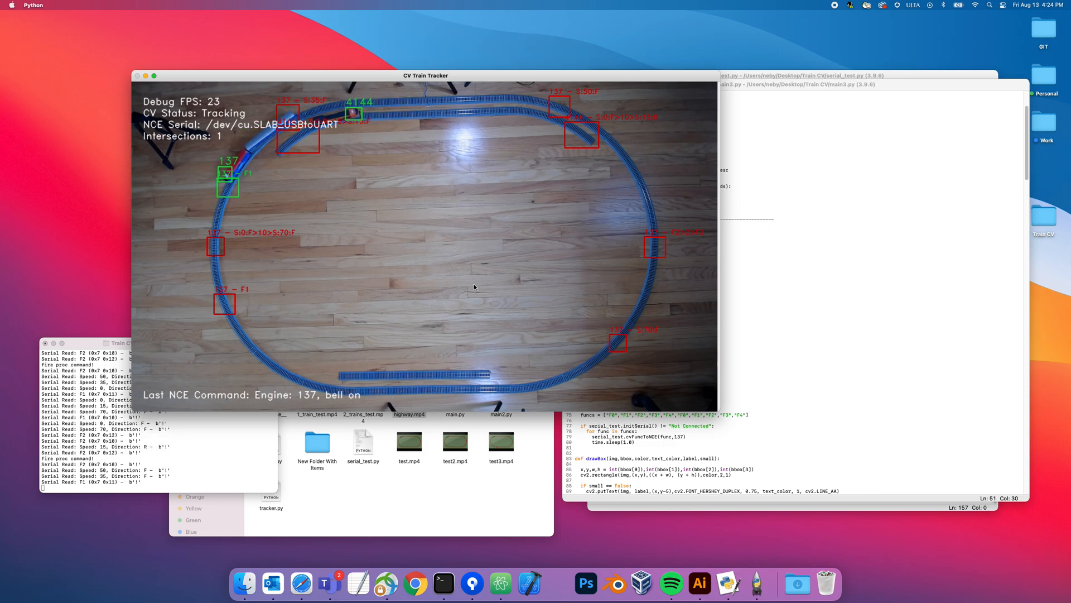
{"action": "mouse_move", "coordinate": [389, 299]}
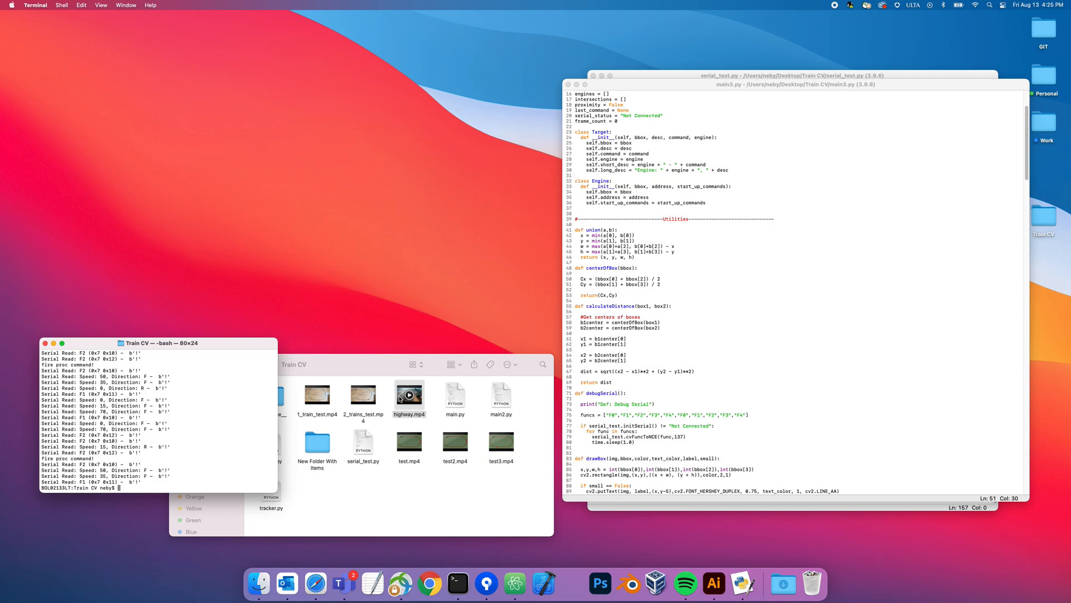
{"action": "mouse_move", "coordinate": [456, 363]}
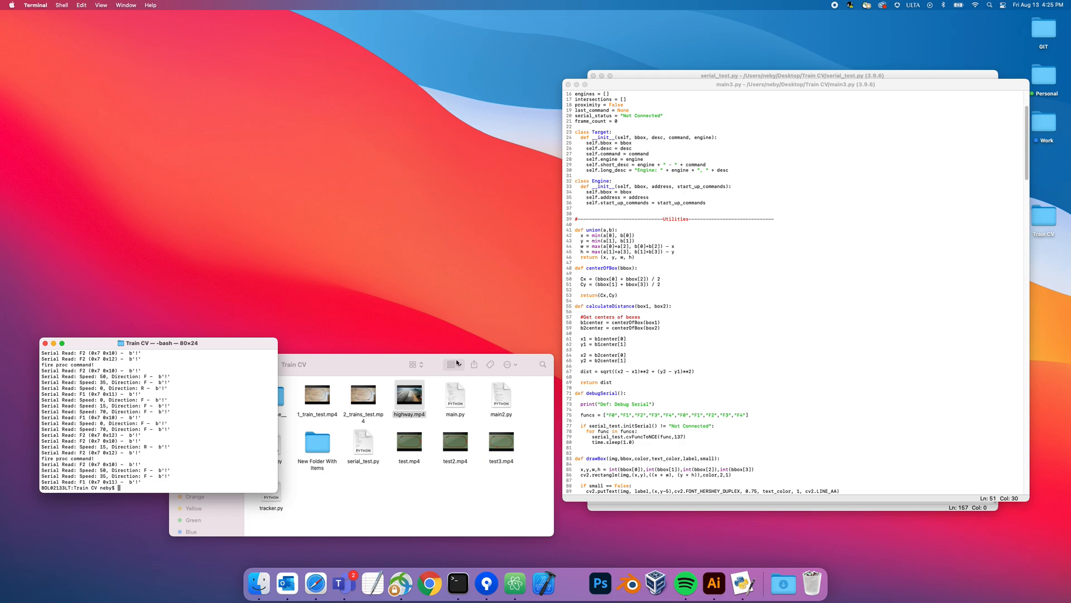
{"action": "mouse_move", "coordinate": [719, 155]}
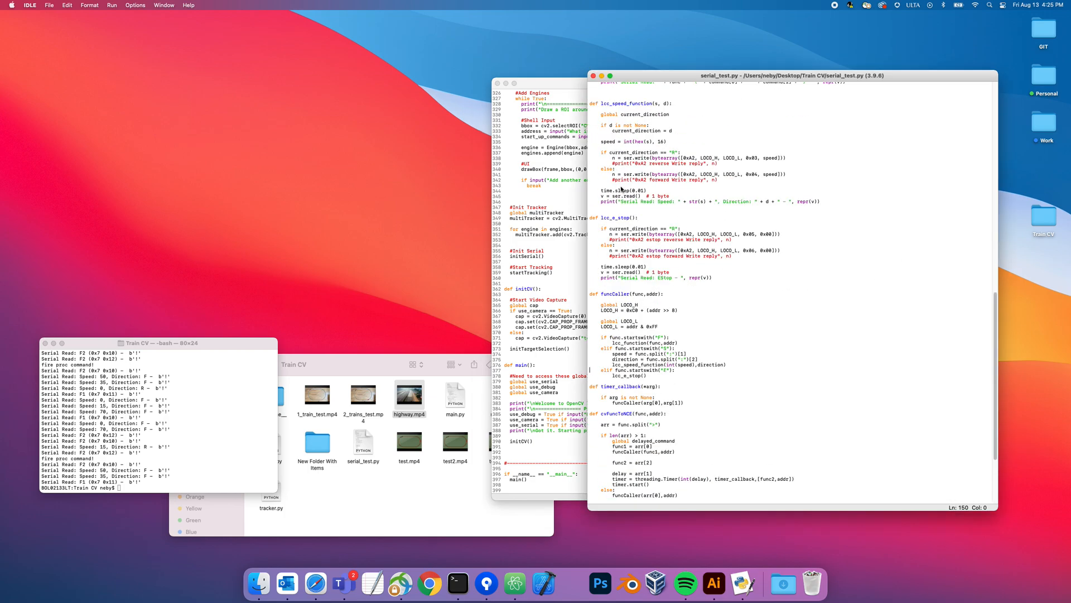
Step: Scroll through serial_test.py's serial command functions
{"action": "scroll", "scroll_direction": "up", "scroll_amount": 3}
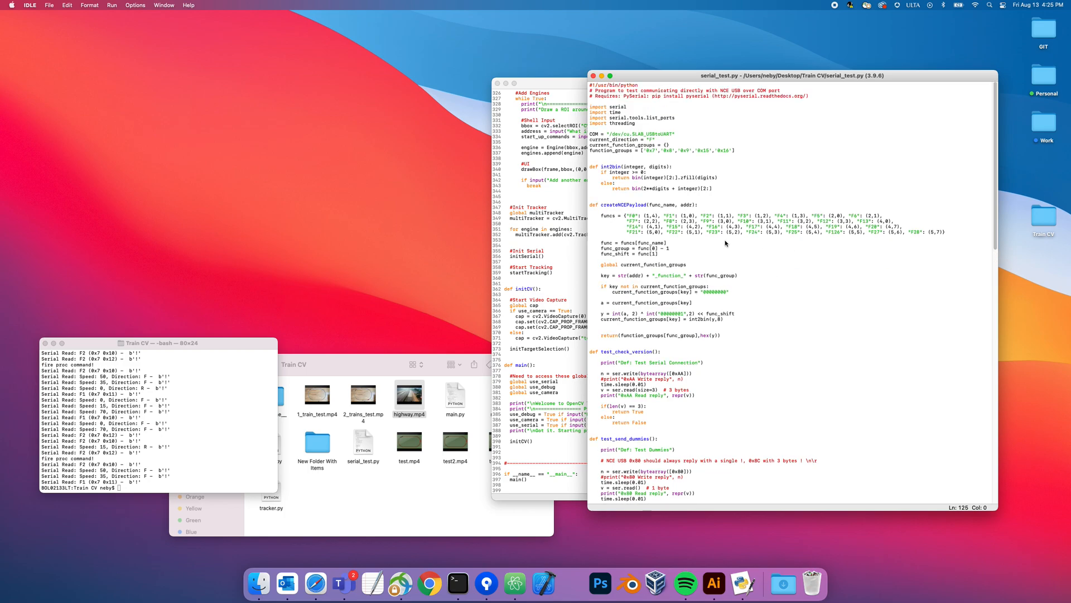
{"action": "scroll", "scroll_direction": "down", "scroll_amount": 3}
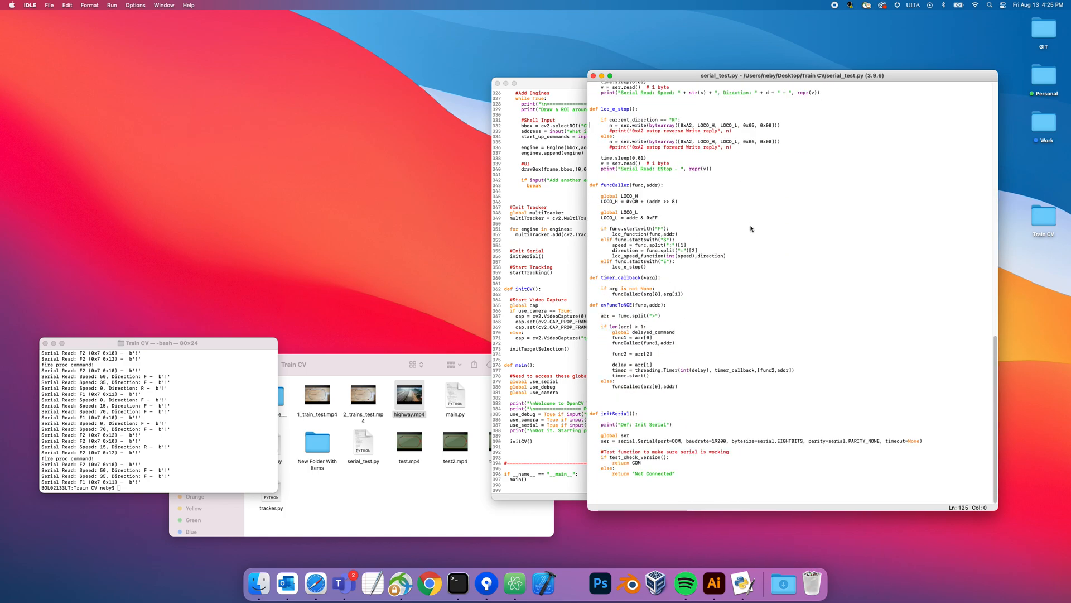
{"action": "scroll", "scroll_direction": "up", "scroll_amount": 3}
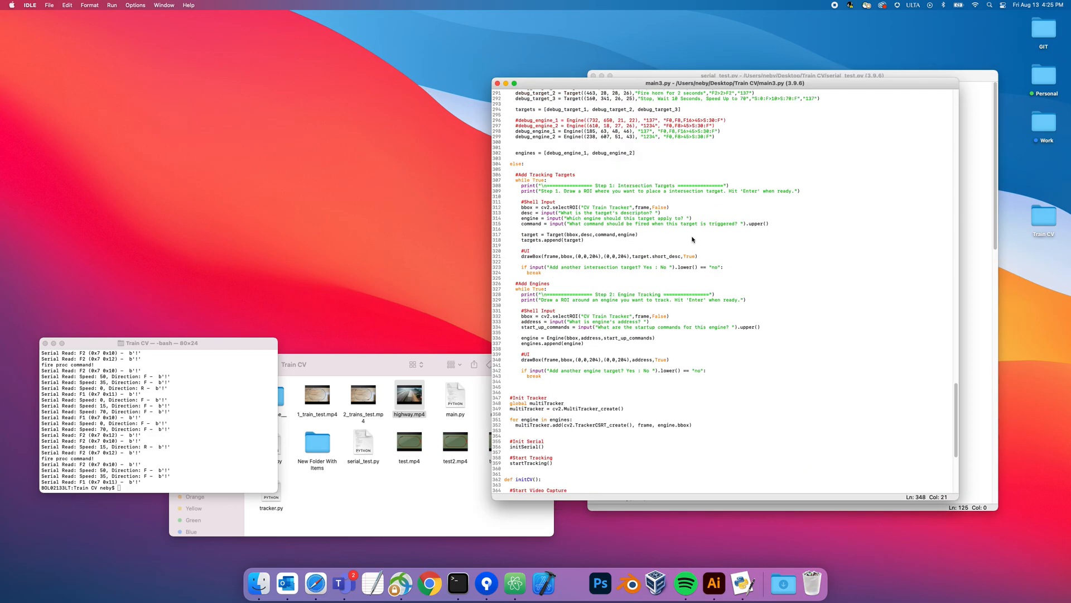
Step: Place the cursor after findProximity's definition and scroll down to initSerial's startup-command code
{"action": "scroll", "scroll_direction": "up", "scroll_amount": 3}
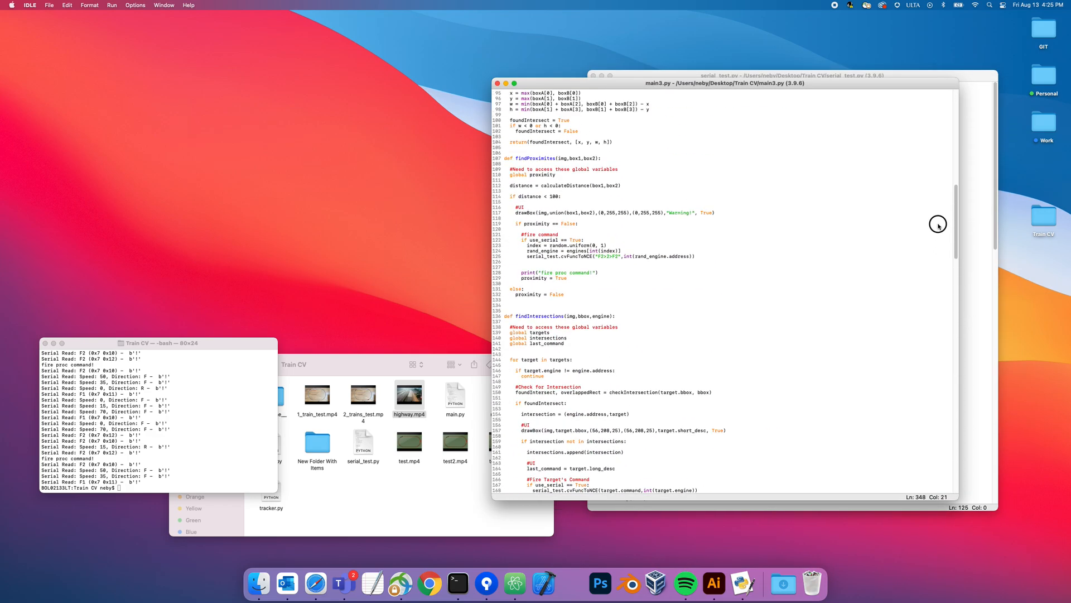
{"action": "scroll", "scroll_direction": "up", "scroll_amount": 3}
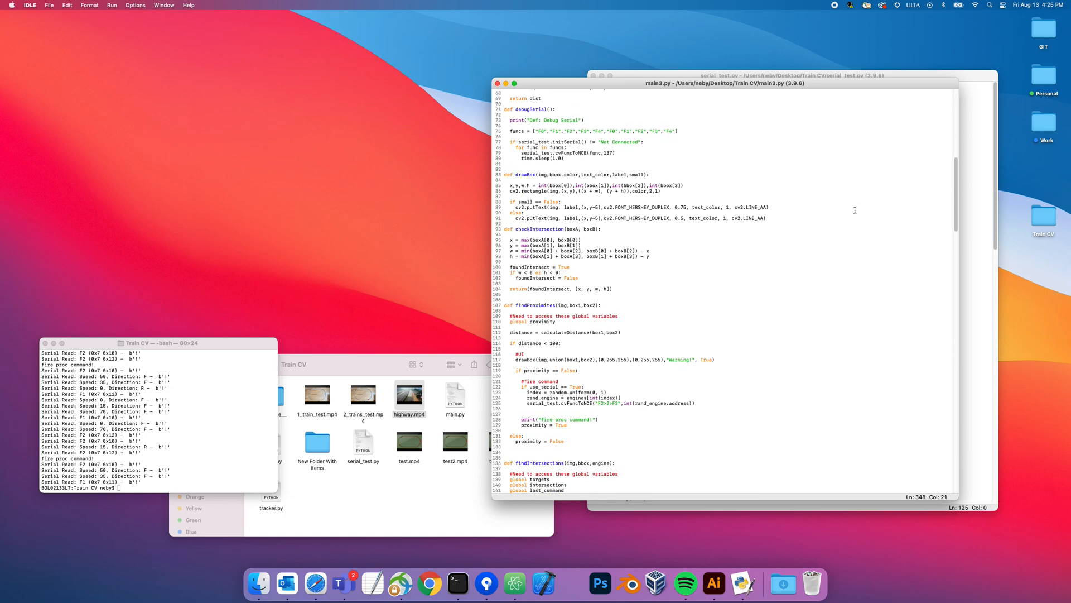
{"action": "mouse_move", "coordinate": [849, 220]}
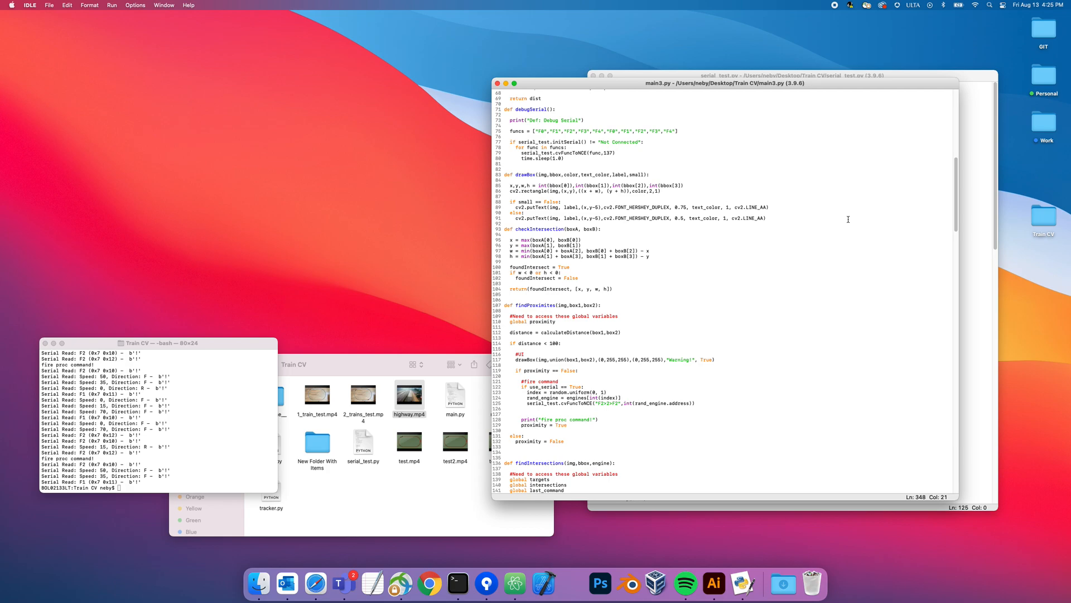
{"action": "mouse_move", "coordinate": [795, 256]}
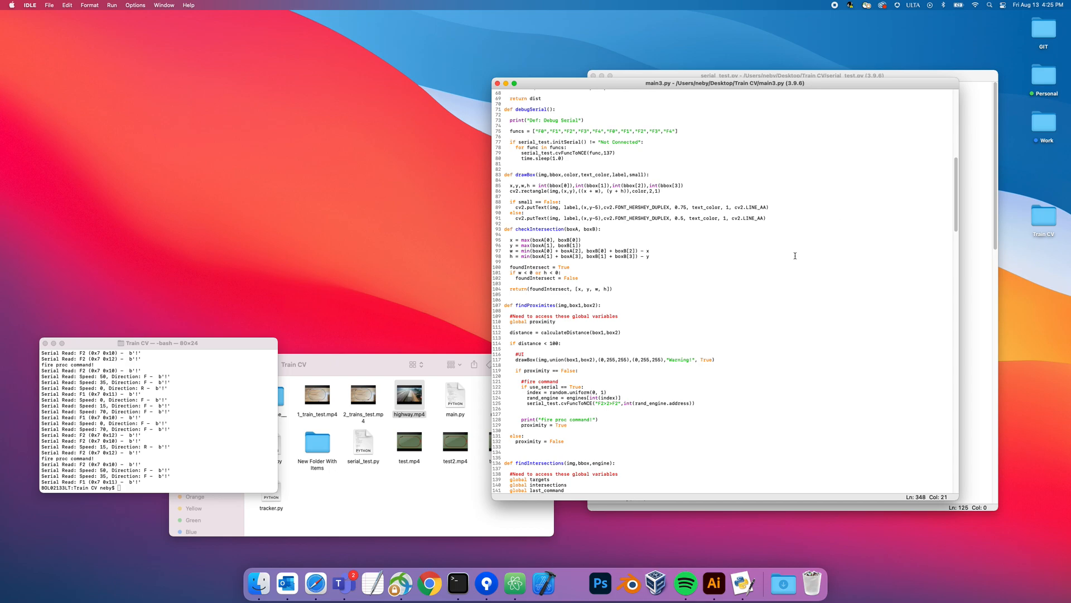
{"action": "mouse_move", "coordinate": [753, 298]}
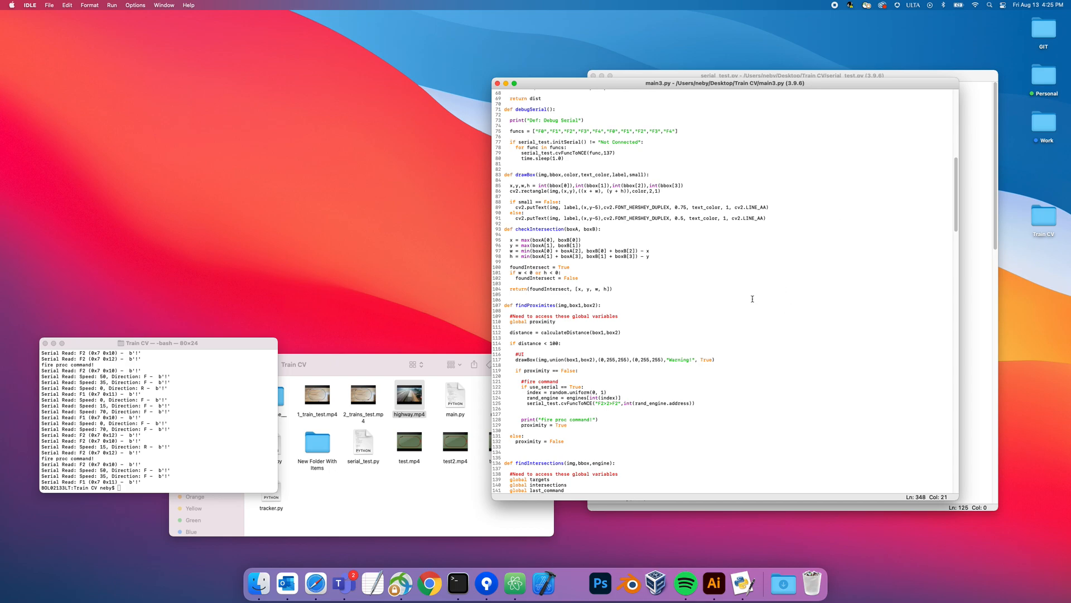
{"action": "left_click", "coordinate": [619, 305]}
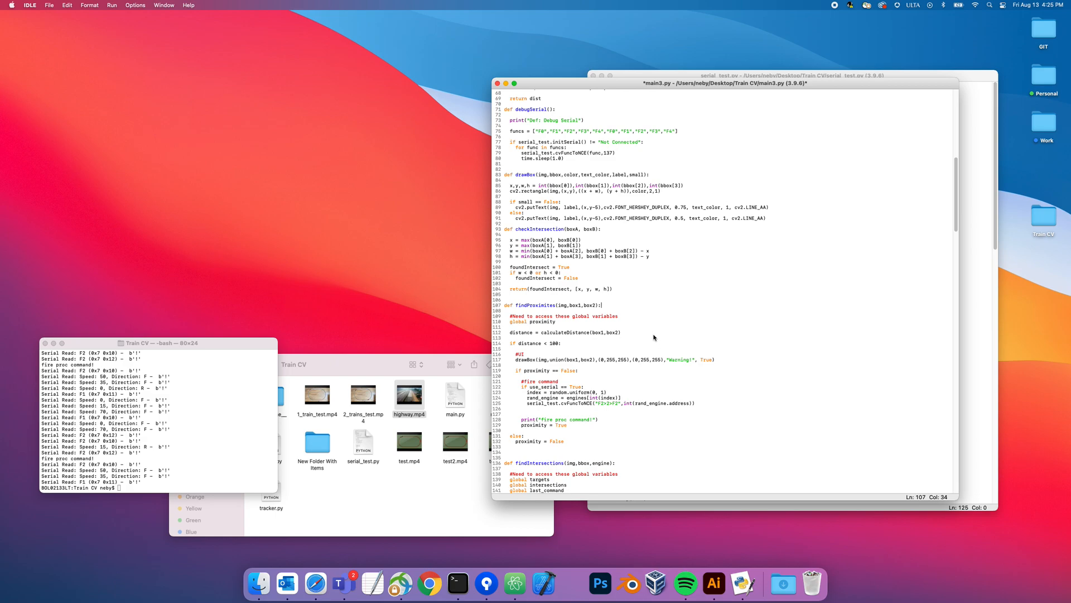
{"action": "mouse_move", "coordinate": [668, 317]}
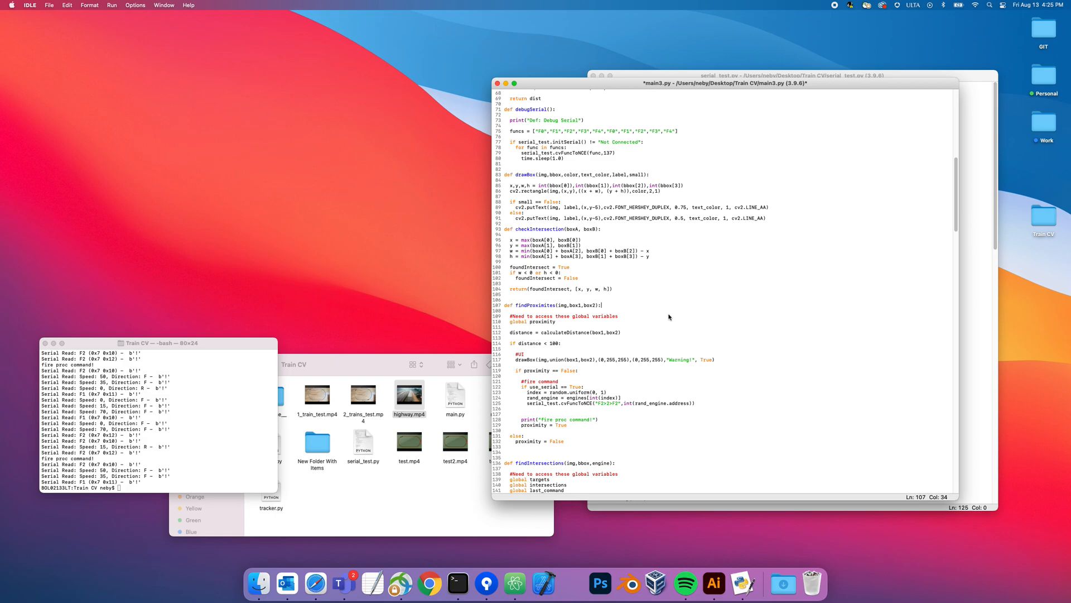
{"action": "mouse_move", "coordinate": [697, 296]}
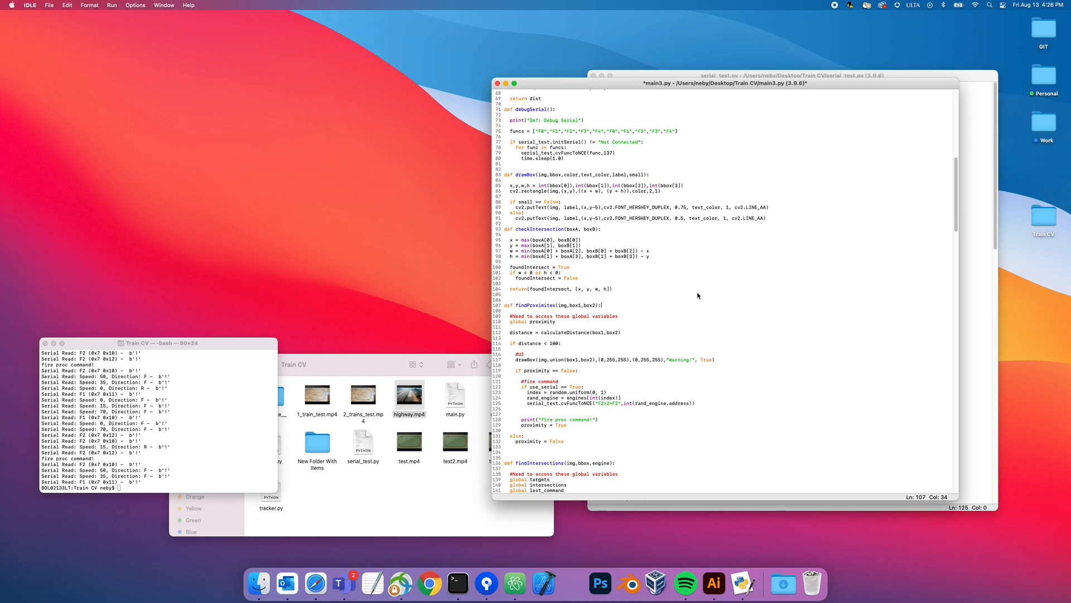
{"action": "scroll", "scroll_direction": "down", "scroll_amount": 3}
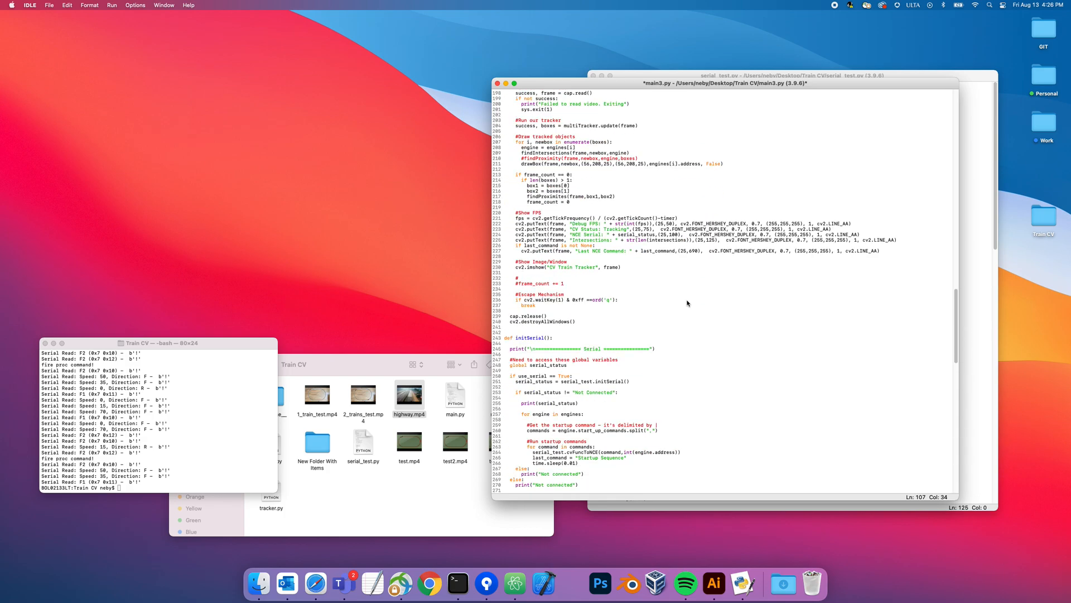
{"action": "scroll", "scroll_direction": "down", "scroll_amount": 3}
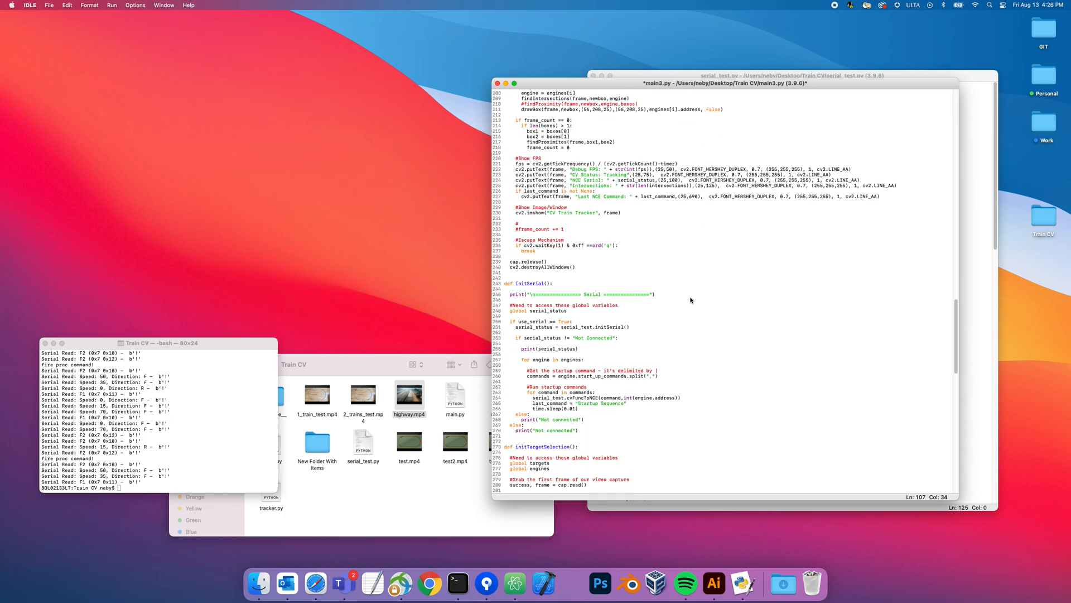
{"action": "mouse_move", "coordinate": [681, 291]}
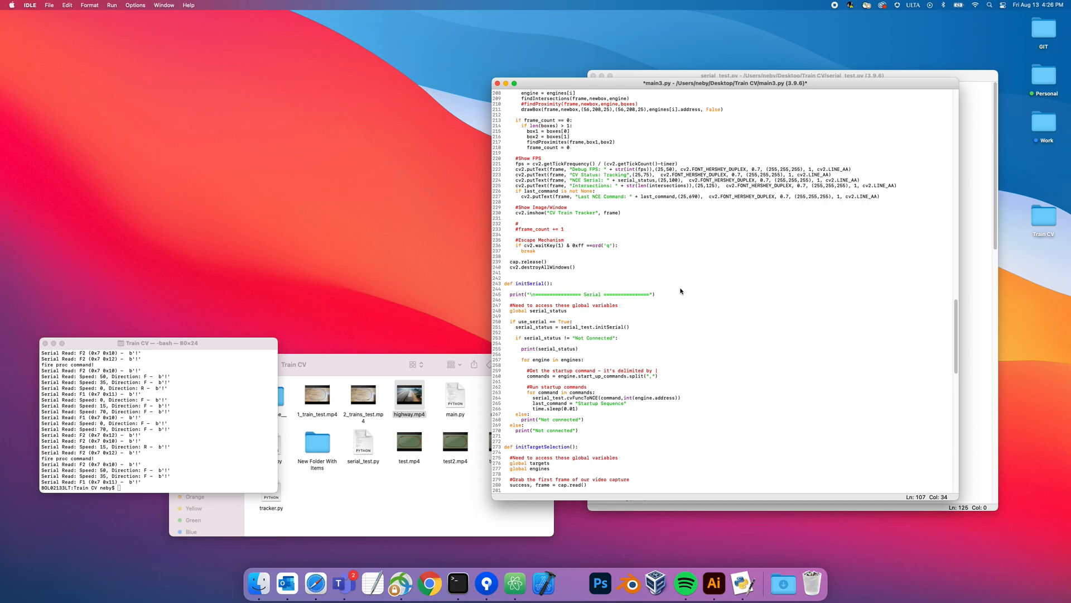
{"action": "mouse_move", "coordinate": [656, 295]}
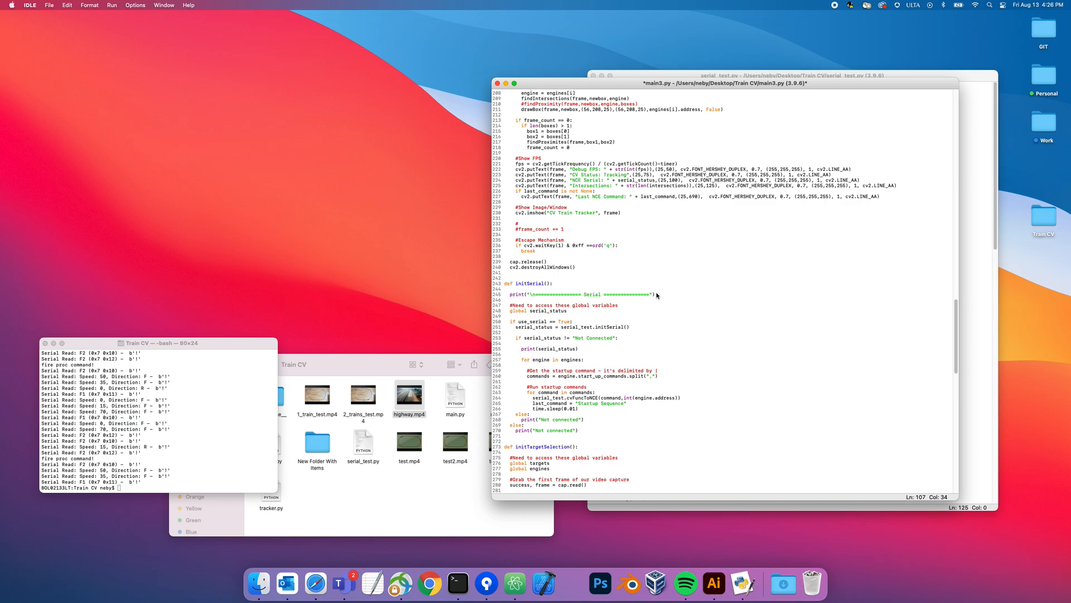
{"action": "left_click", "coordinate": [547, 311]}
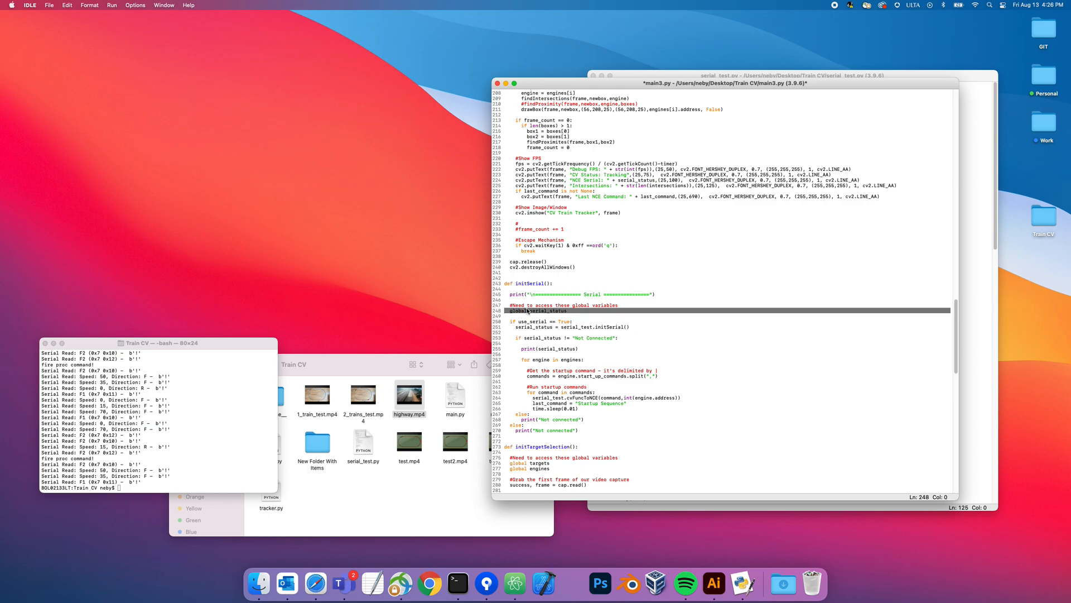
{"action": "mouse_move", "coordinate": [574, 305]}
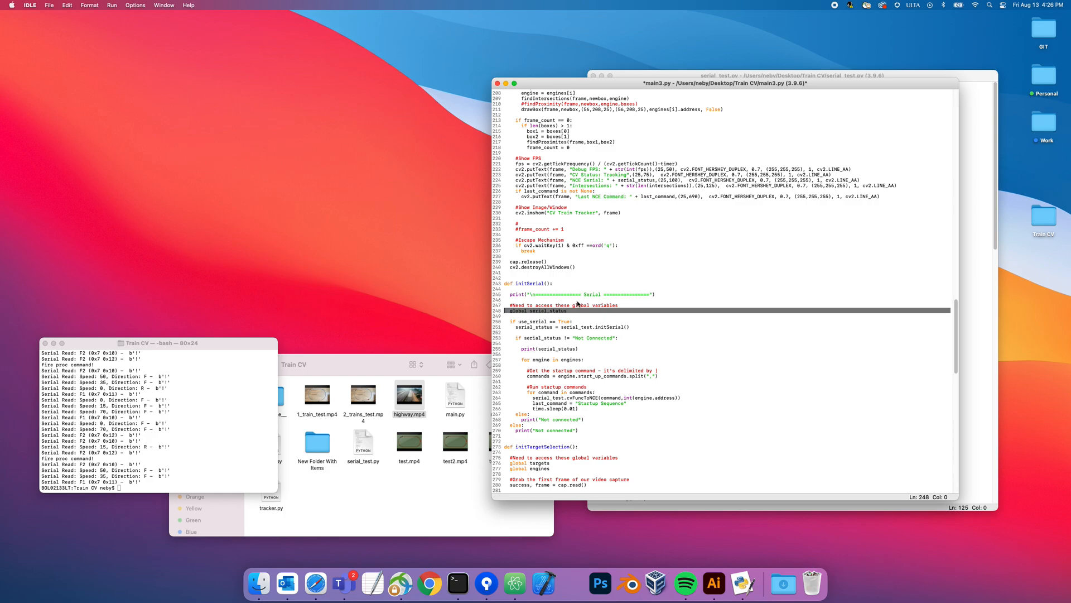
{"action": "mouse_move", "coordinate": [638, 302]}
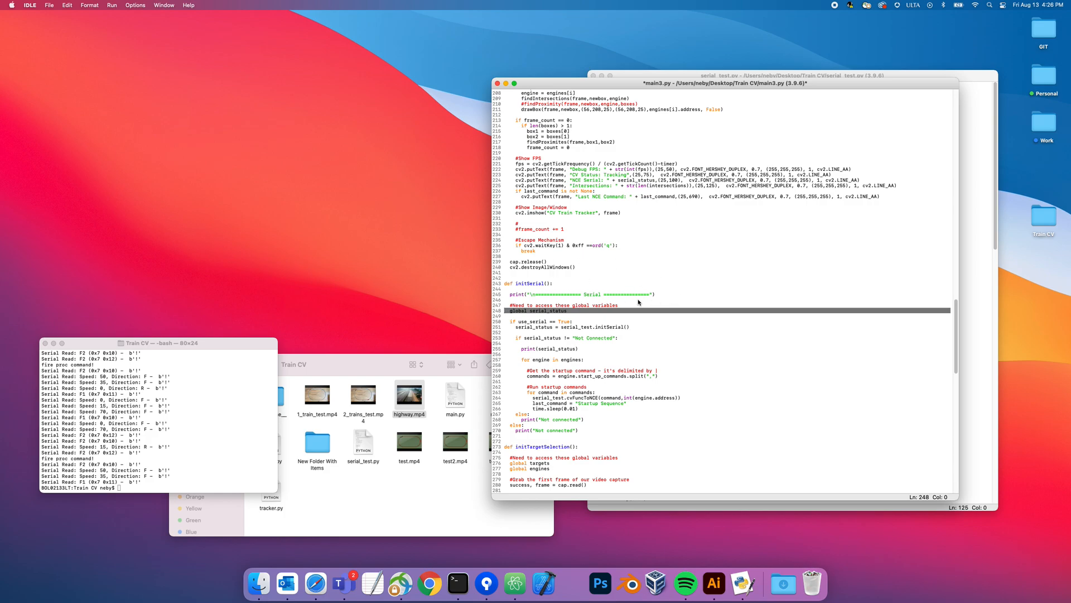
{"action": "mouse_move", "coordinate": [577, 328]}
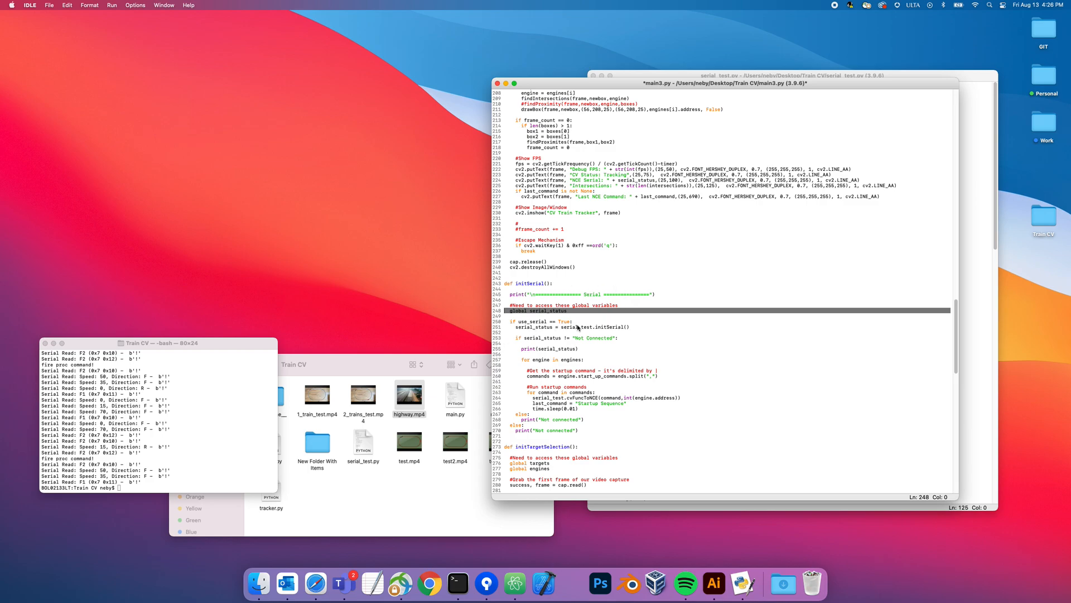
{"action": "scroll", "scroll_direction": "down", "scroll_amount": 3}
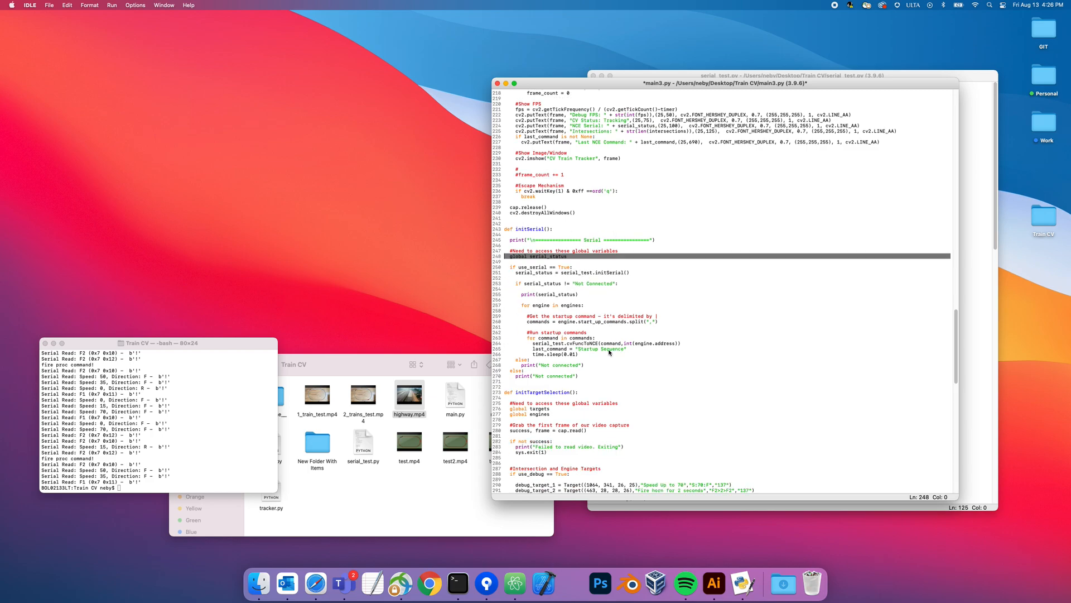